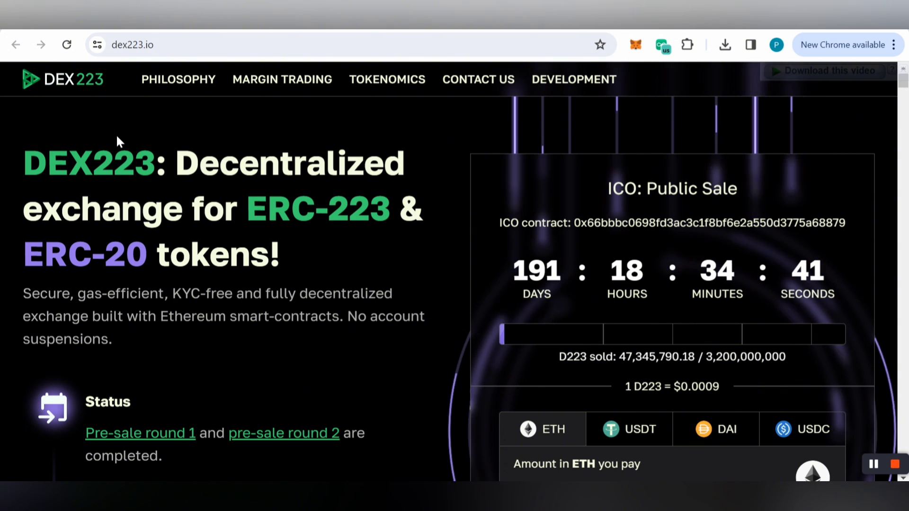
mouse_move(319, 132)
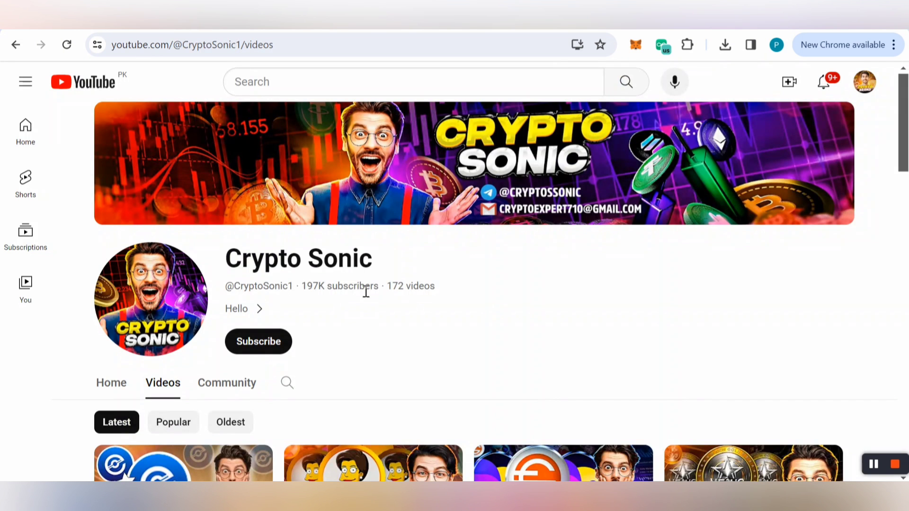
Subscribe to Crypto Sonic with all notifications on, then return to dex223.io
left_click(258, 341)
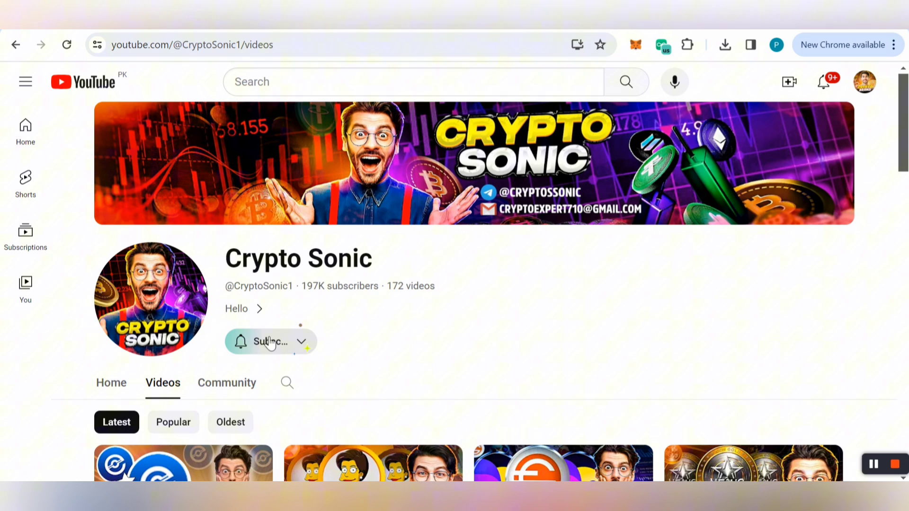
left_click(269, 341)
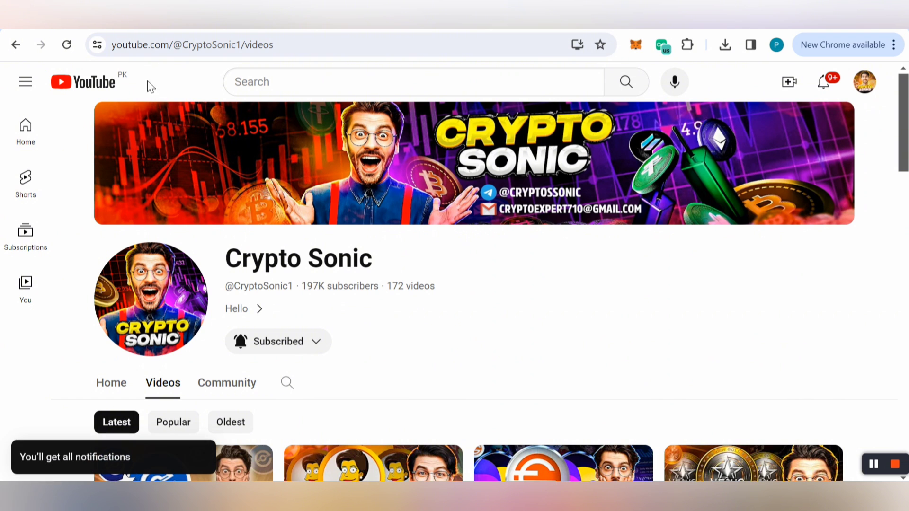
type("dex223.io")
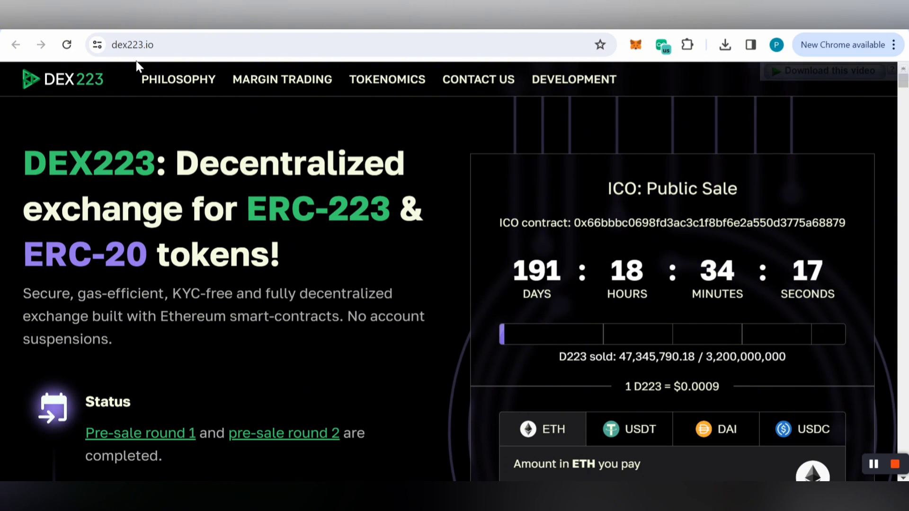
mouse_move(328, 269)
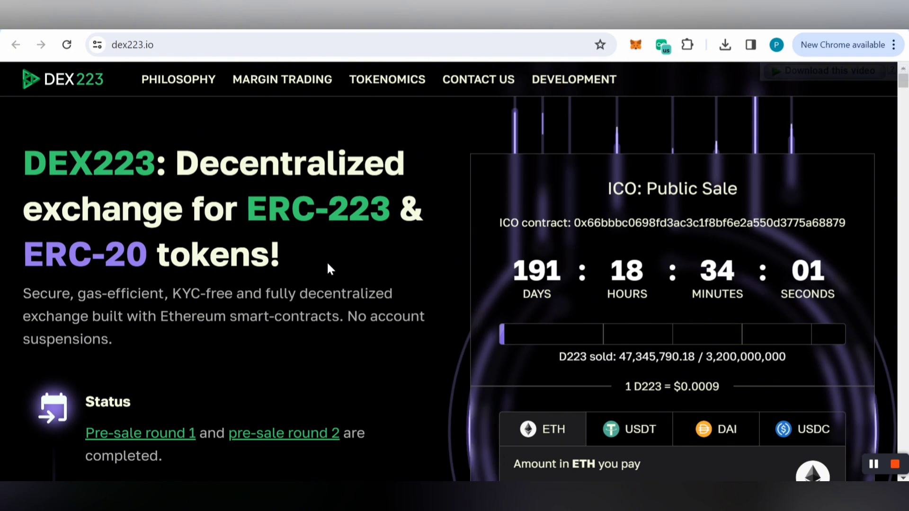
Scroll the dex223.io homepage down to the ICO status notes and ETH purchase form
scroll("down", 3)
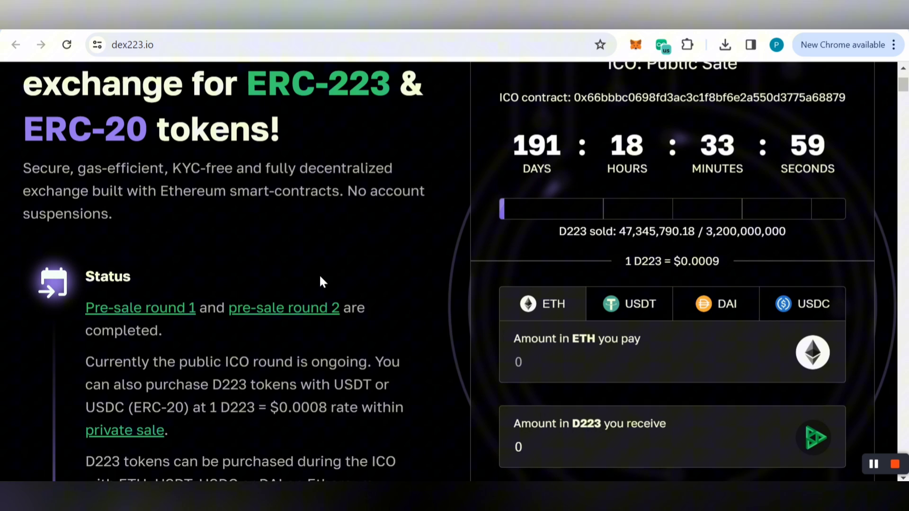
scroll("down", 3)
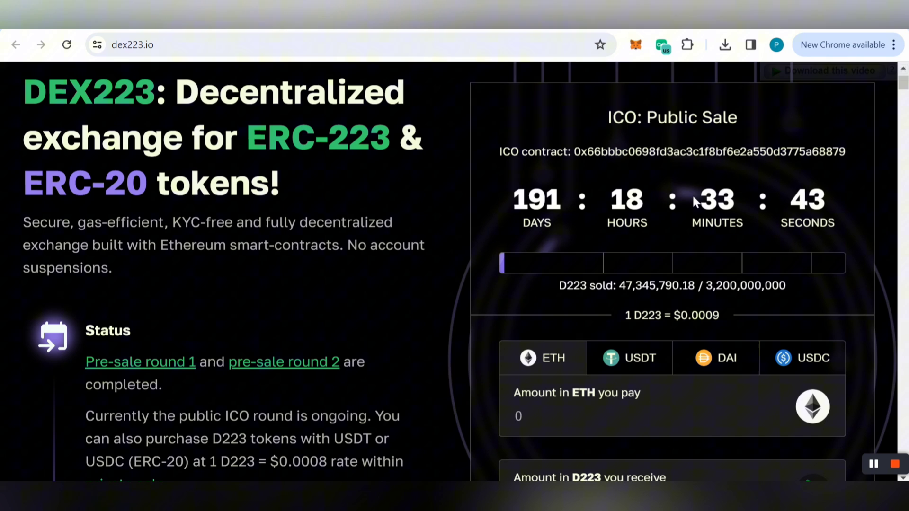
mouse_move(444, 268)
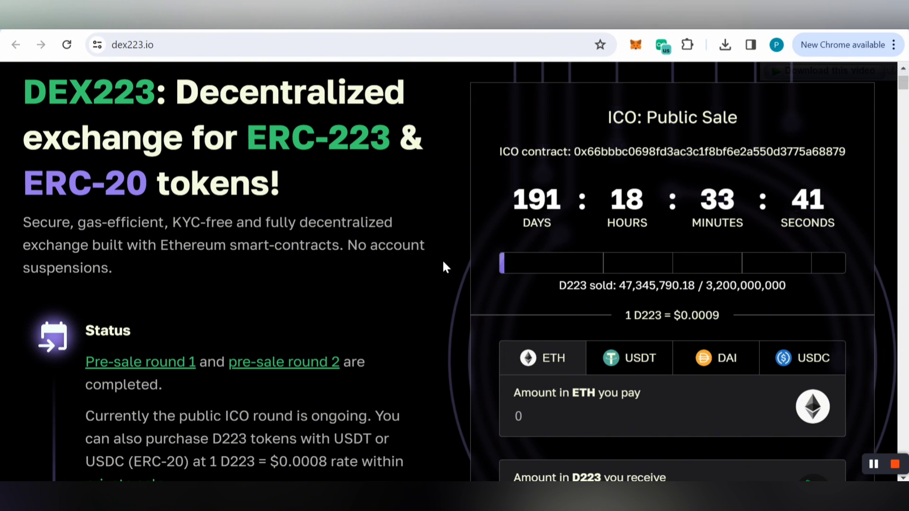
mouse_move(399, 291)
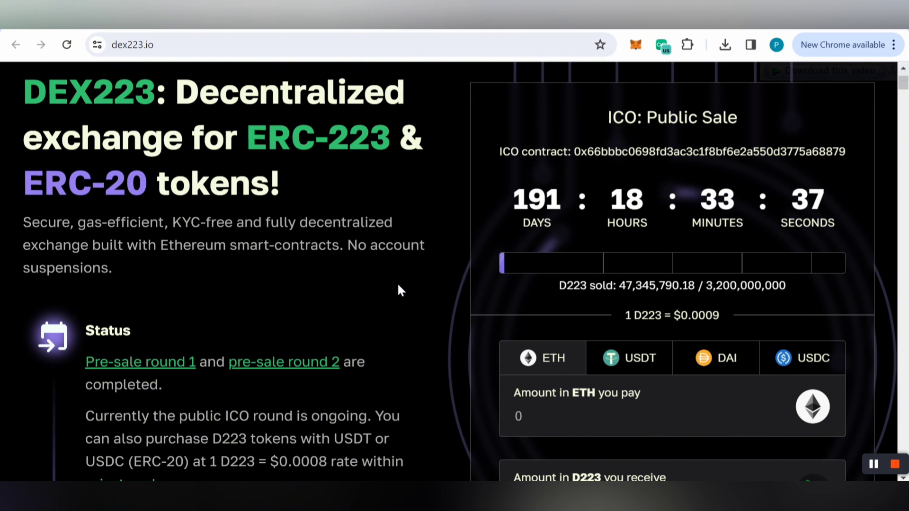
scroll("down", 3)
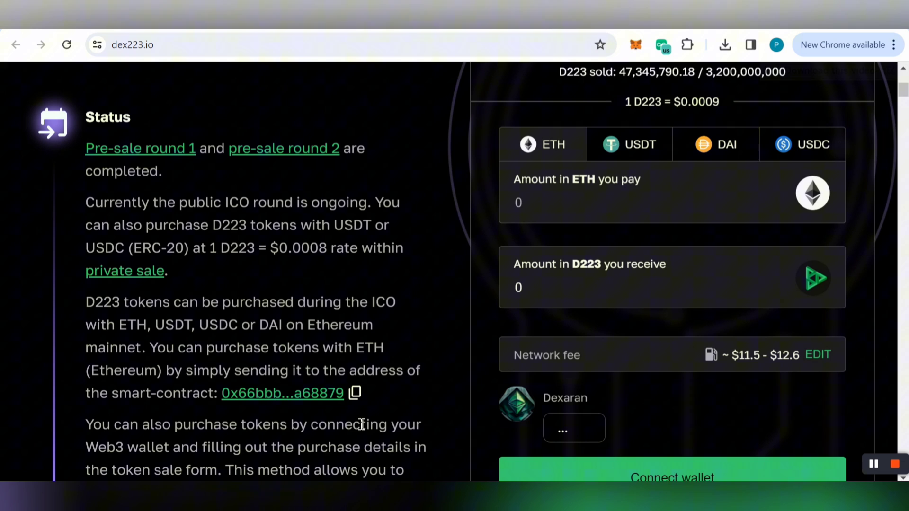
Scroll past the ICO price tiers, FAQ and Reddit links to the newsletter sign-up
left_click(353, 393)
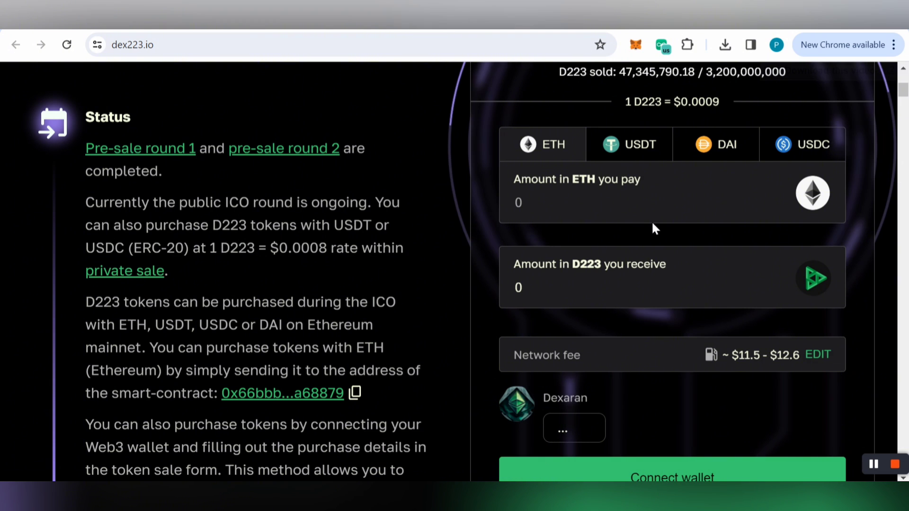
scroll("down", 3)
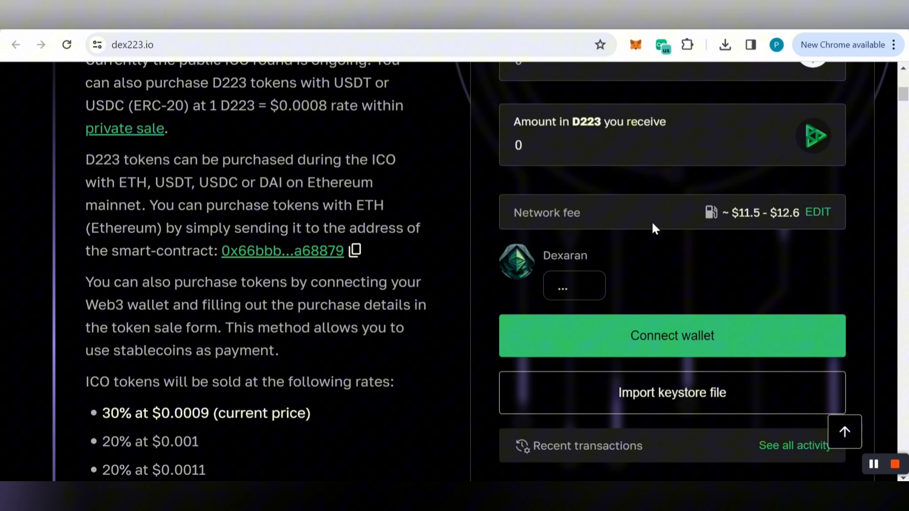
scroll("down", 3)
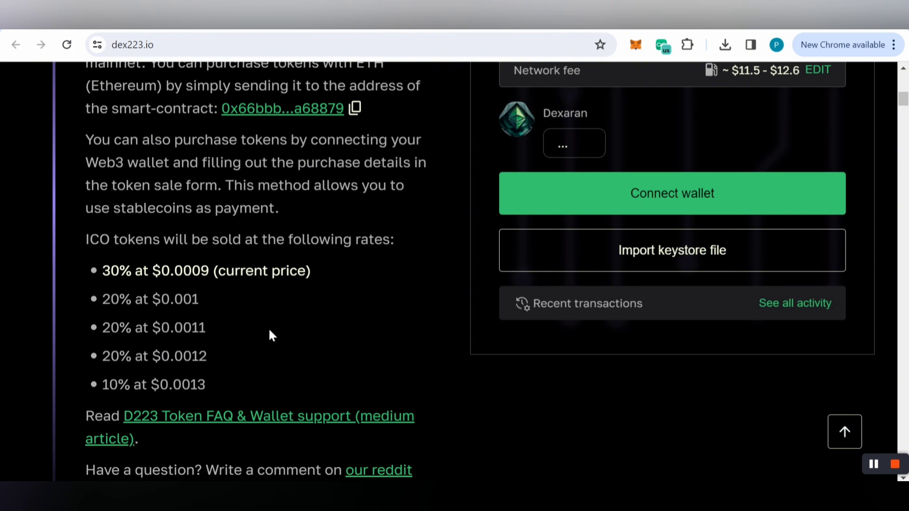
left_click_drag(101, 270, 173, 357)
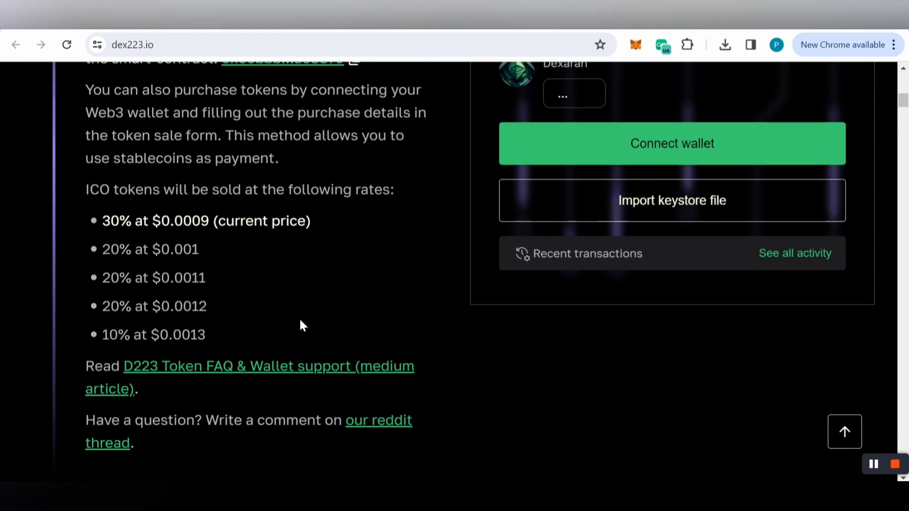
scroll("down", 3)
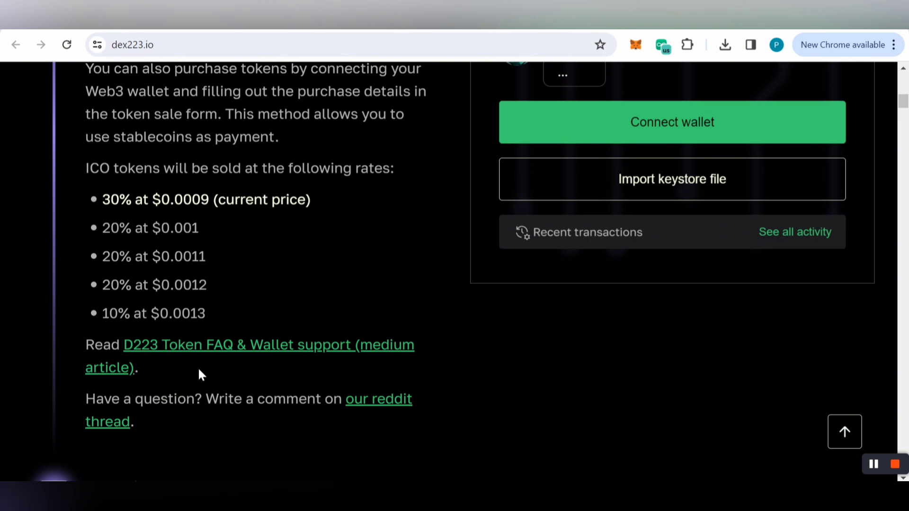
mouse_move(380, 381)
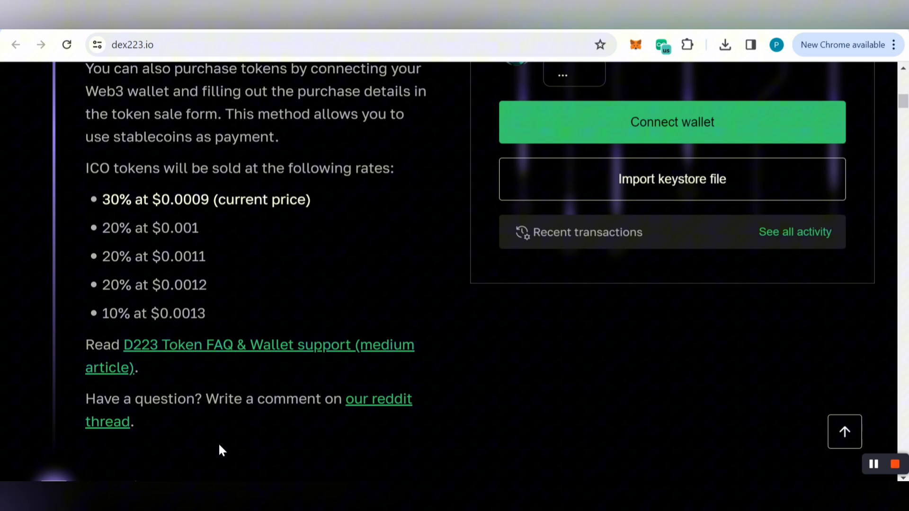
mouse_move(512, 361)
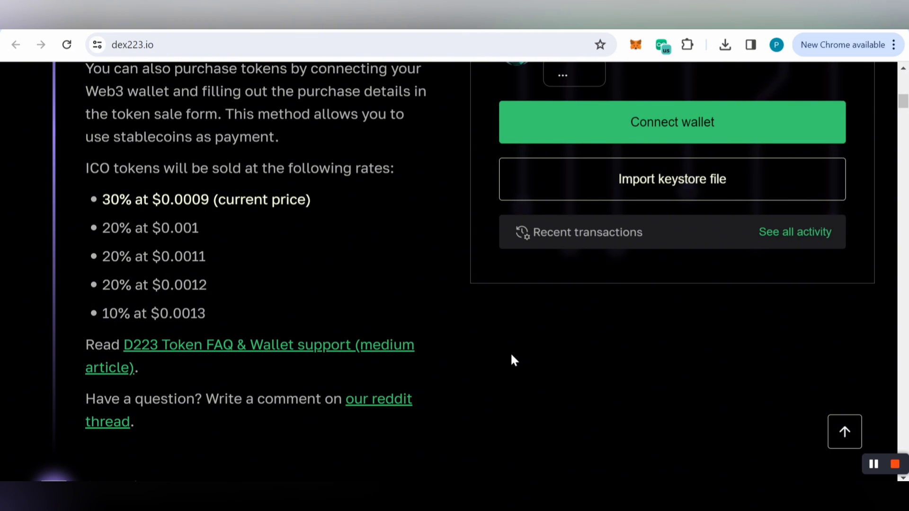
scroll("down", 3)
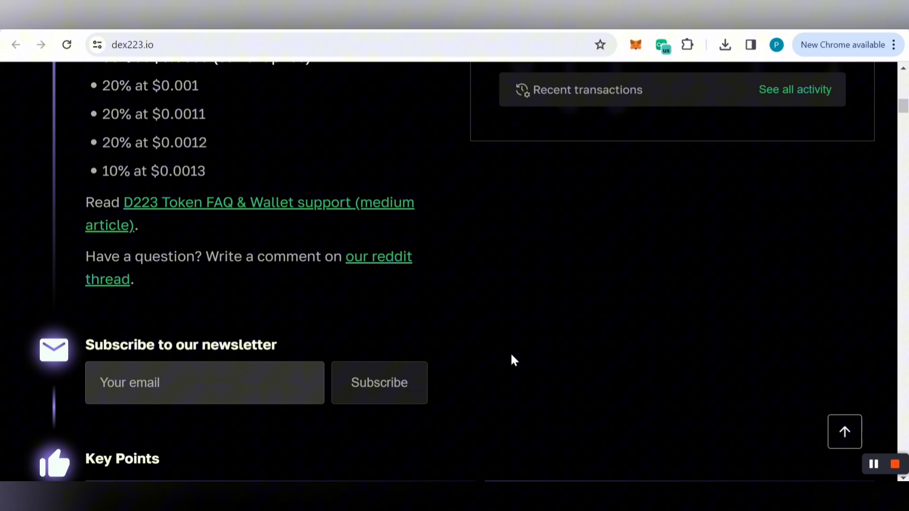
mouse_move(212, 336)
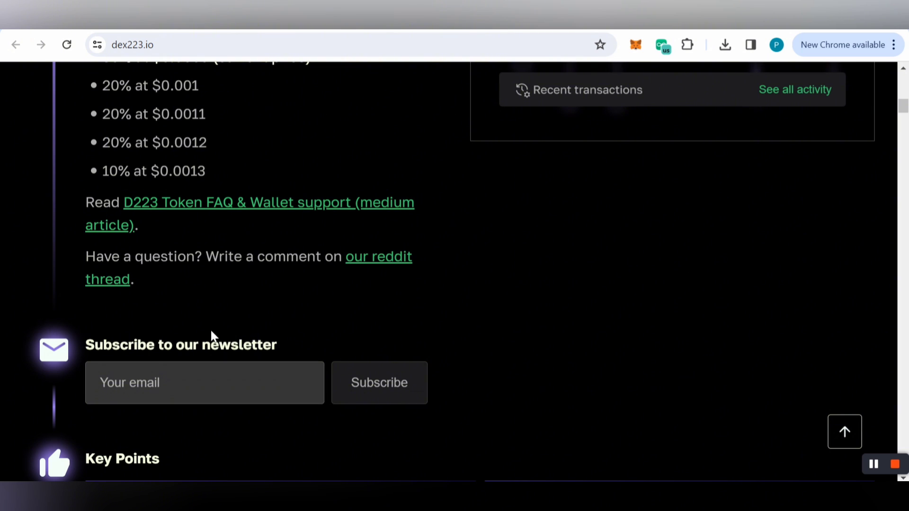
mouse_move(348, 404)
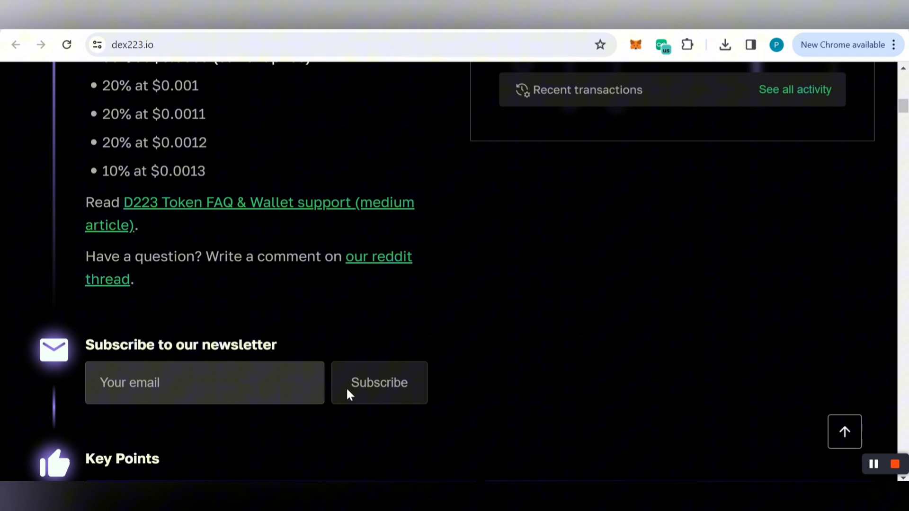
mouse_move(546, 380)
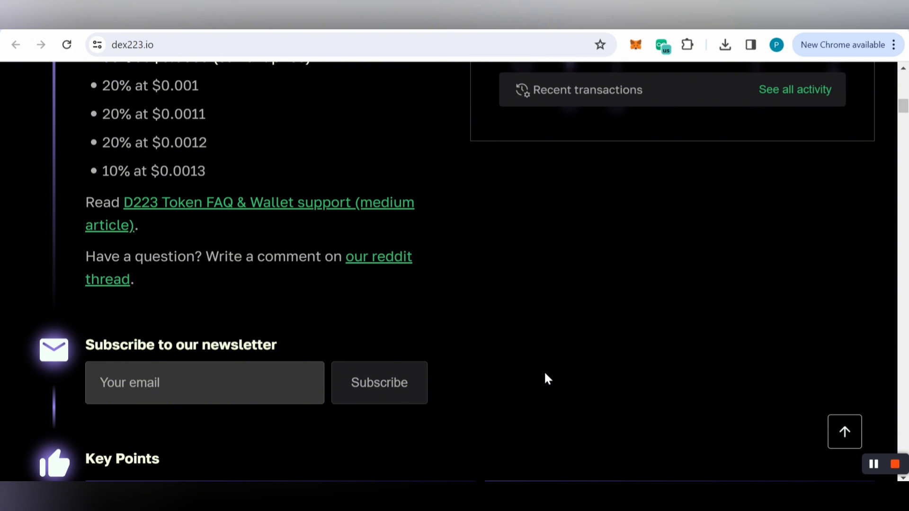
Switch the token sale form's payment currency from DAI to USDT
scroll("up", 3)
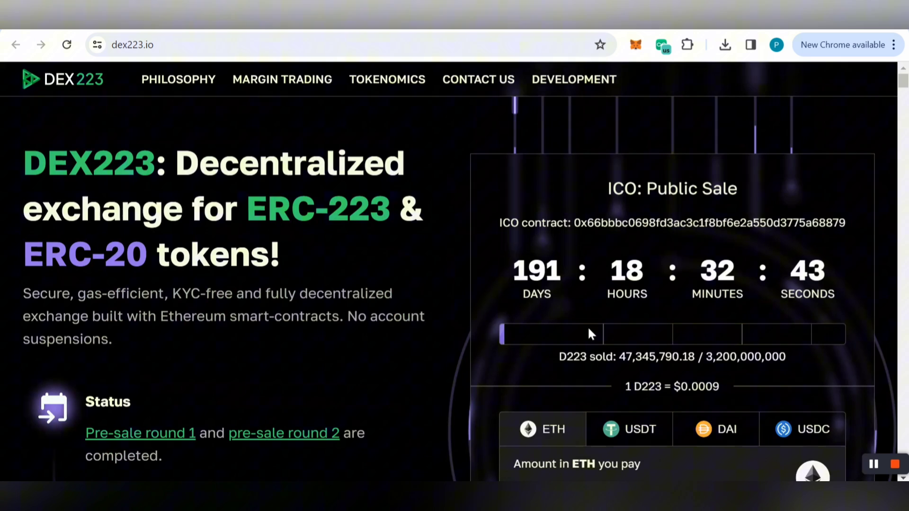
mouse_move(853, 228)
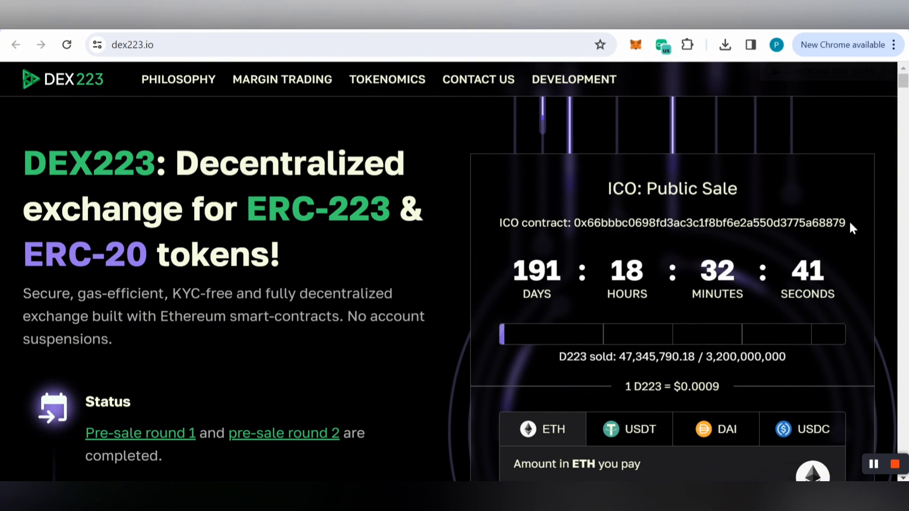
mouse_move(484, 271)
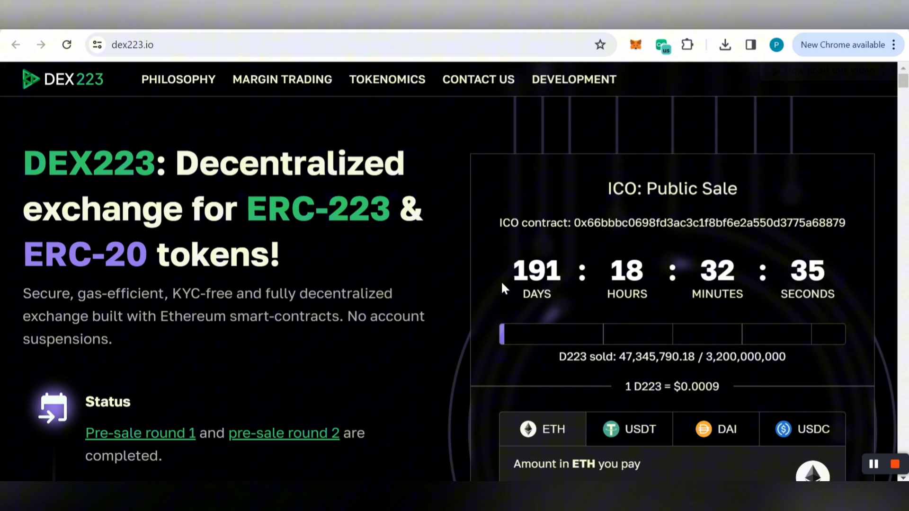
mouse_move(641, 304)
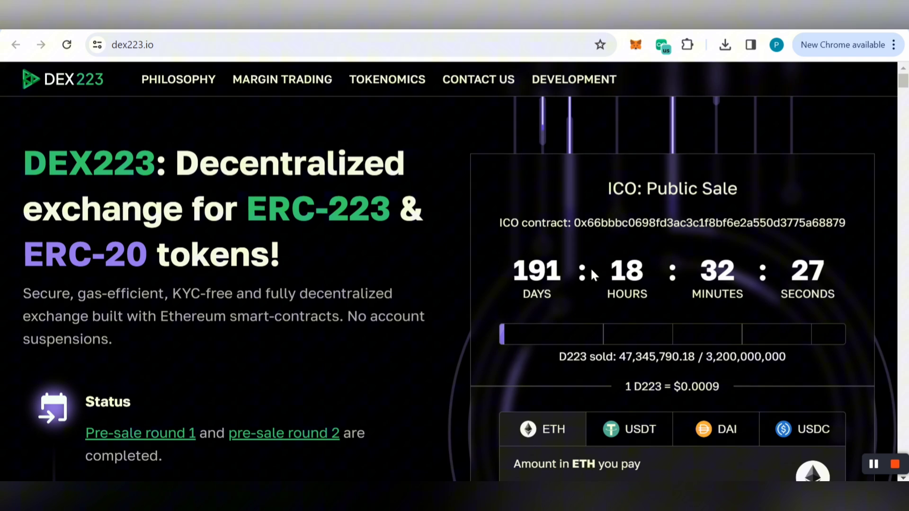
scroll("down", 3)
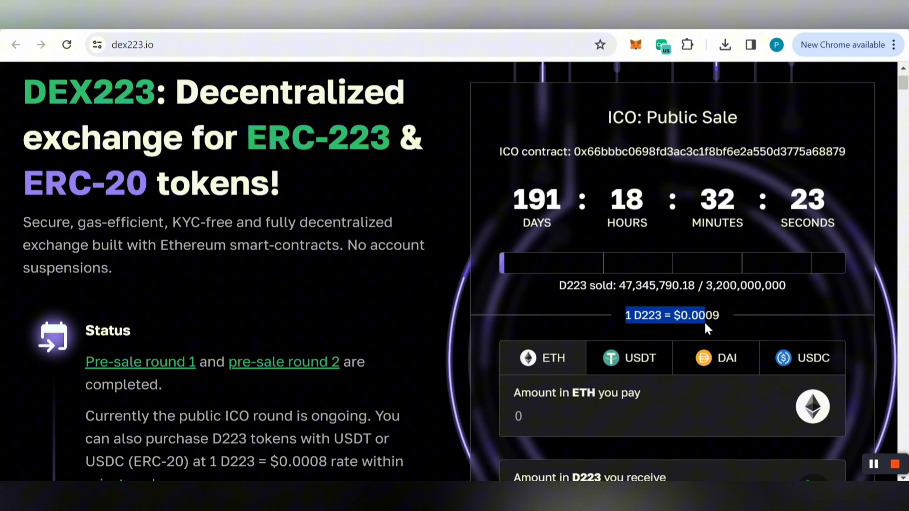
scroll("down", 3)
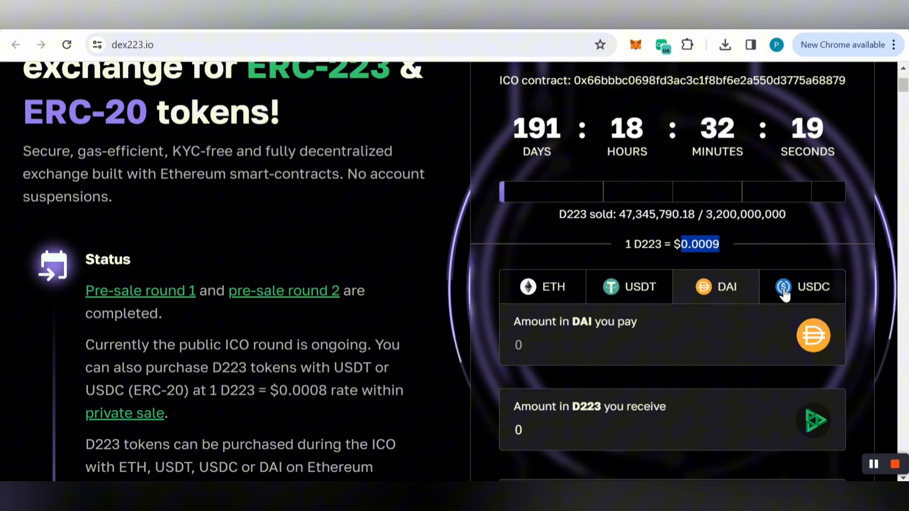
left_click(629, 287)
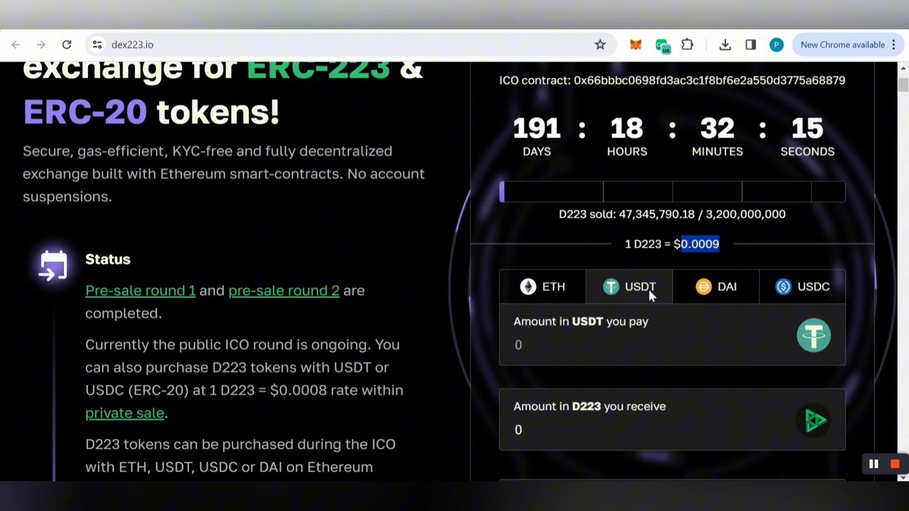
scroll("down", 3)
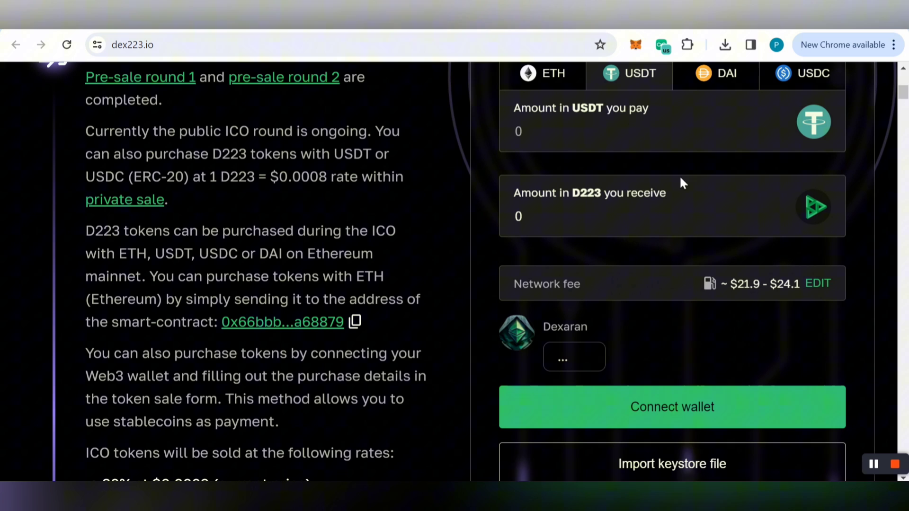
Enter 100 USDT as the payment amount, giving 111,100 D223 to receive
left_click(528, 135)
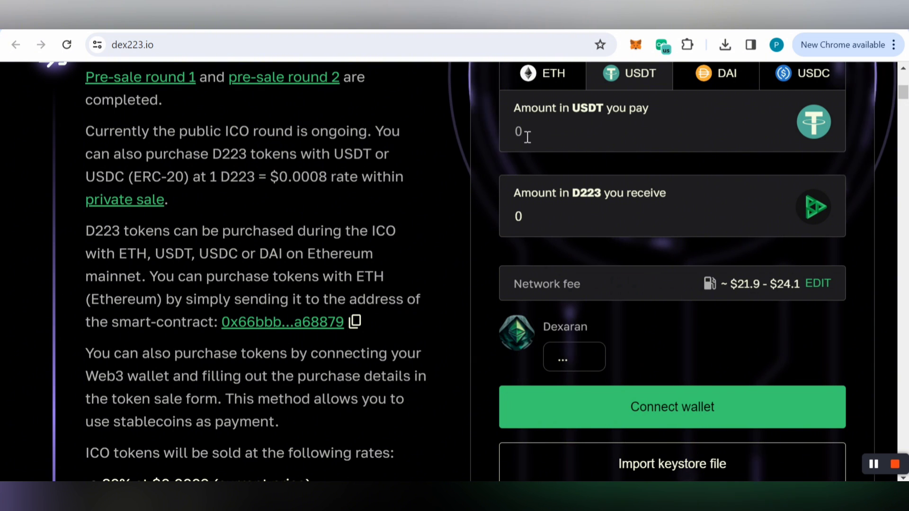
type("100")
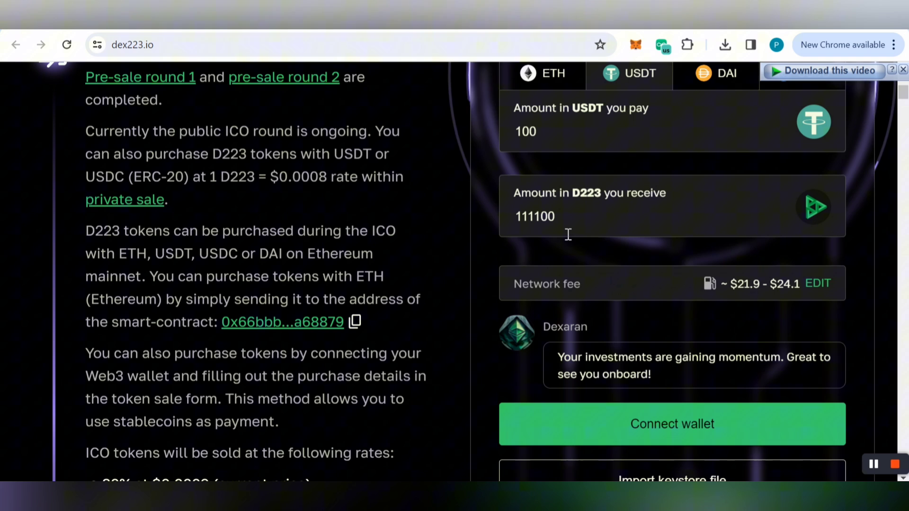
scroll("down", 3)
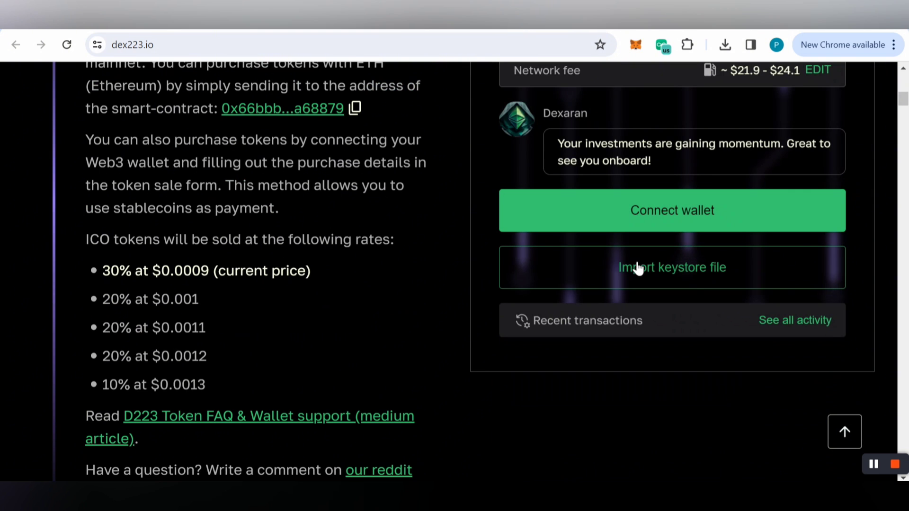
mouse_move(580, 292)
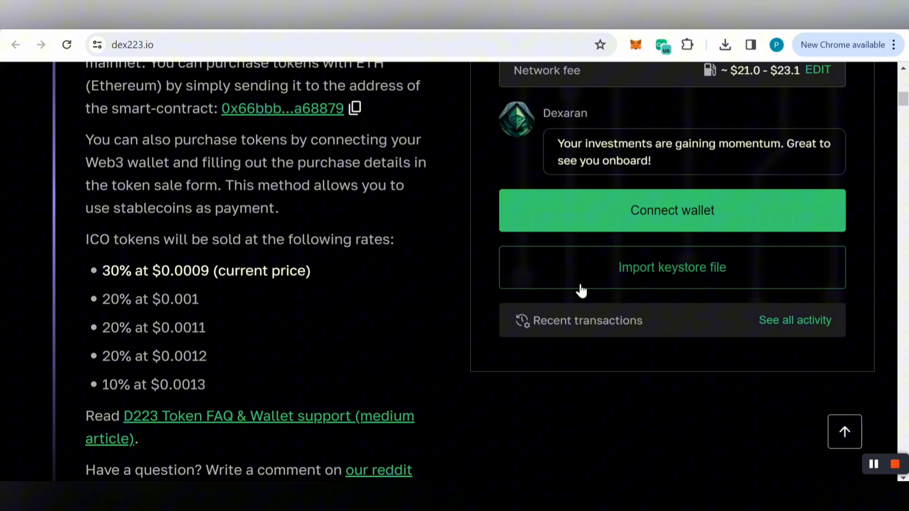
Scroll through Key Points and the ERC-20 problems panel, advancing to the next problem
scroll("down", 3)
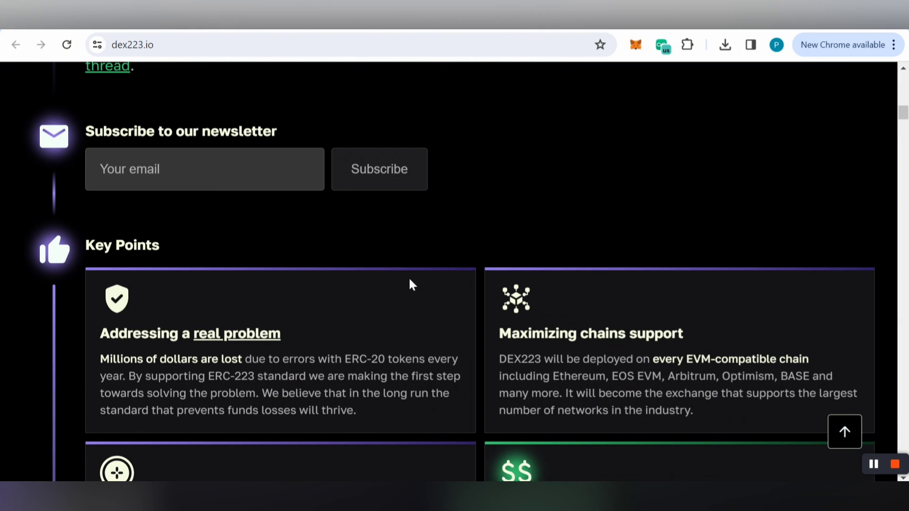
mouse_move(349, 273)
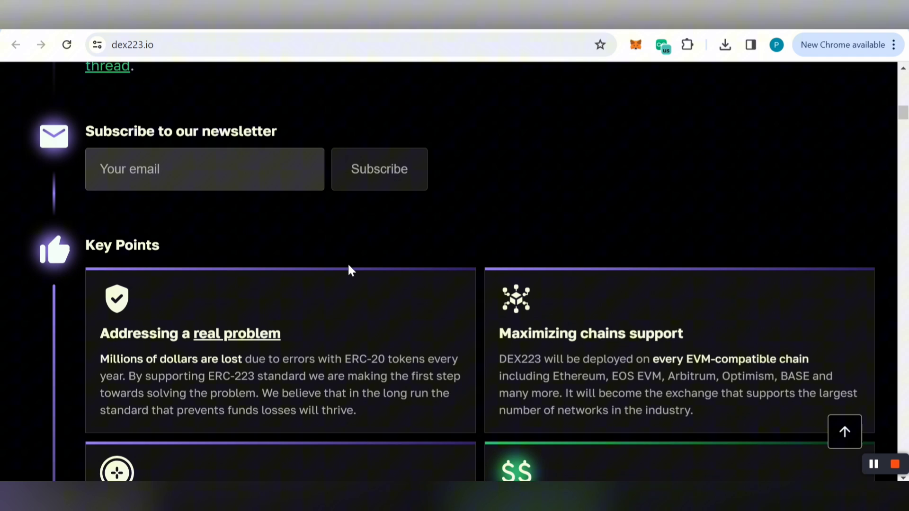
scroll("down", 3)
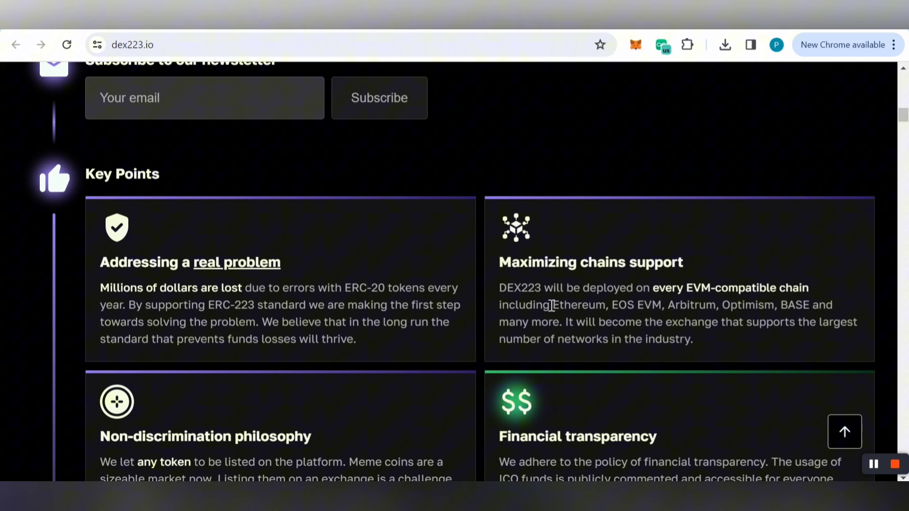
scroll("down", 3)
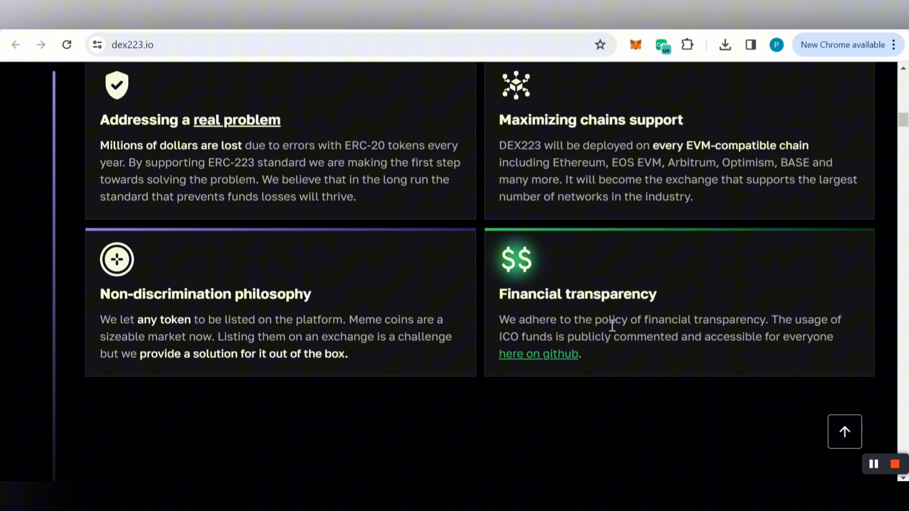
scroll("down", 3)
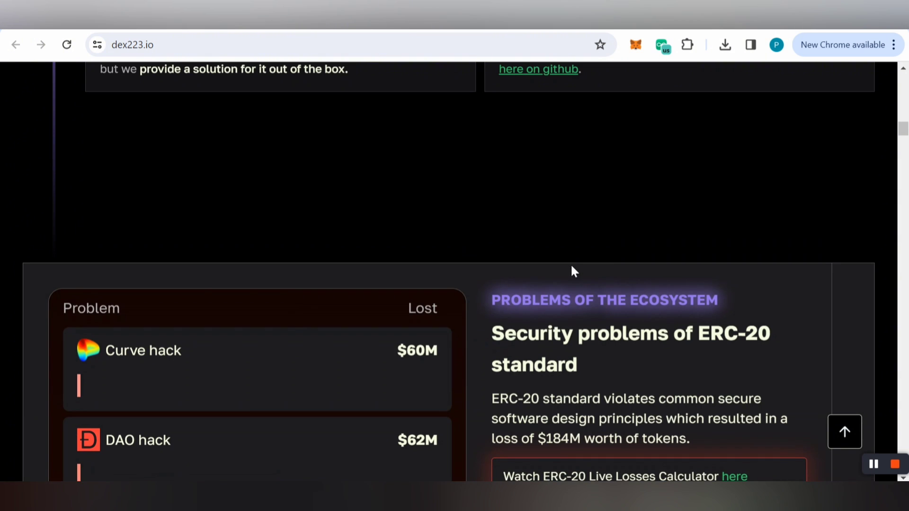
scroll("down", 3)
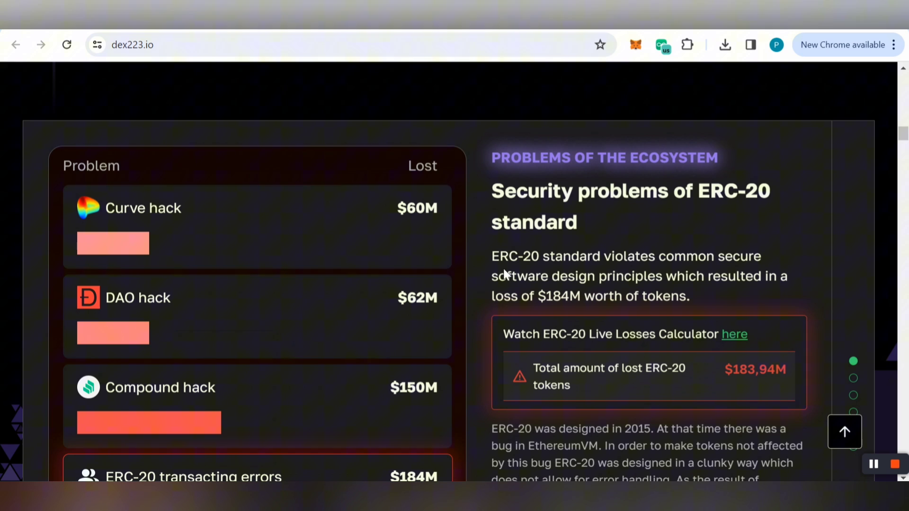
mouse_move(323, 170)
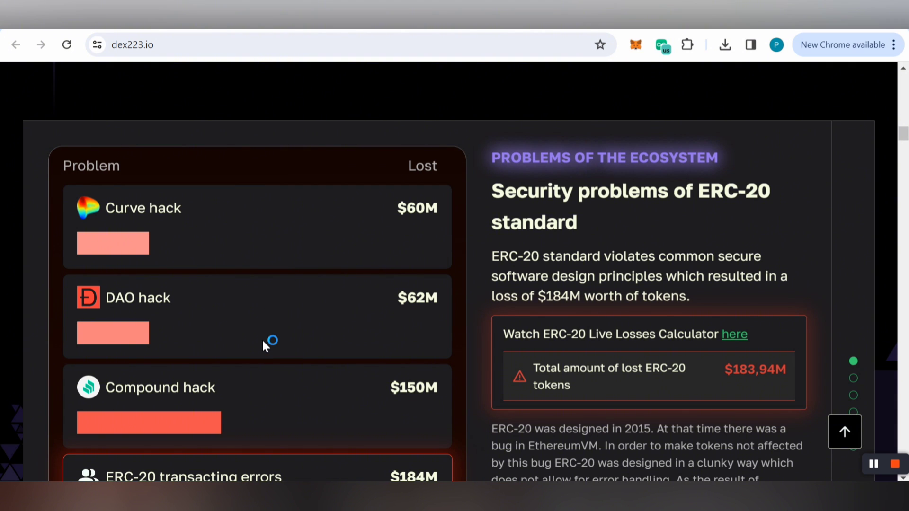
scroll("down", 3)
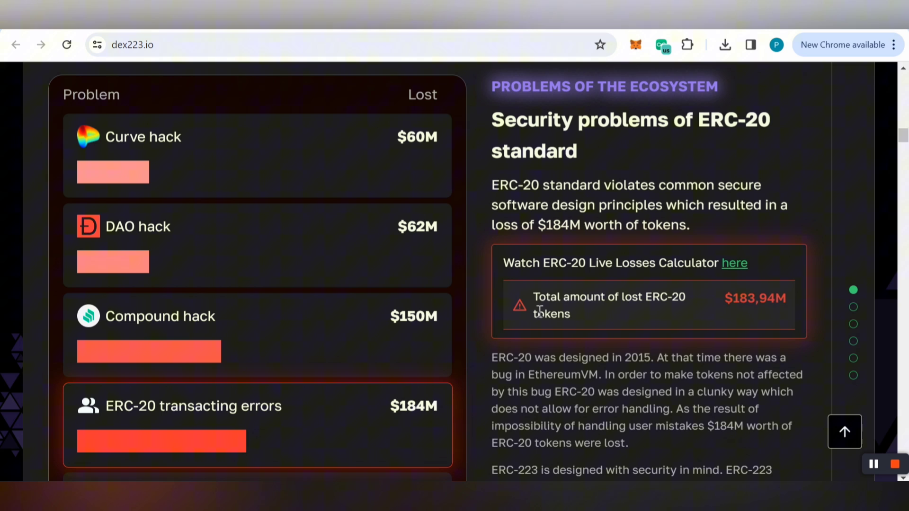
mouse_move(593, 197)
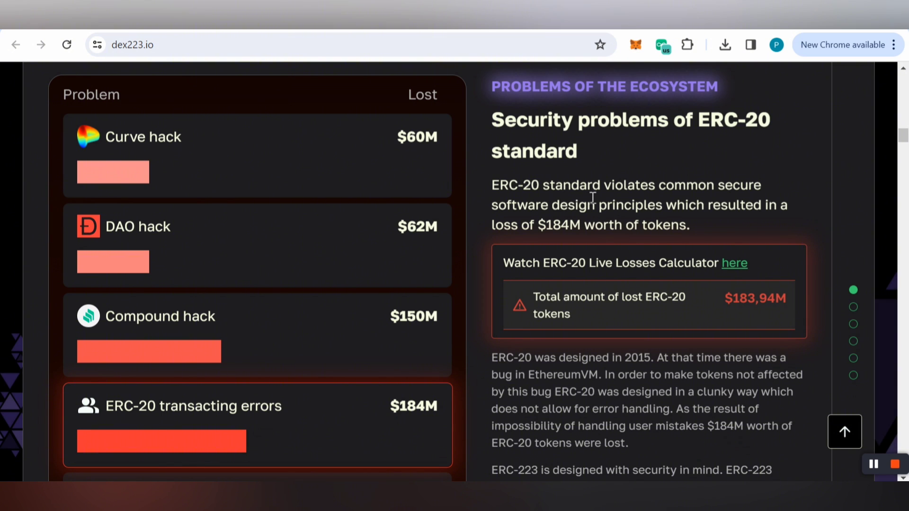
scroll("down", 3)
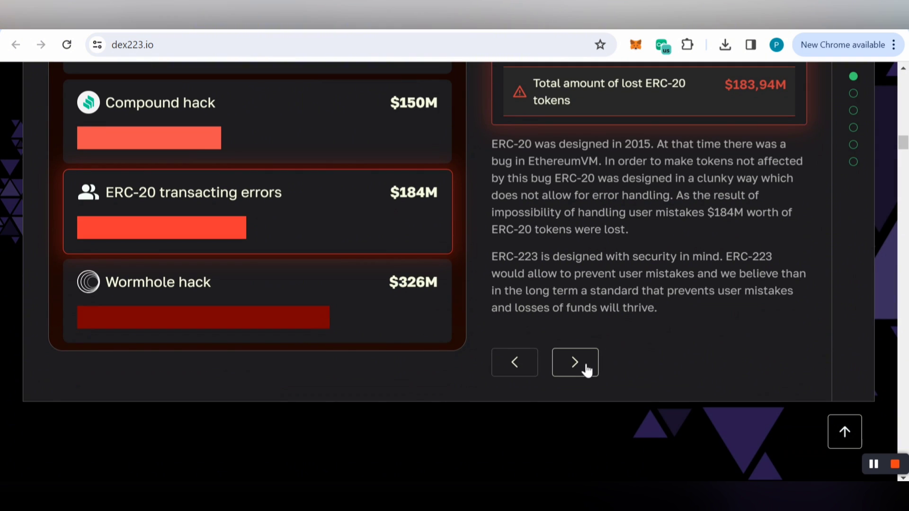
left_click(575, 363)
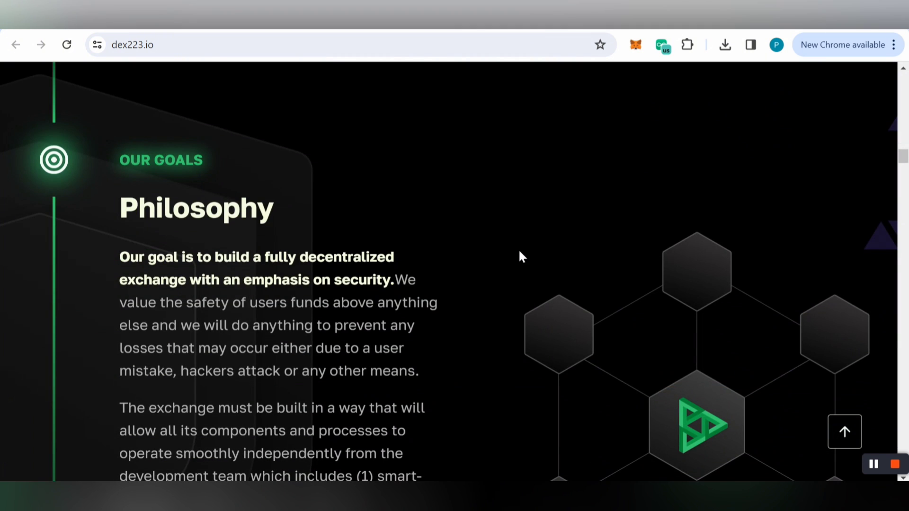
Scroll through the Philosophy section until the Innovation heading appears
scroll("down", 3)
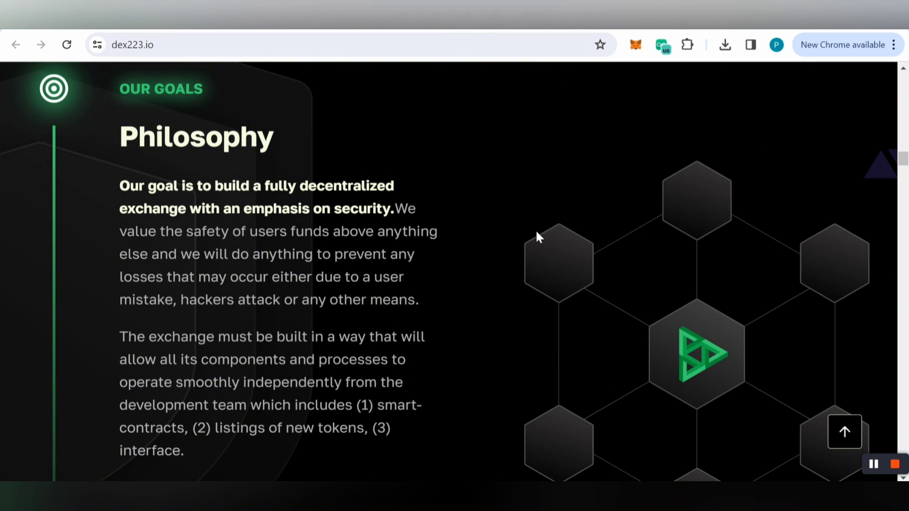
scroll("down", 3)
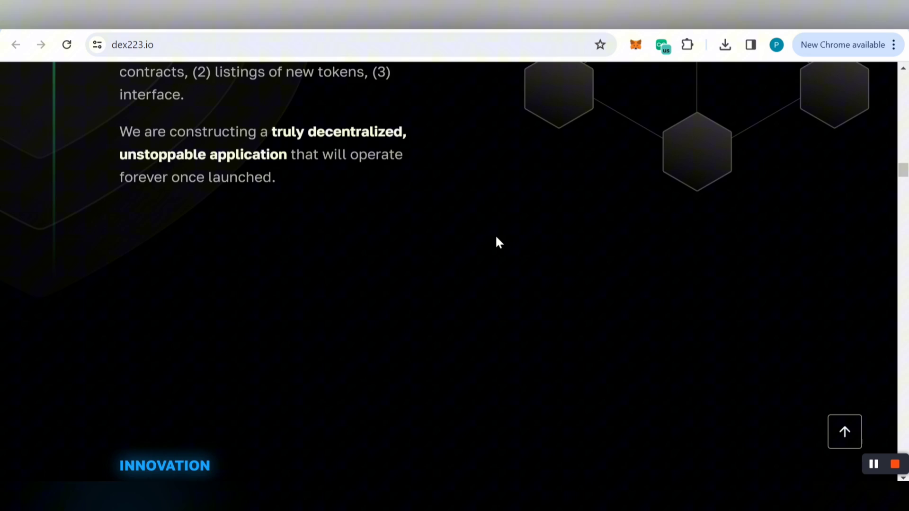
Scroll to the ERC-223 Support card covering gas savings and EIP-7417 interchangeability
scroll("down", 3)
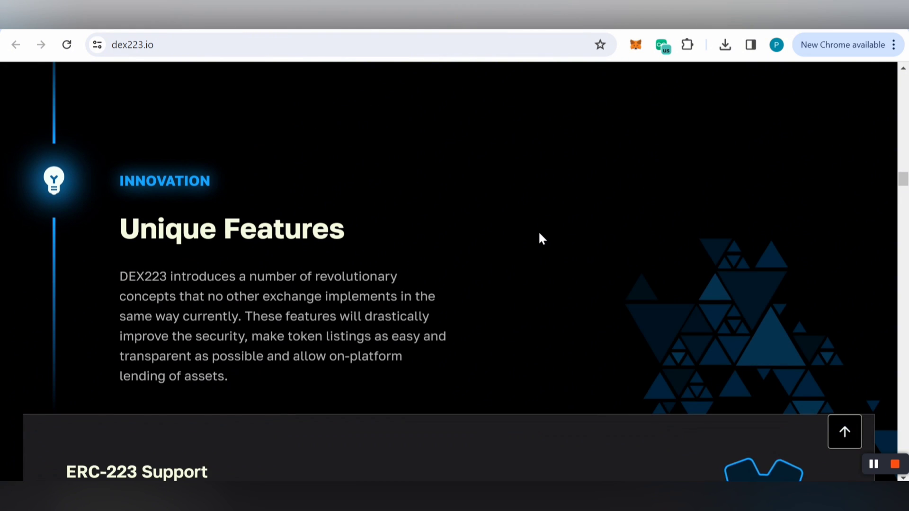
scroll("down", 3)
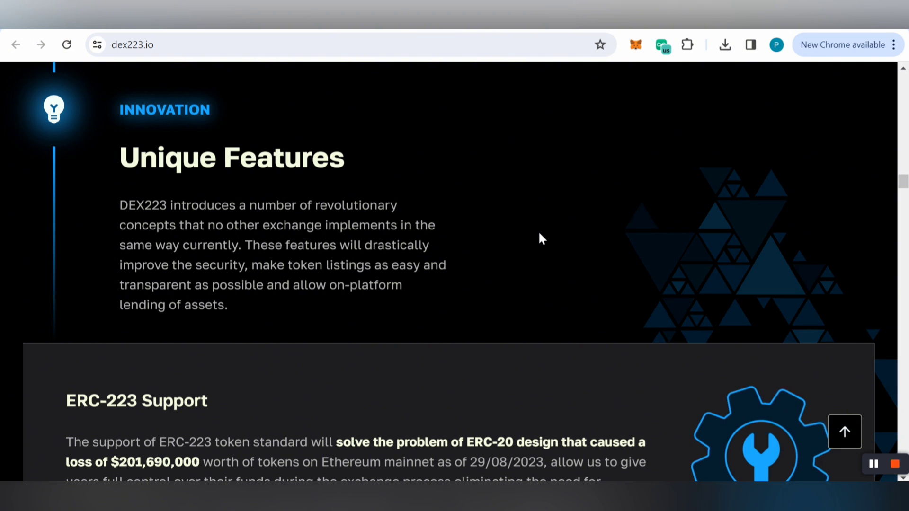
scroll("down", 3)
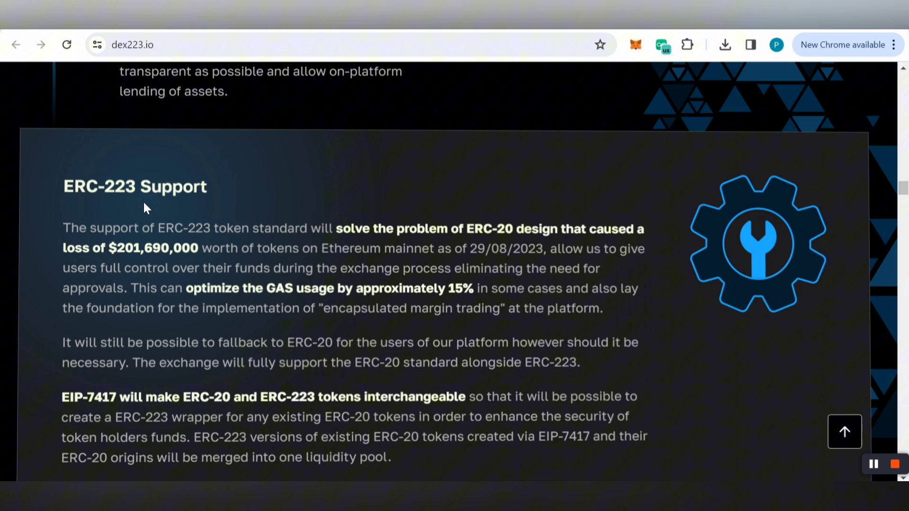
Scroll through Encapsulated Margin Trading details until Transparent Auto-Listings appears
scroll("down", 3)
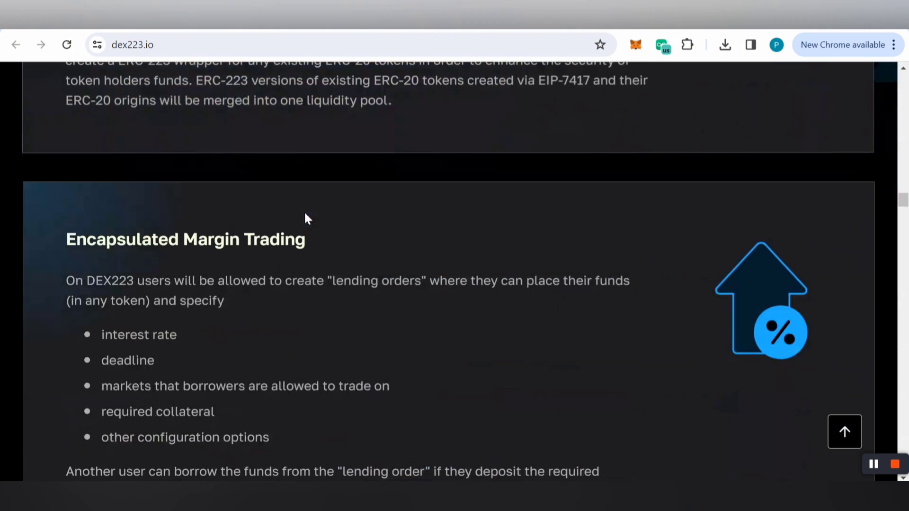
scroll("down", 3)
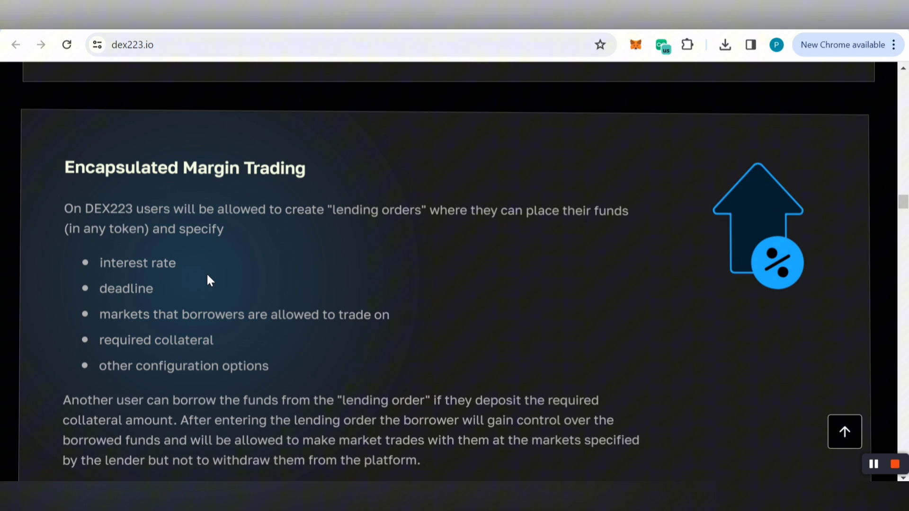
mouse_move(293, 348)
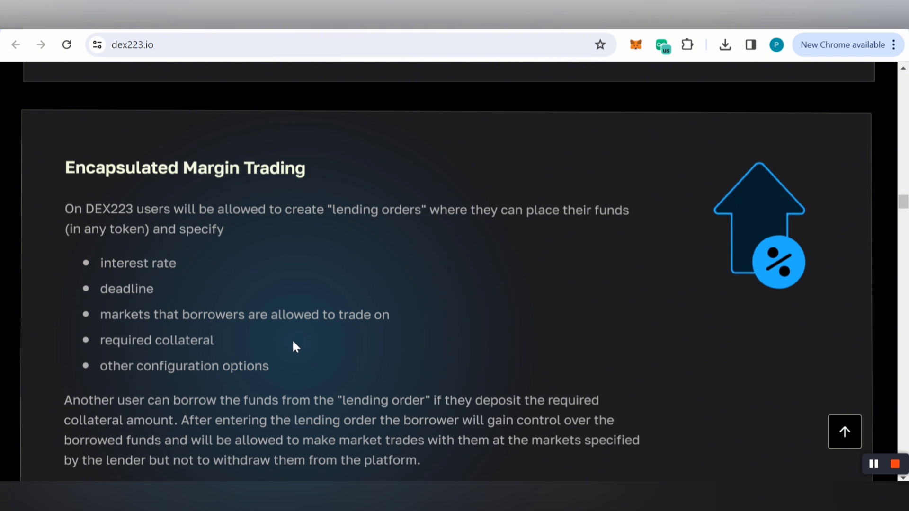
scroll("down", 3)
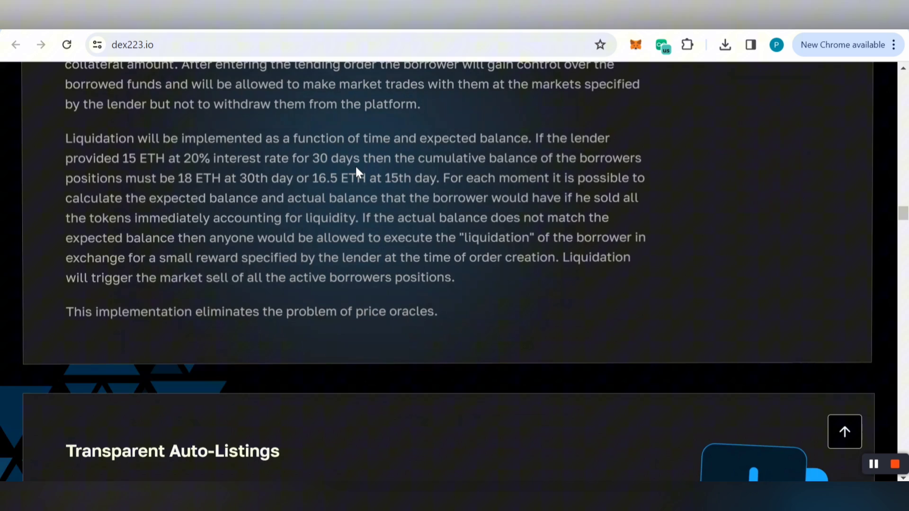
scroll("down", 3)
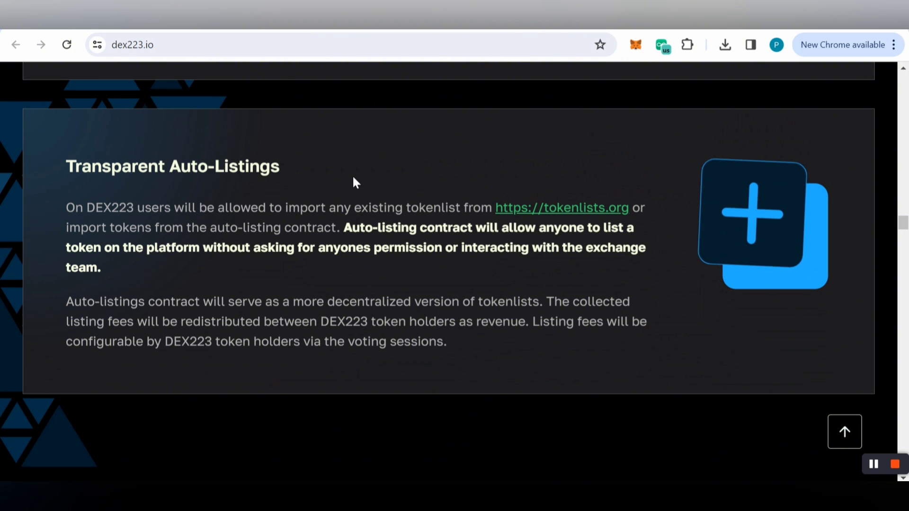
mouse_move(588, 222)
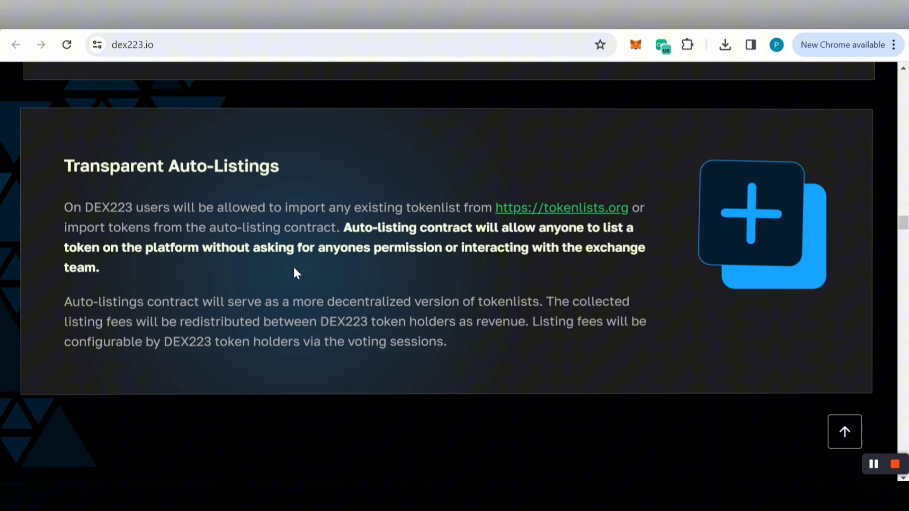
Scroll through the Tokenomics allocation chart to the Crosschain deployment policy section
scroll("down", 3)
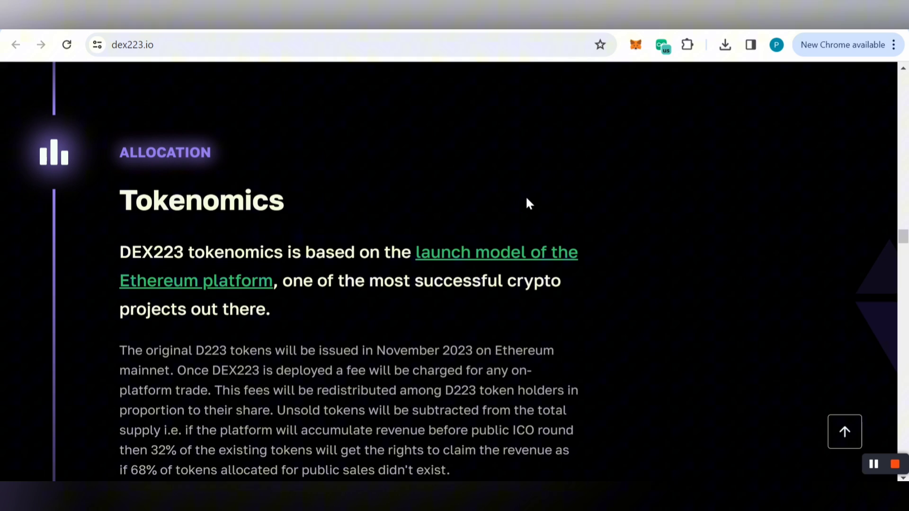
mouse_move(624, 288)
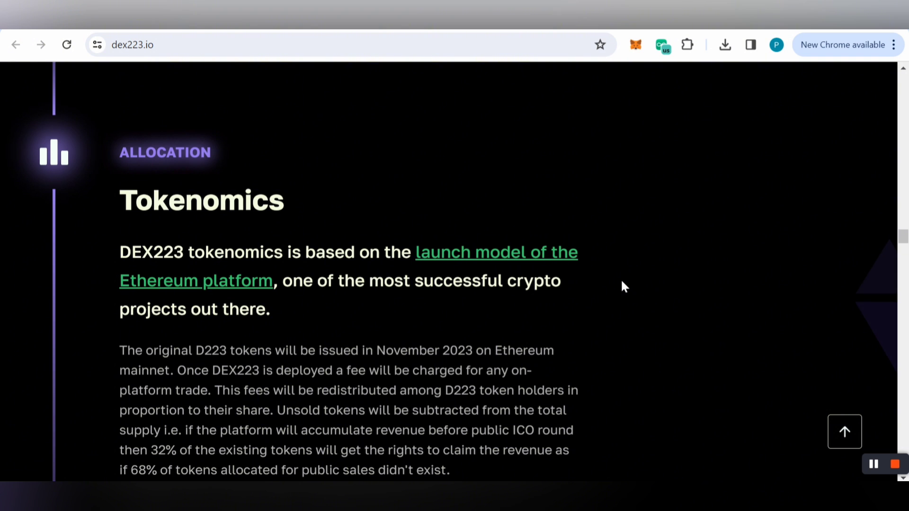
scroll("down", 3)
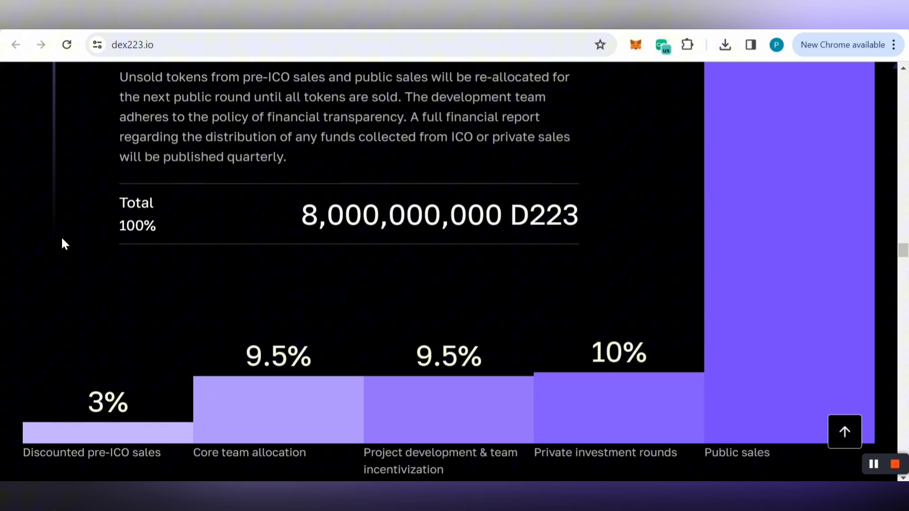
mouse_move(509, 223)
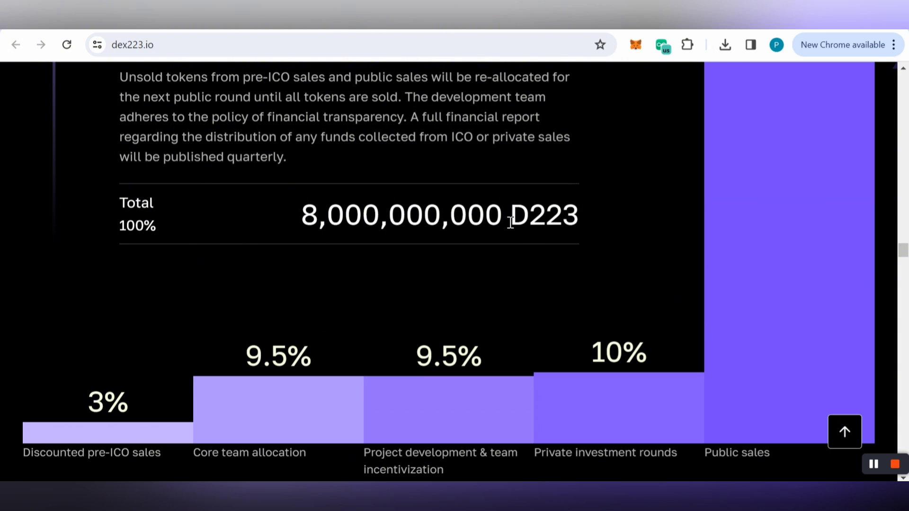
mouse_move(42, 280)
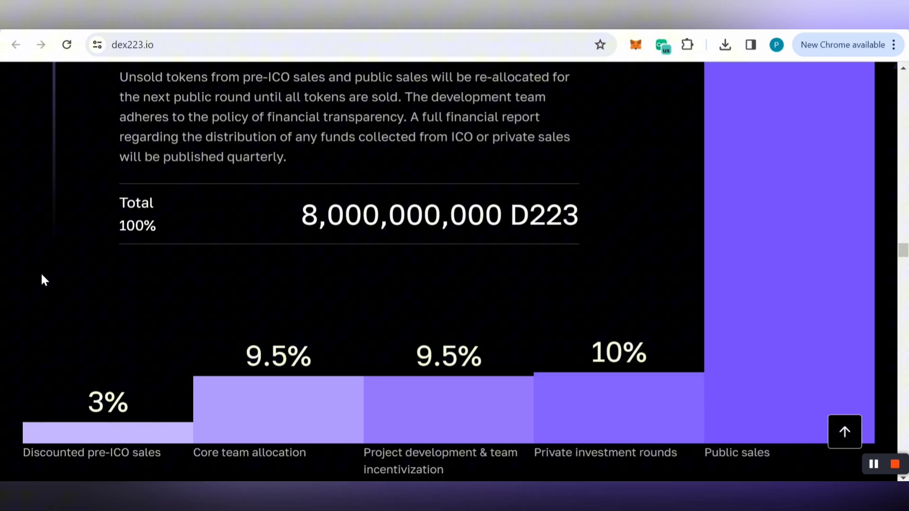
scroll("down", 3)
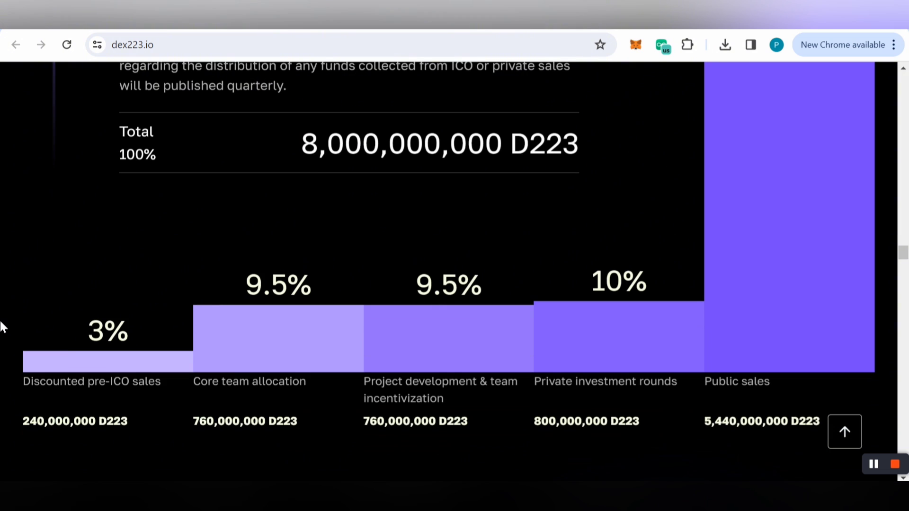
mouse_move(127, 408)
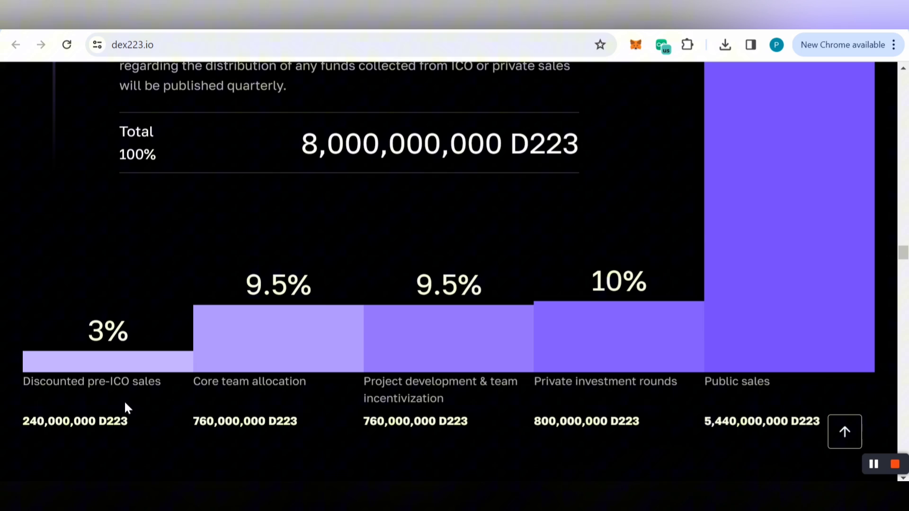
mouse_move(329, 380)
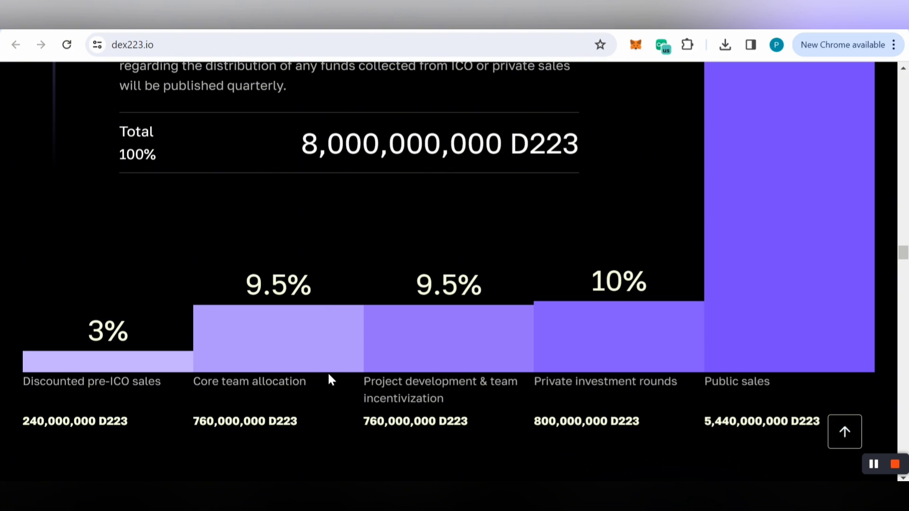
mouse_move(448, 306)
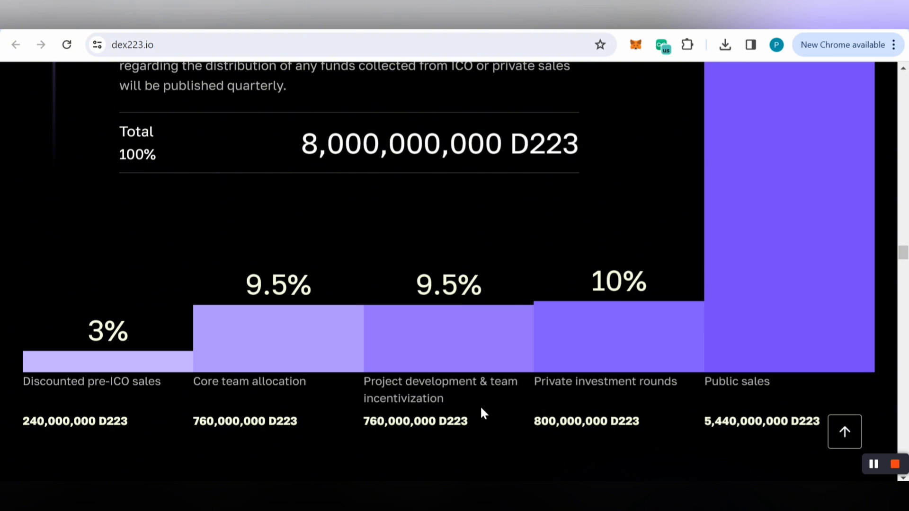
mouse_move(633, 316)
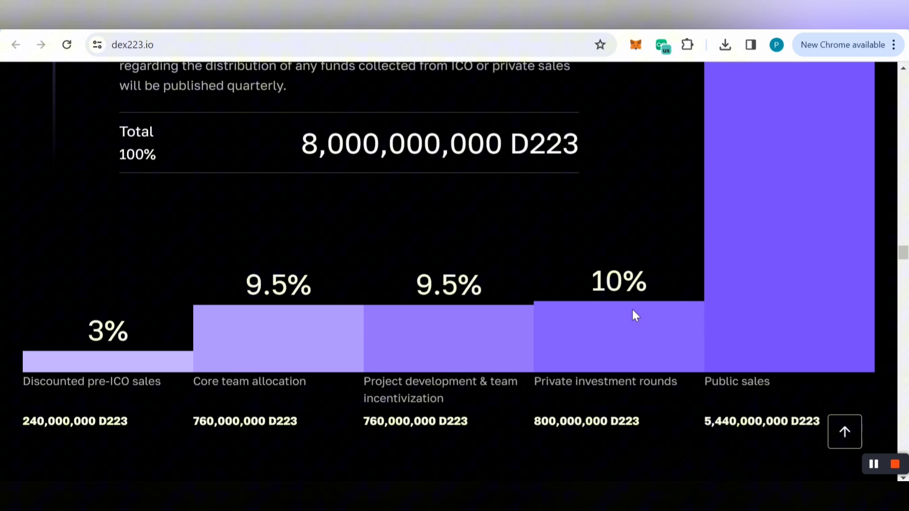
mouse_move(635, 307)
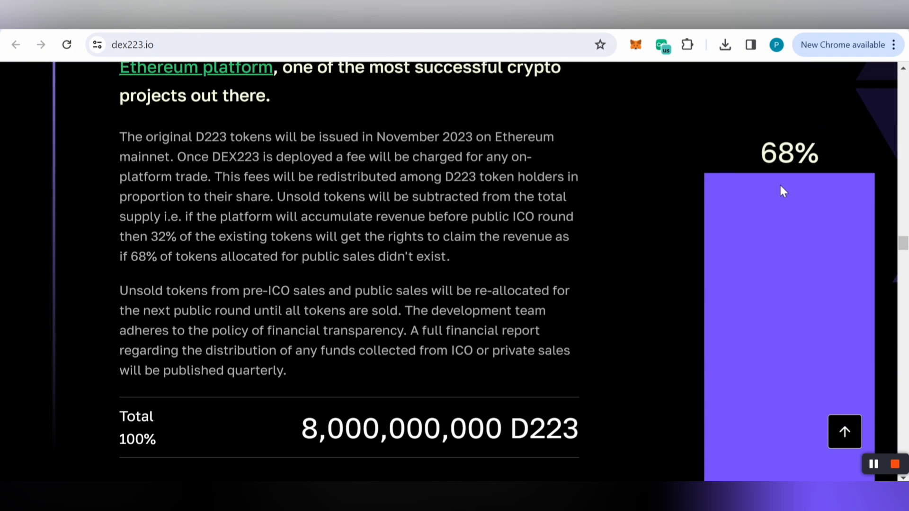
scroll("down", 3)
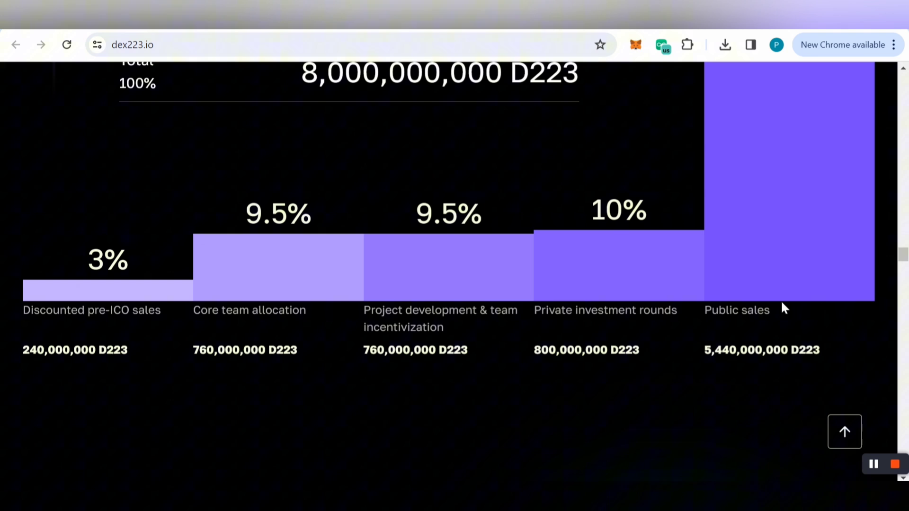
mouse_move(179, 370)
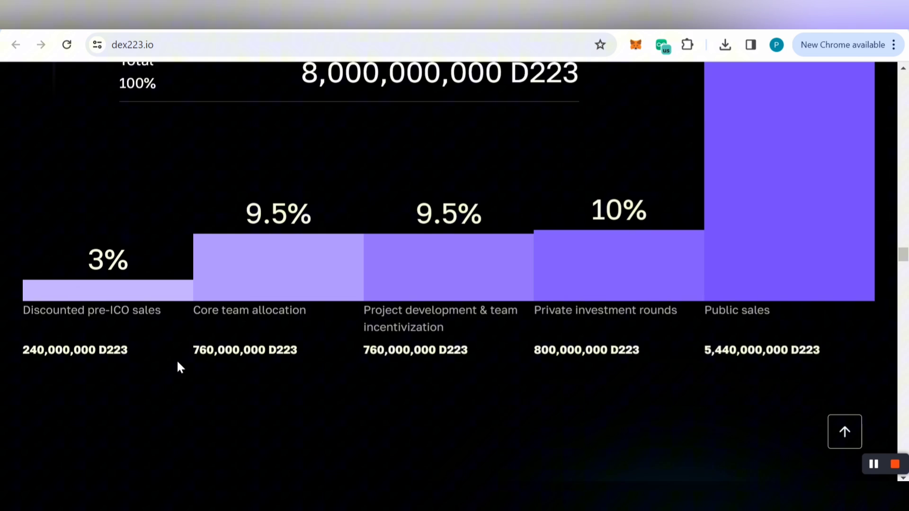
scroll("down", 3)
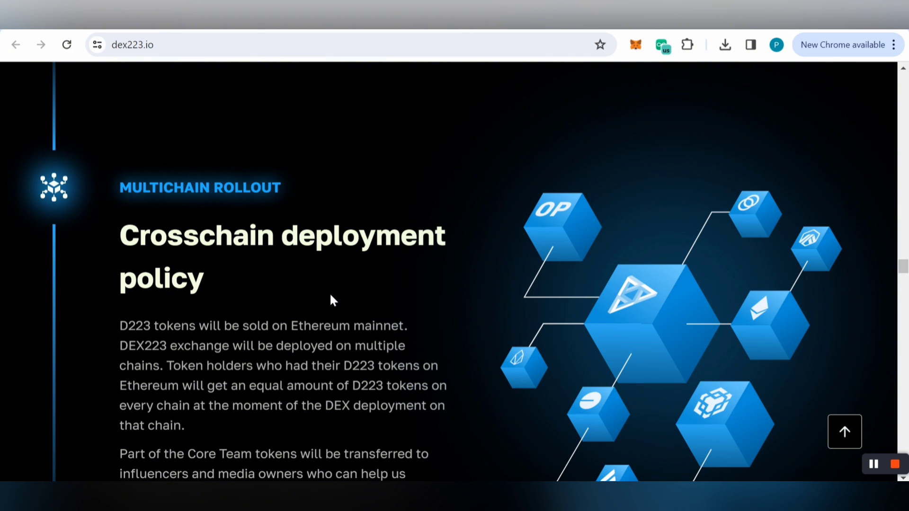
mouse_move(345, 300)
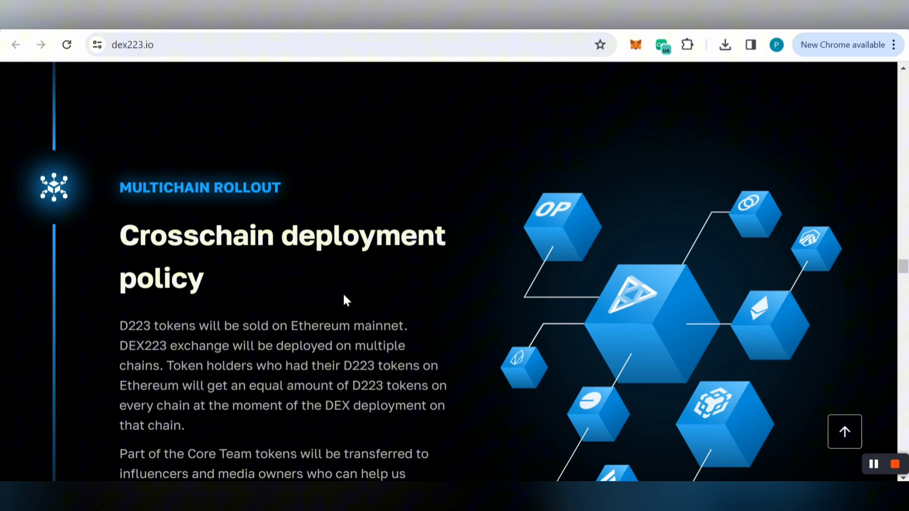
Scroll past the chart to the Multichain Rollout section's confirmed chains list
scroll("down", 3)
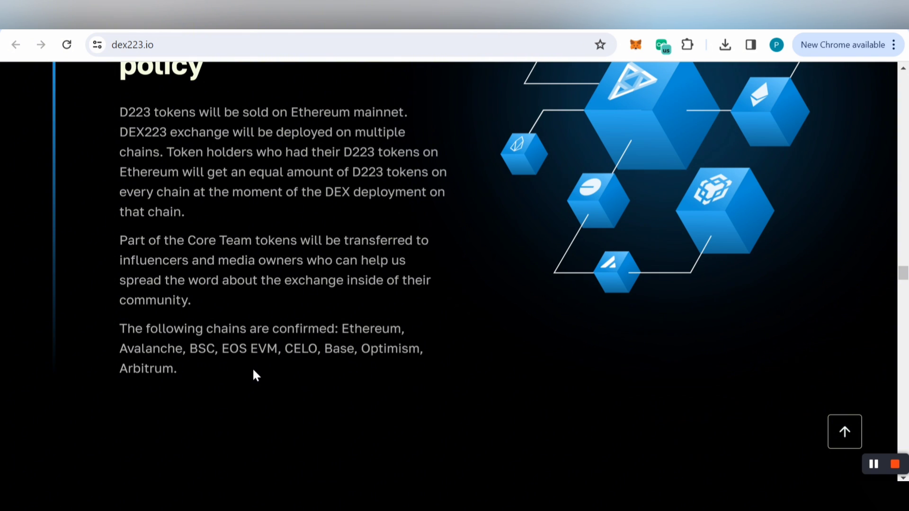
mouse_move(236, 371)
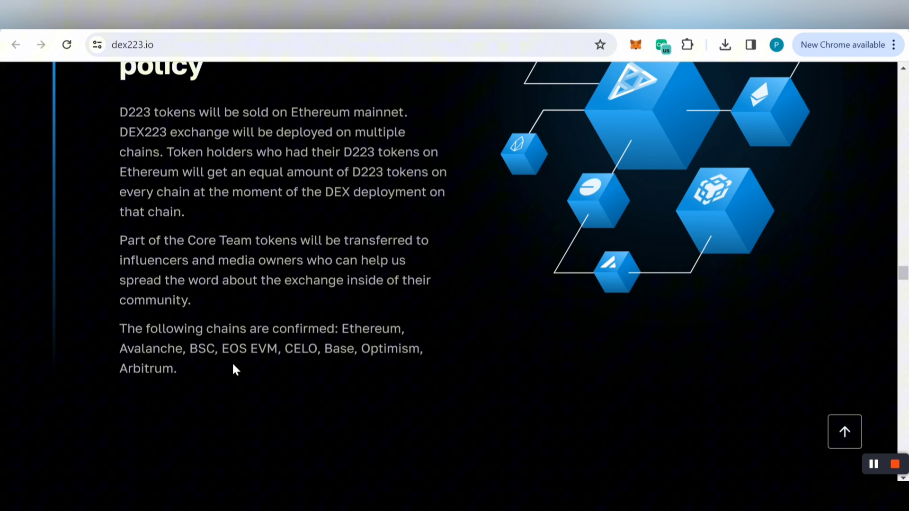
mouse_move(317, 393)
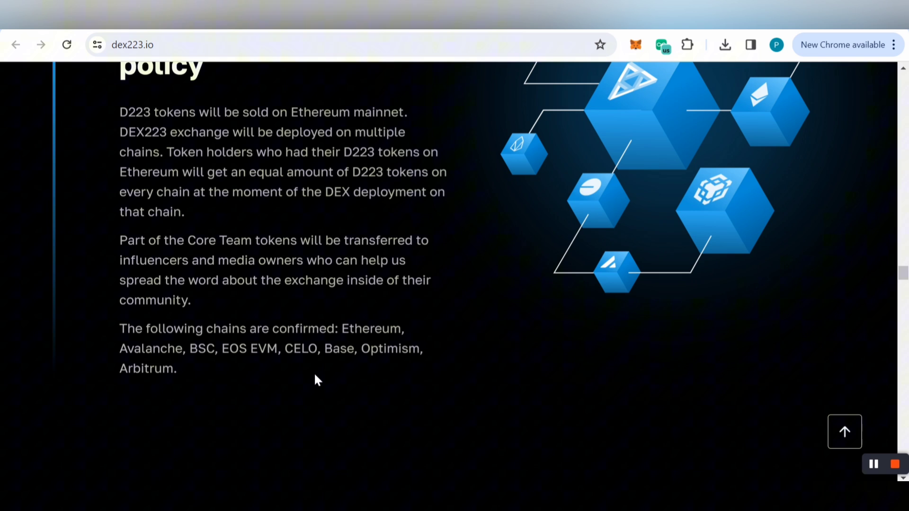
scroll("down", 3)
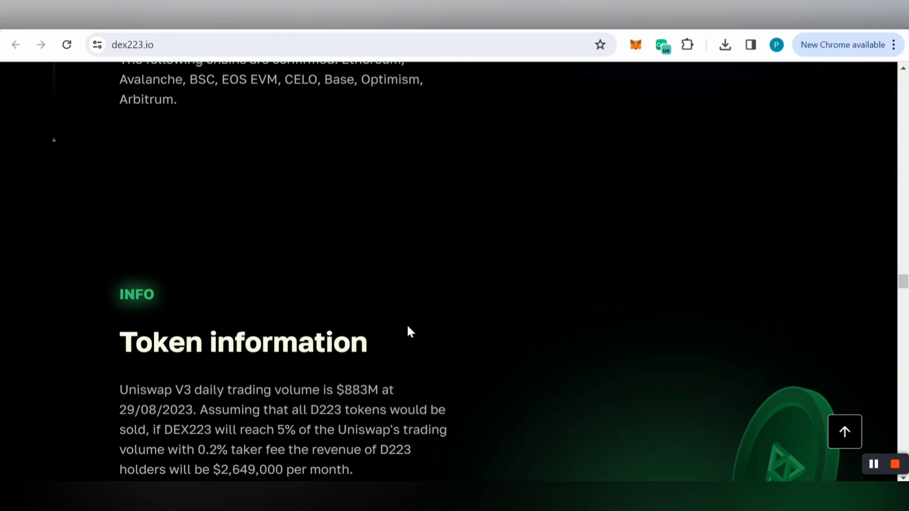
Read Token information: address, supply, decimals, ERC-223 standard, through the $0.001 public sale price
scroll("down", 3)
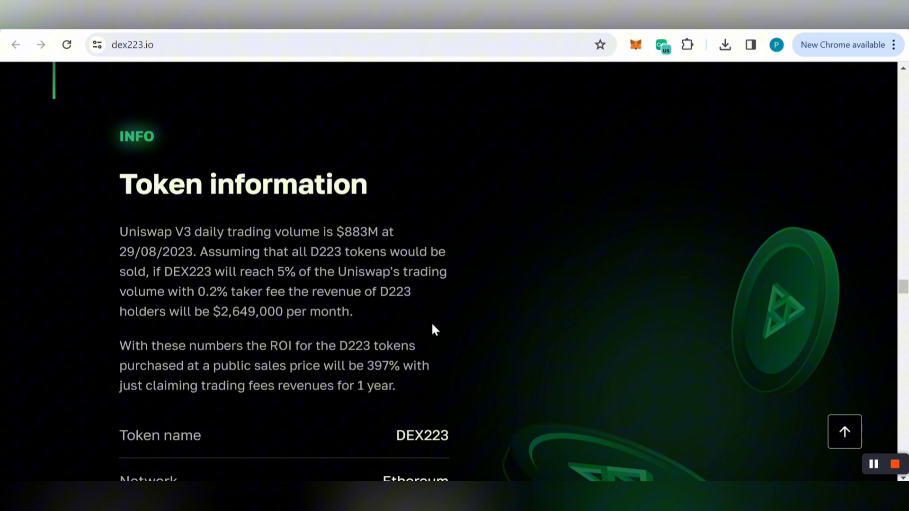
mouse_move(444, 322)
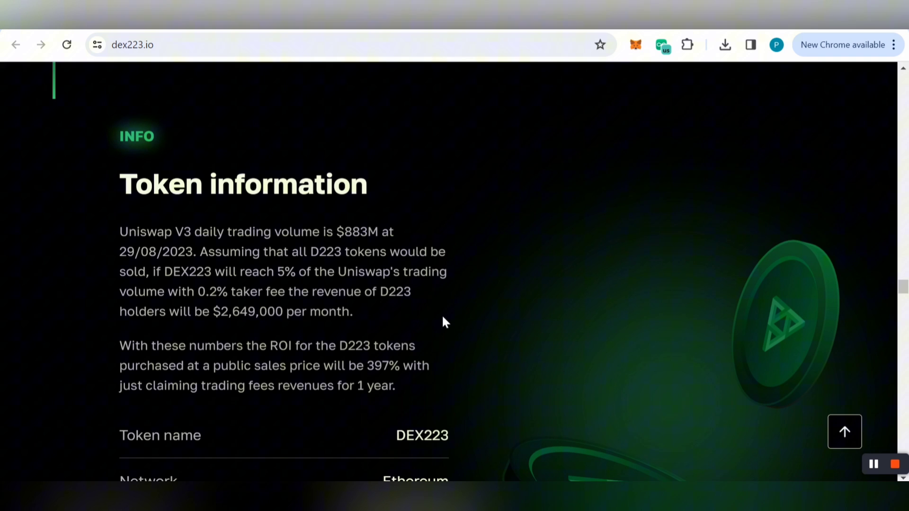
mouse_move(357, 251)
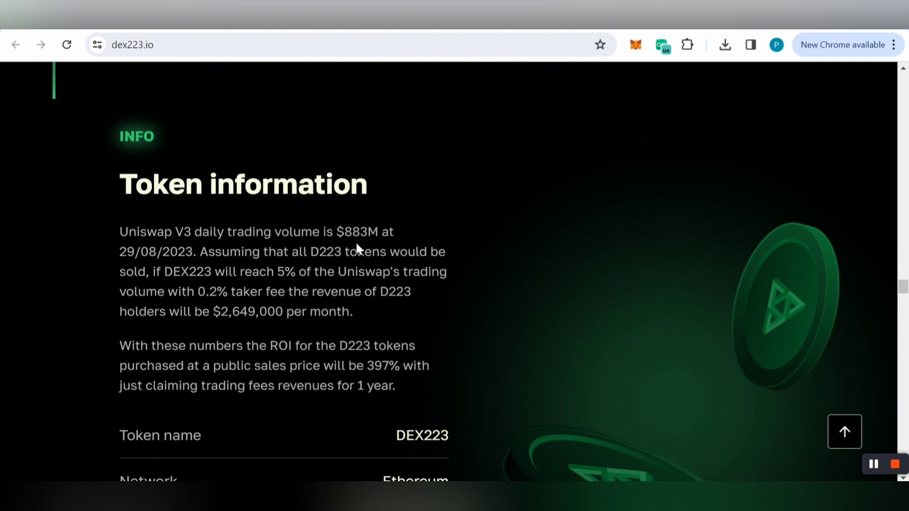
mouse_move(469, 314)
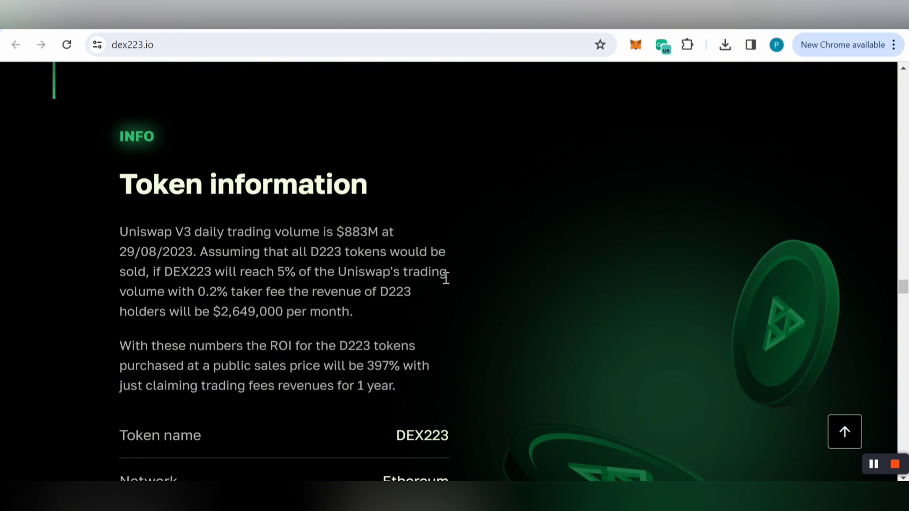
mouse_move(167, 298)
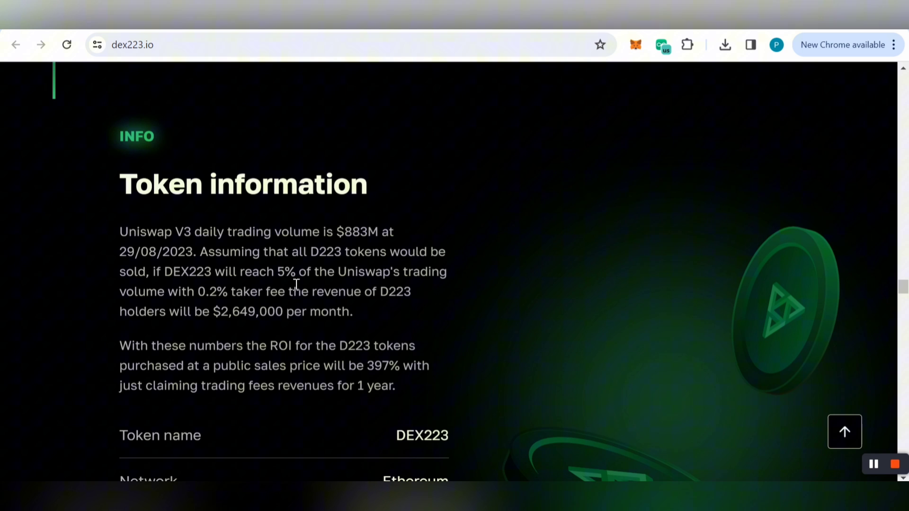
mouse_move(420, 315)
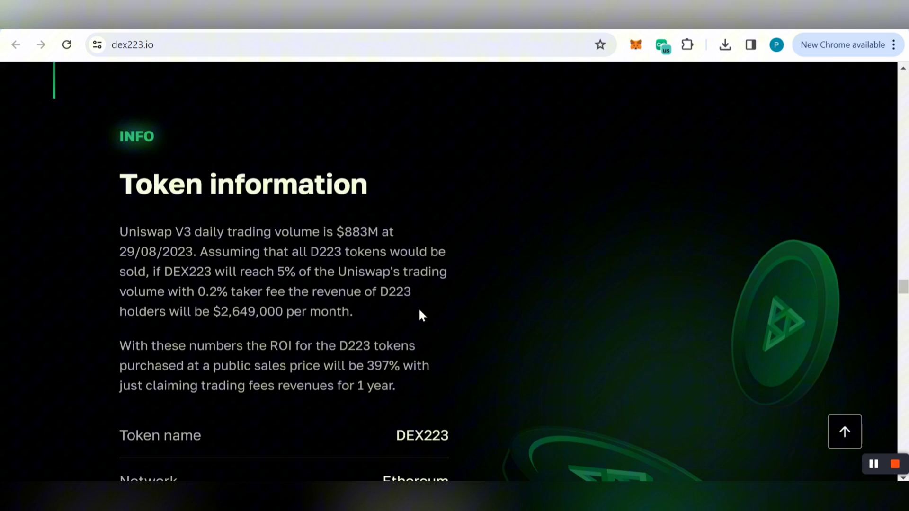
mouse_move(401, 316)
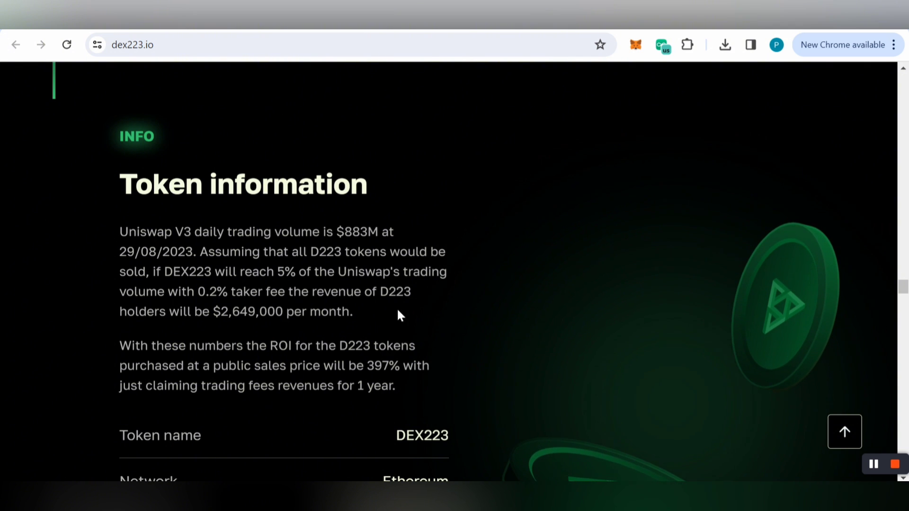
left_click_drag(213, 312, 268, 311)
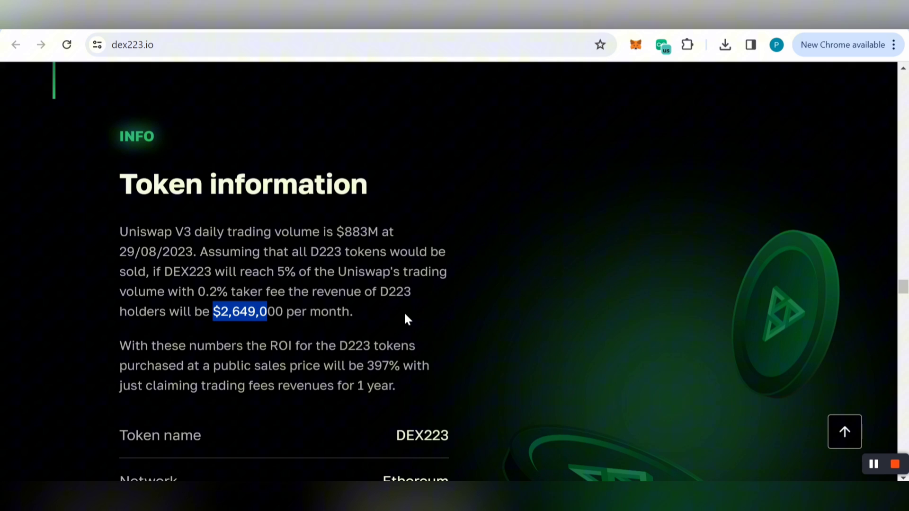
scroll("down", 3)
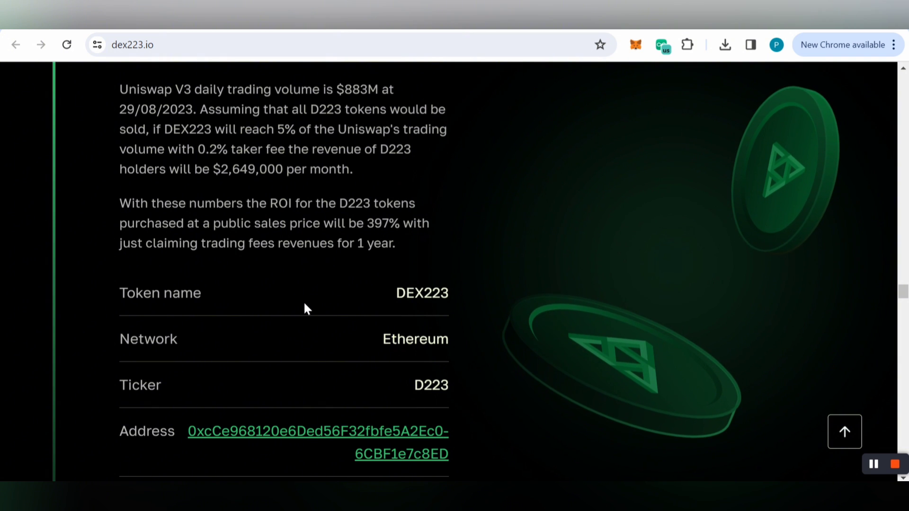
double_click(422, 293)
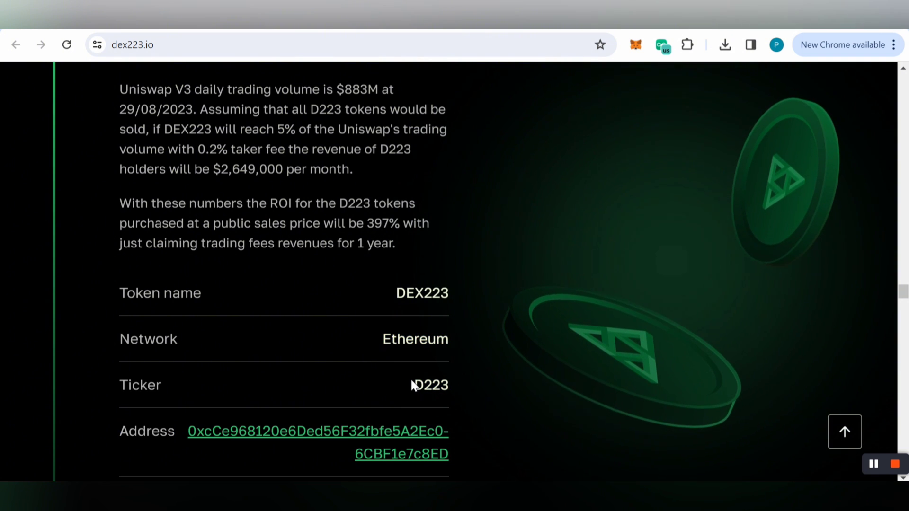
scroll("down", 3)
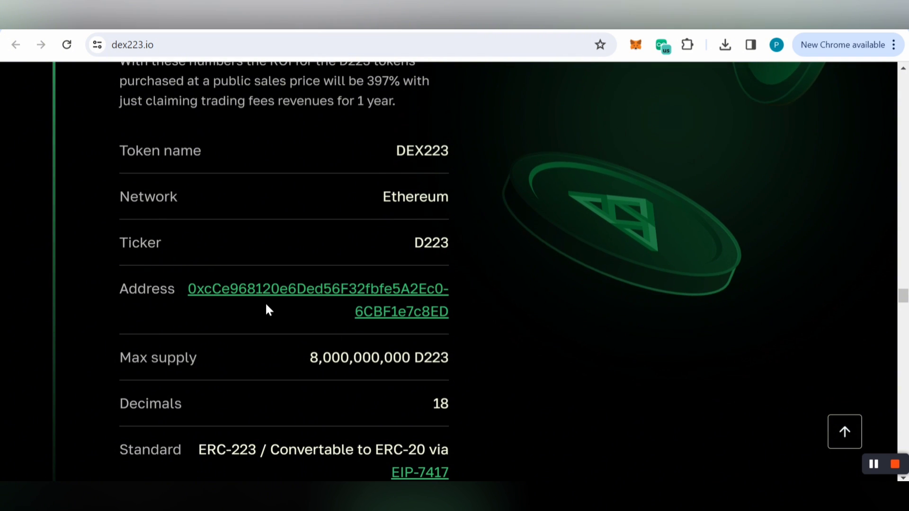
scroll("down", 3)
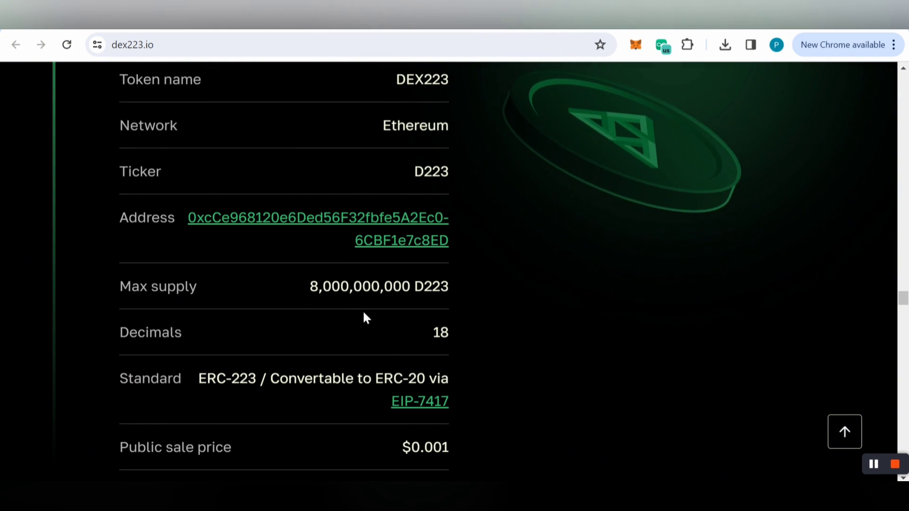
scroll("down", 3)
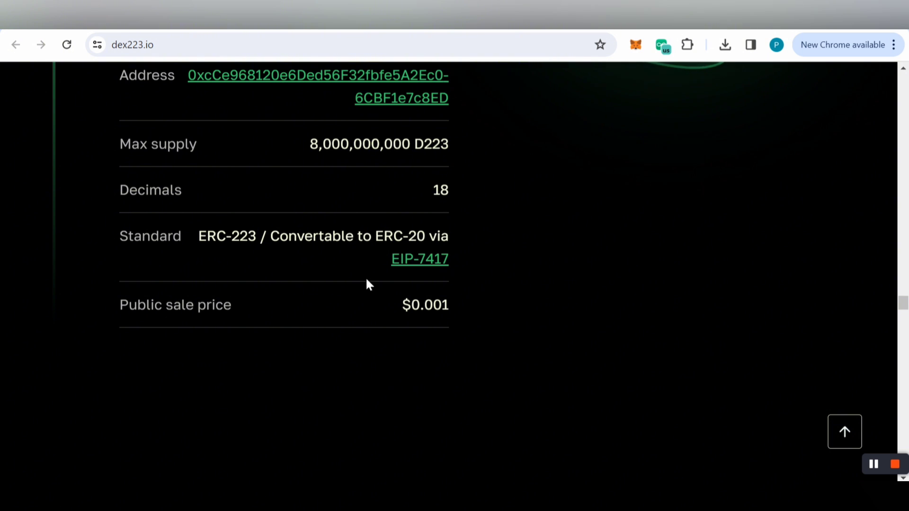
mouse_move(330, 318)
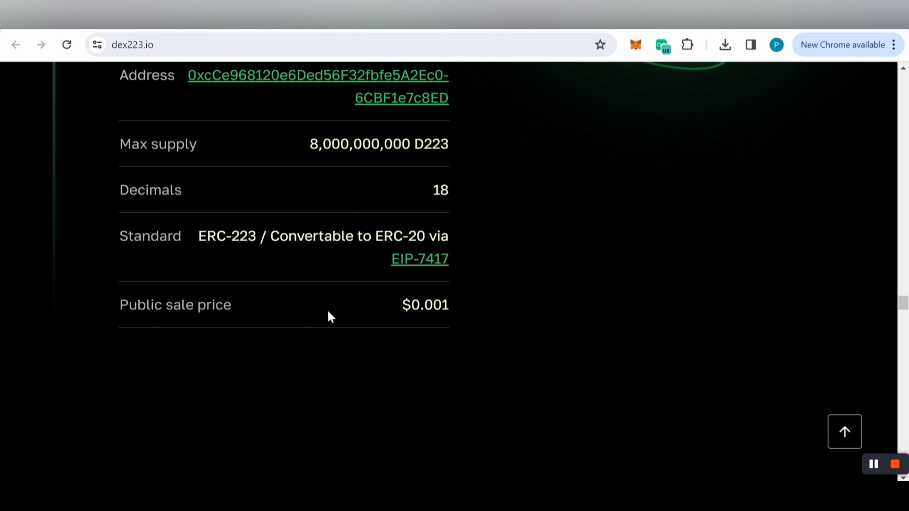
mouse_move(431, 329)
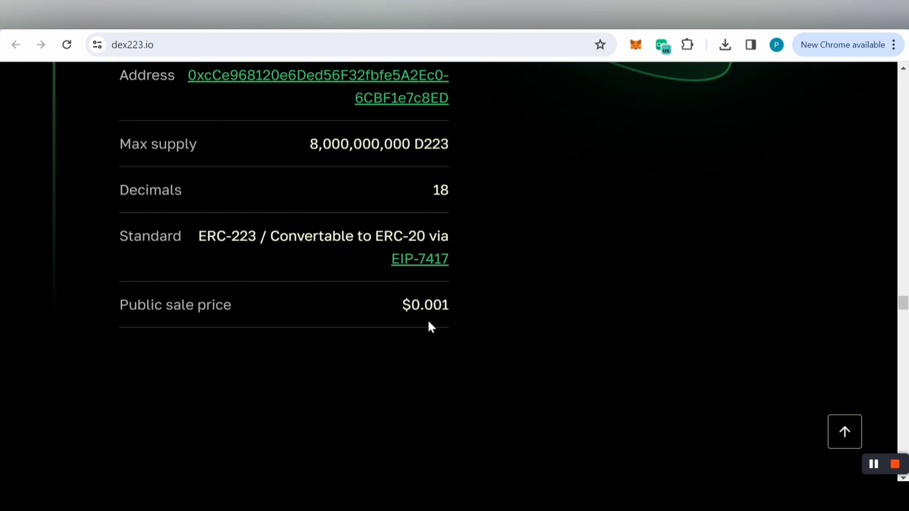
Scroll the comparison table against Uniswap, dYdX, KINE and Curve down to its Markets row
scroll("down", 3)
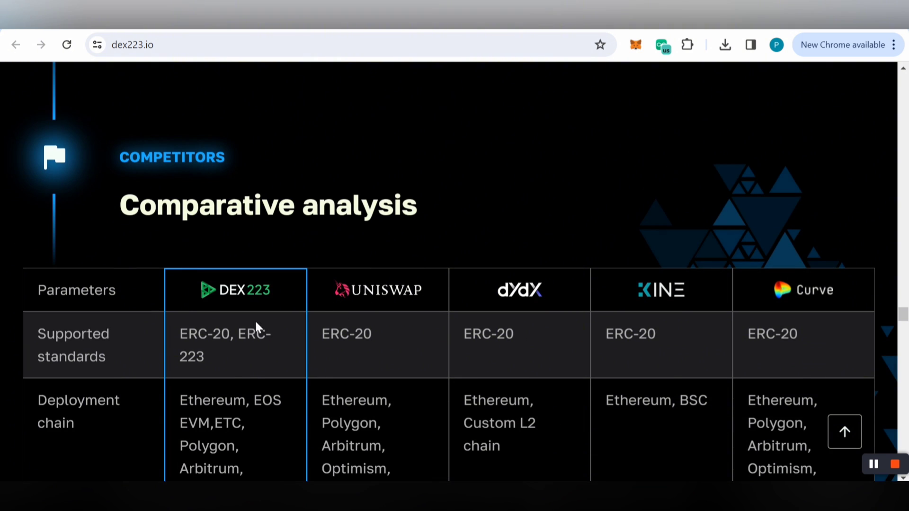
mouse_move(278, 359)
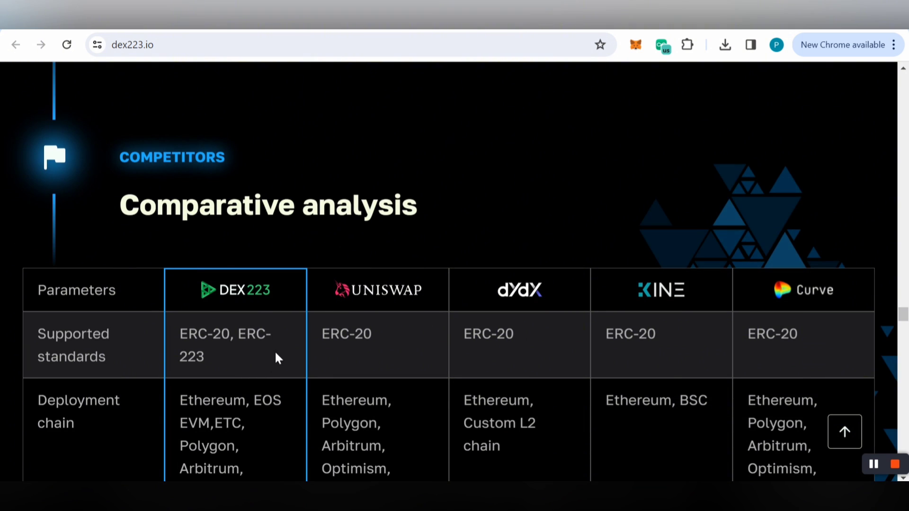
scroll("down", 3)
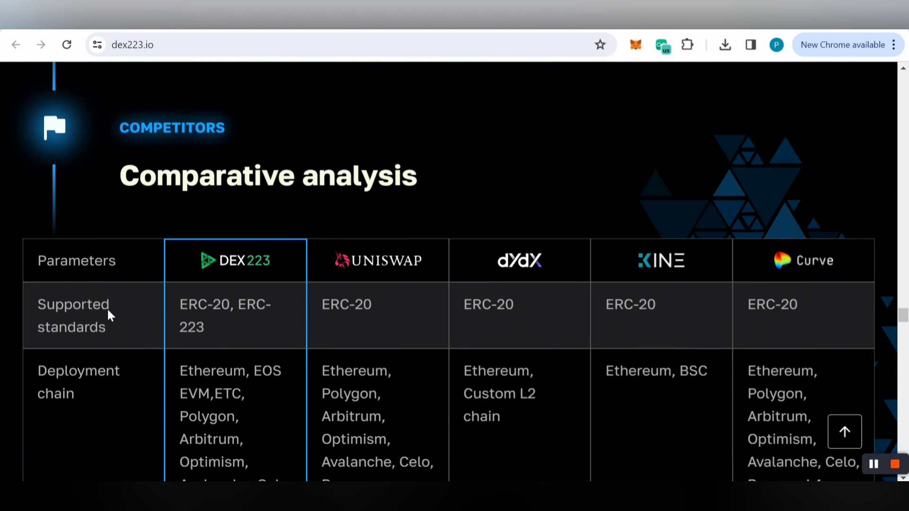
scroll("down", 3)
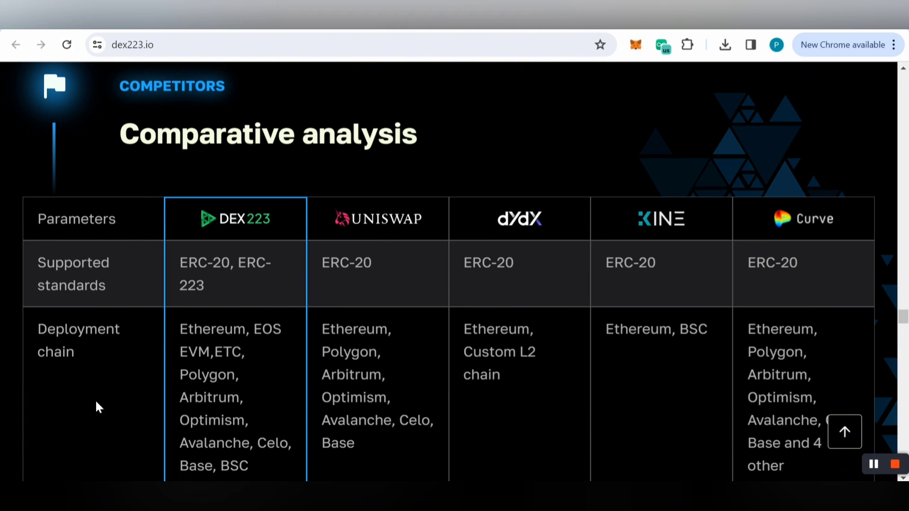
mouse_move(317, 298)
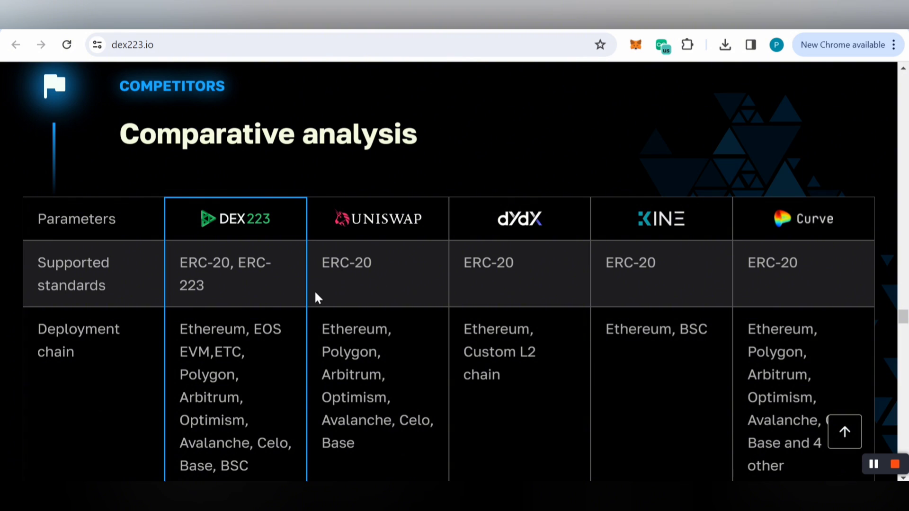
mouse_move(520, 252)
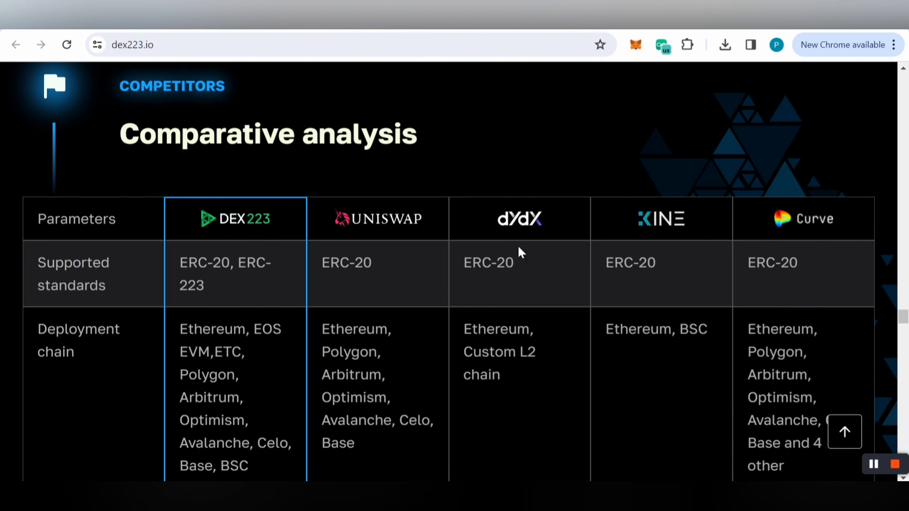
mouse_move(675, 245)
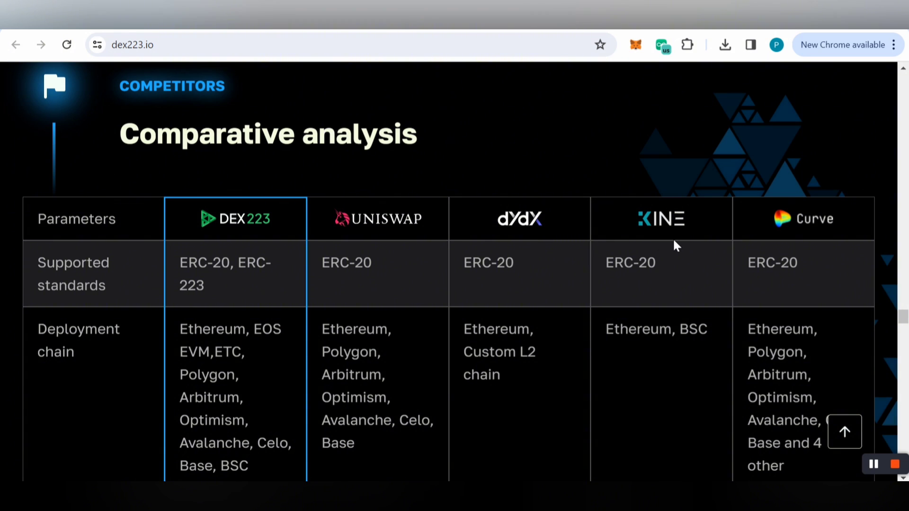
mouse_move(817, 277)
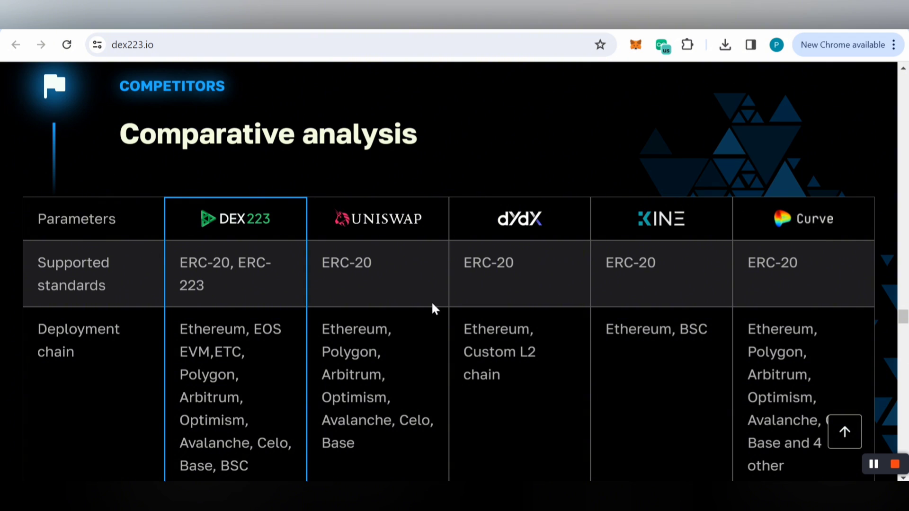
scroll("down", 3)
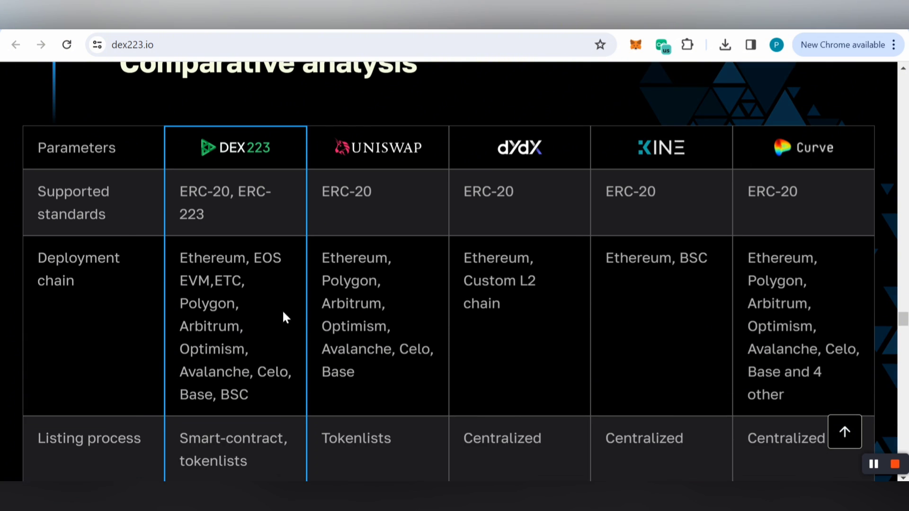
mouse_move(204, 317)
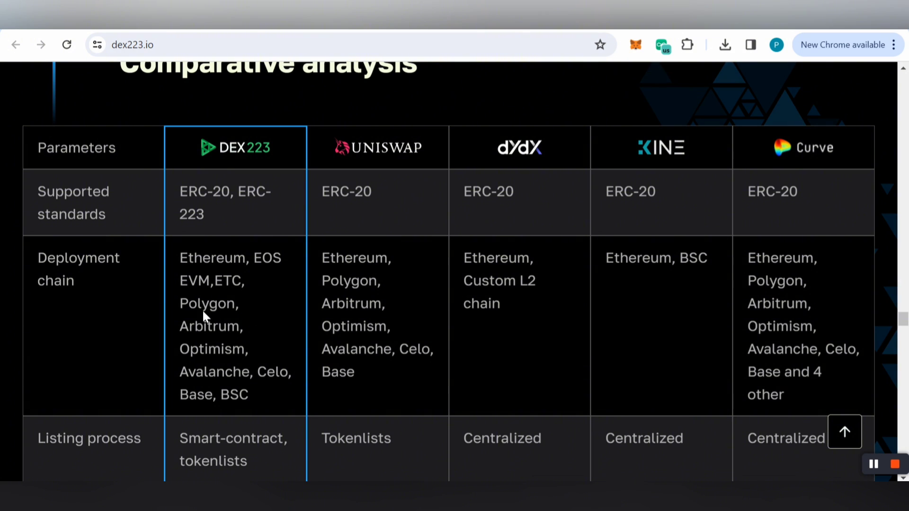
mouse_move(689, 290)
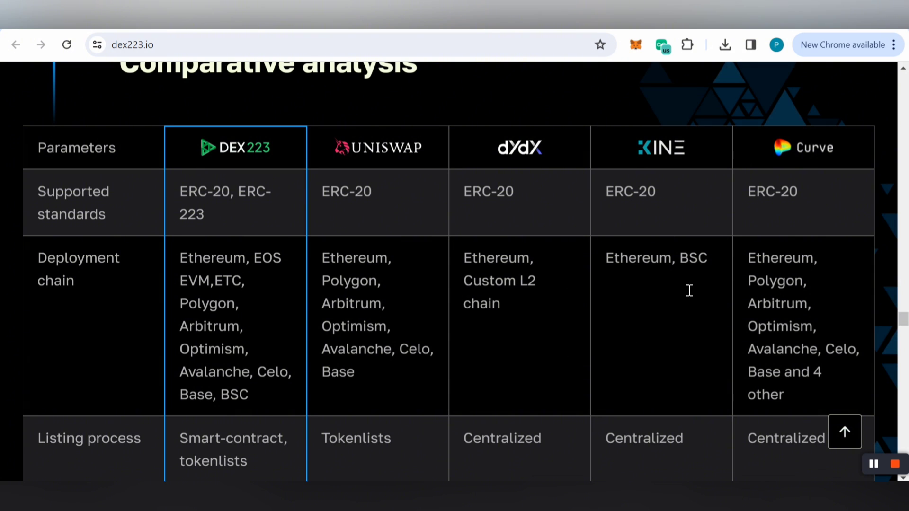
scroll("down", 3)
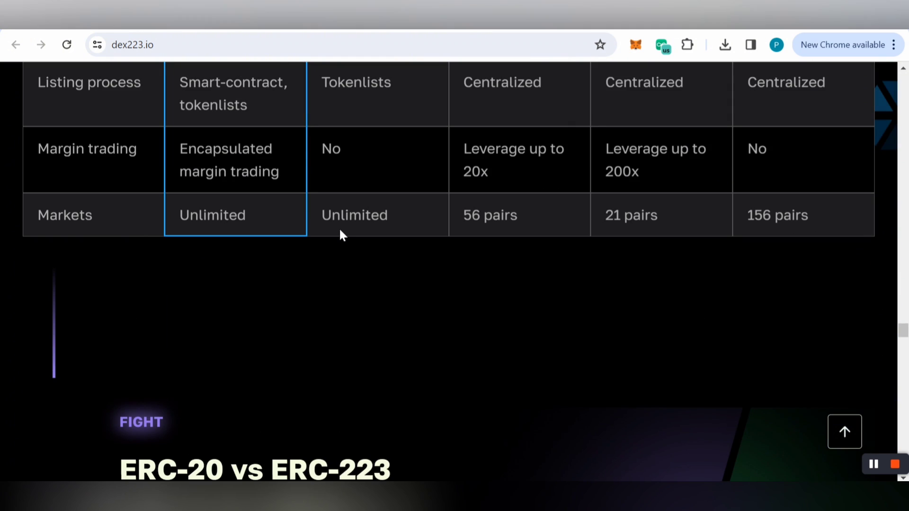
Scroll past the ERC-20 vs ERC-223 fight section's lost-token reports to the Roadmap heading
scroll("down", 3)
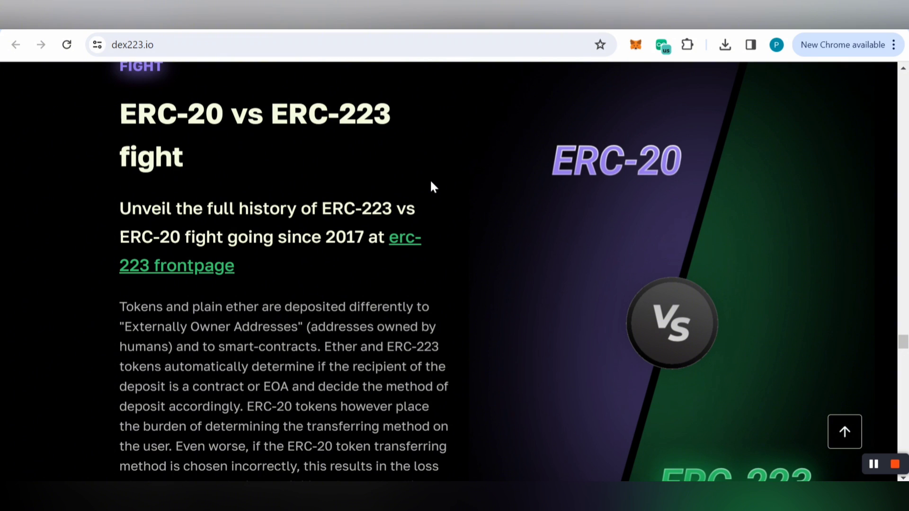
mouse_move(454, 282)
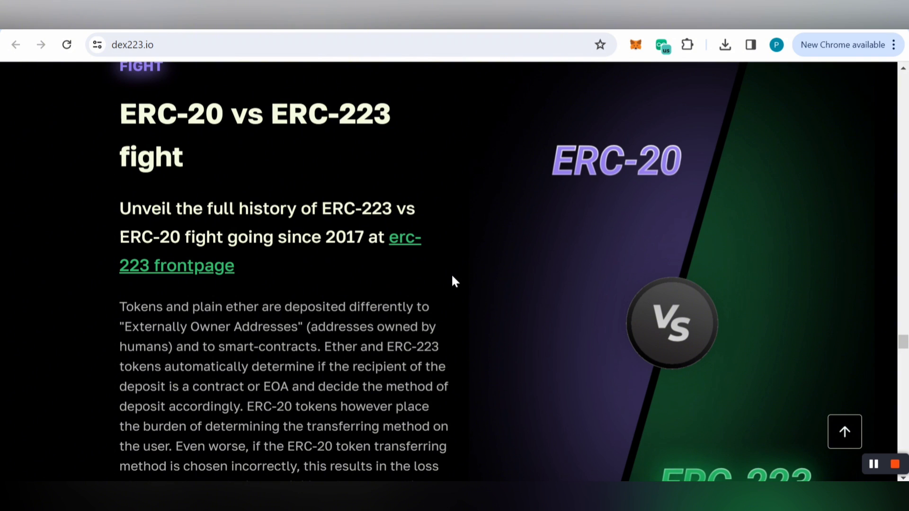
scroll("down", 3)
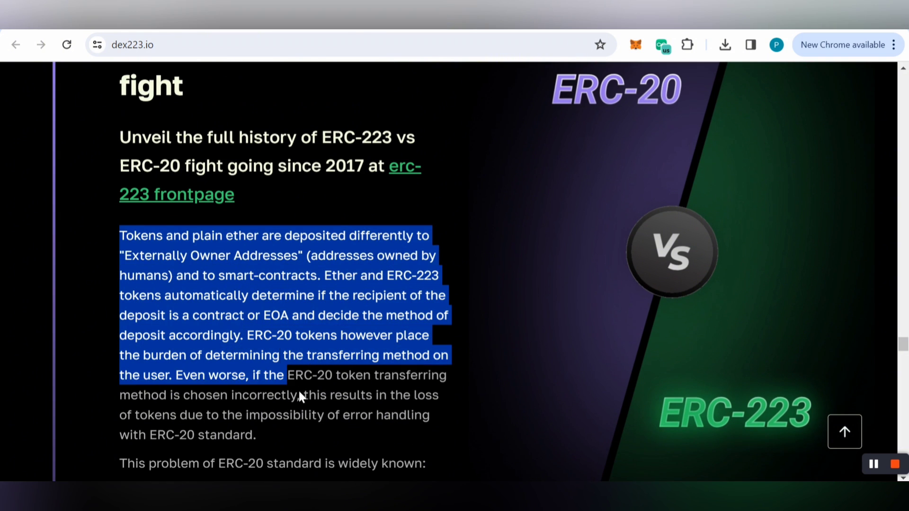
scroll("down", 3)
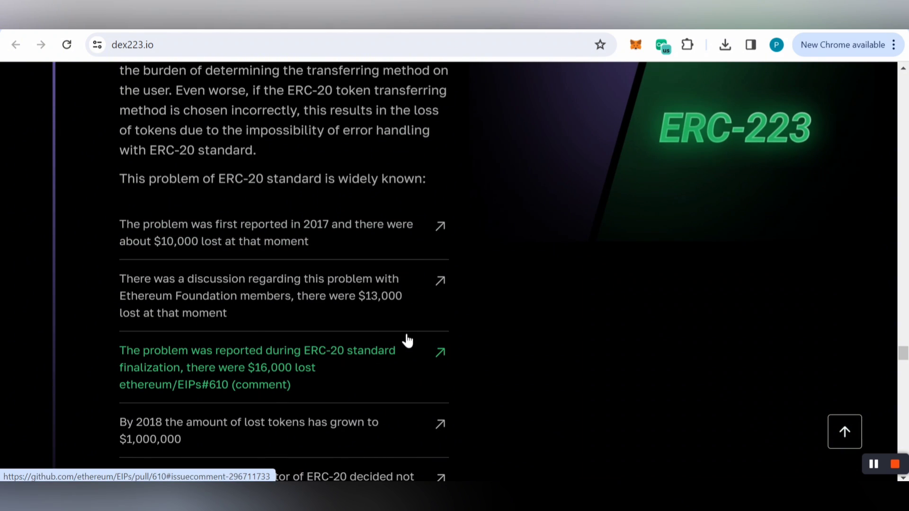
scroll("down", 3)
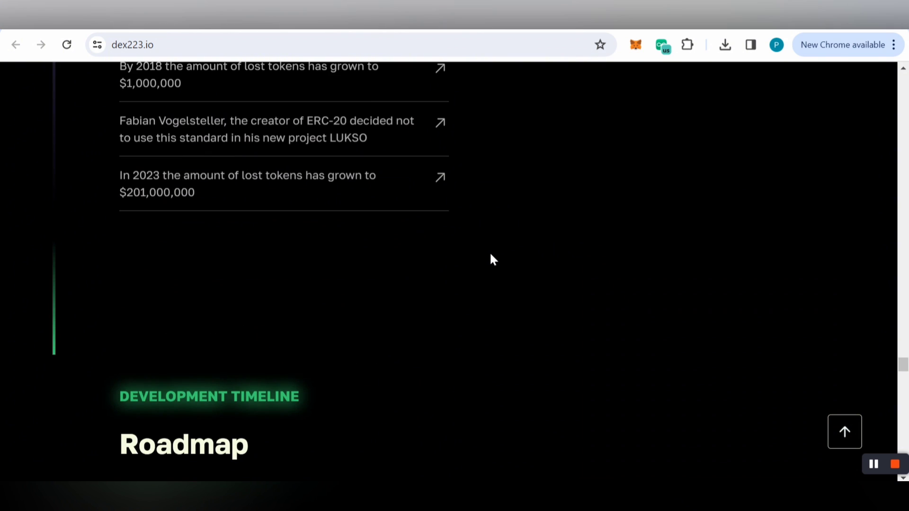
Scroll the Roadmap until both milestone rows, May 2024 prototype to October 2024 deployment, show
scroll("down", 3)
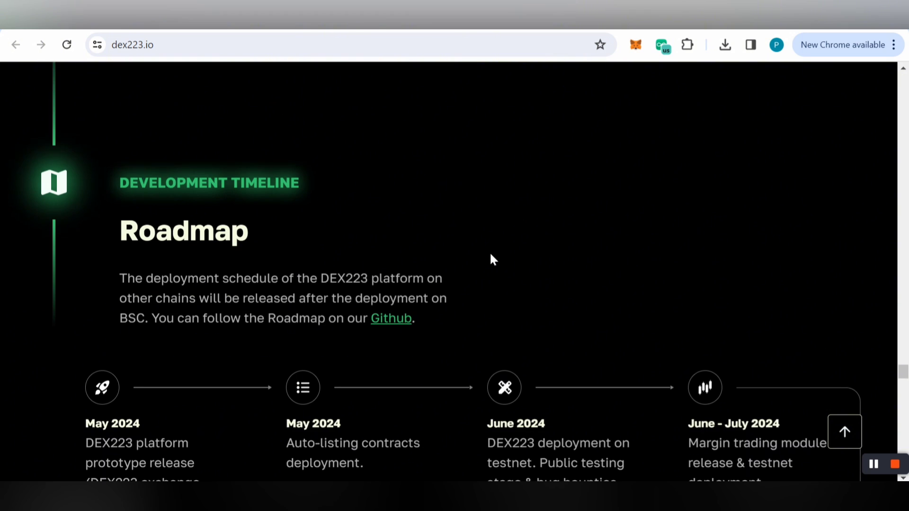
scroll("down", 3)
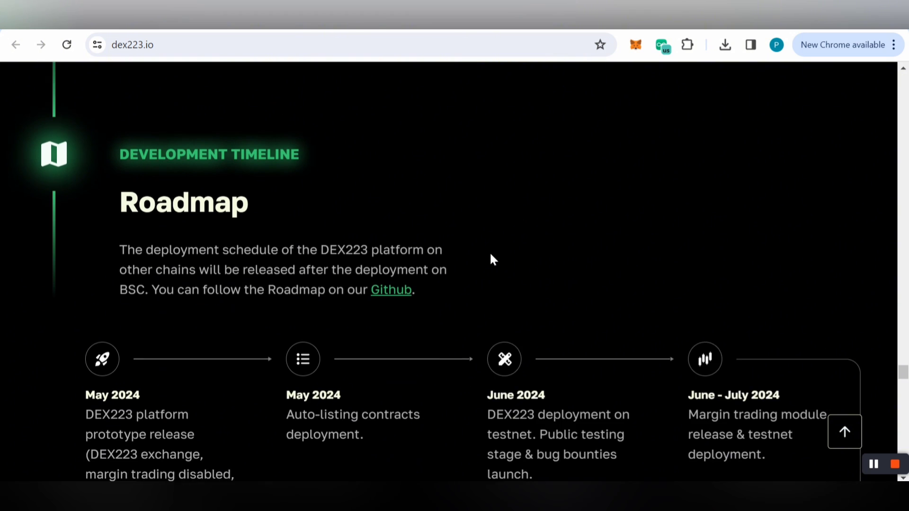
scroll("down", 3)
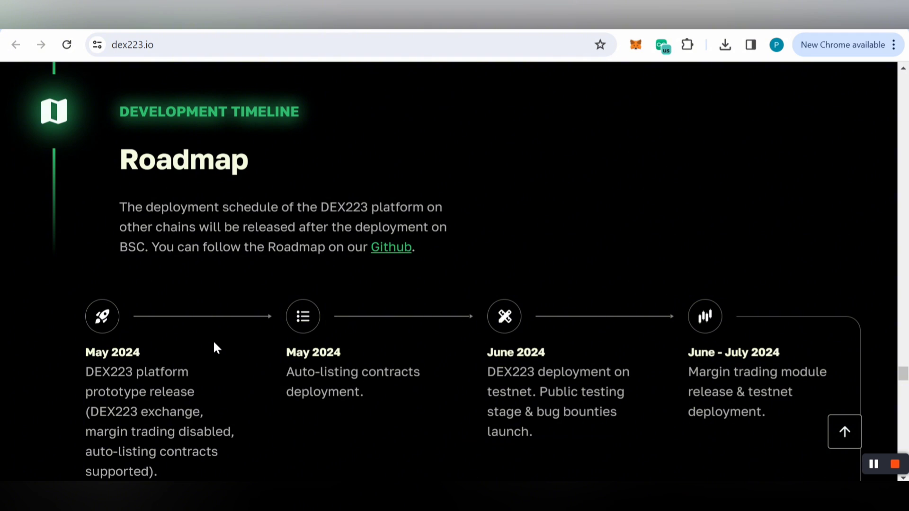
mouse_move(643, 387)
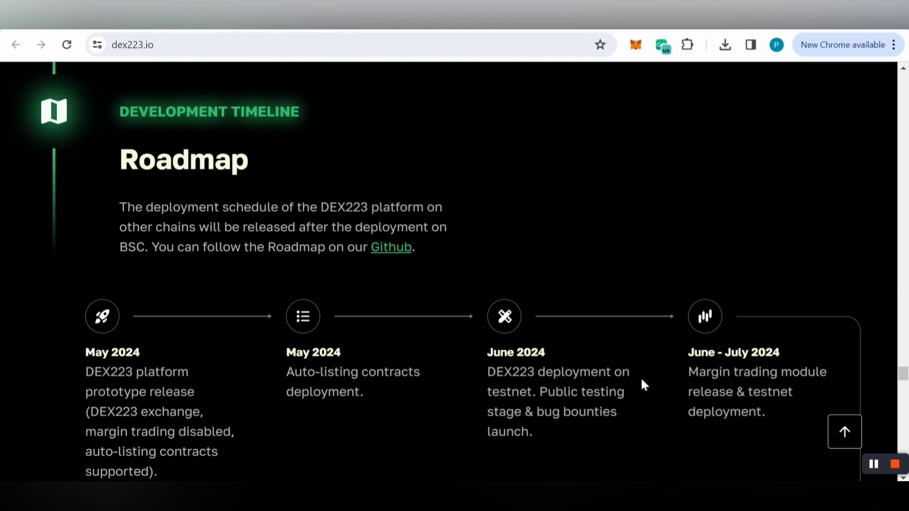
mouse_move(264, 334)
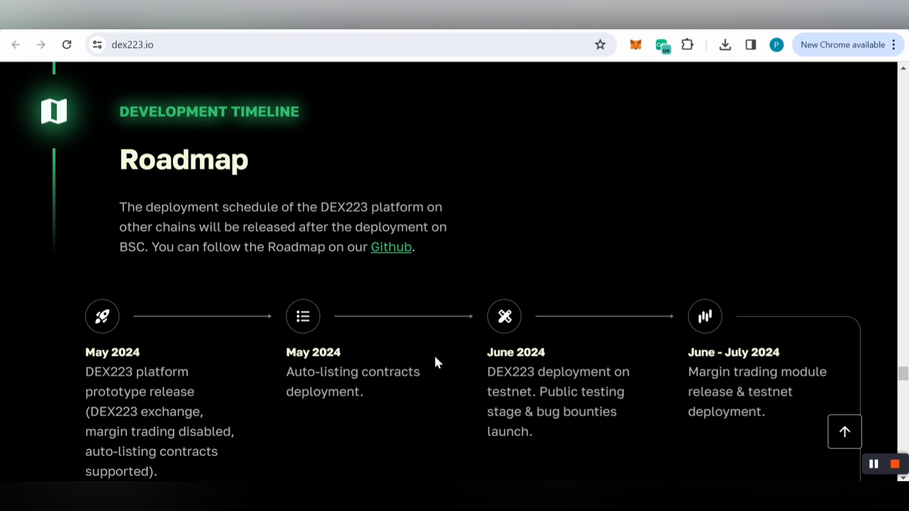
scroll("down", 3)
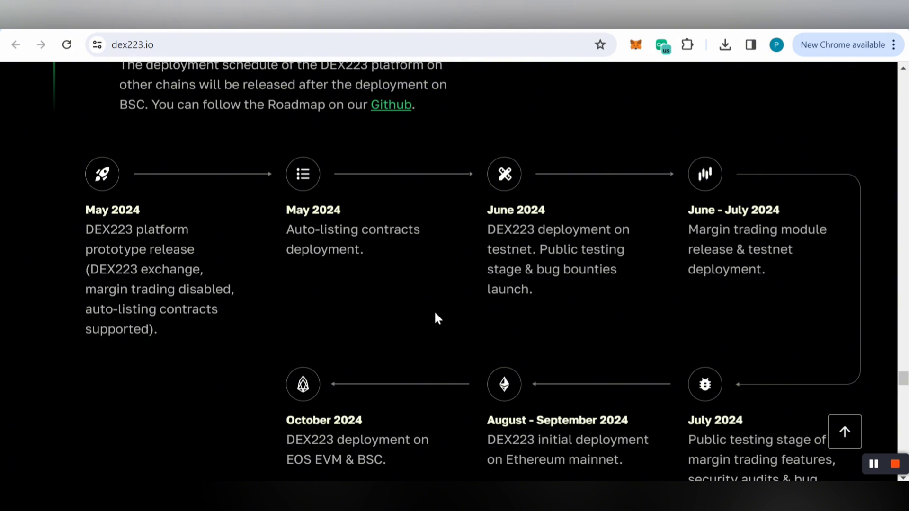
scroll("down", 3)
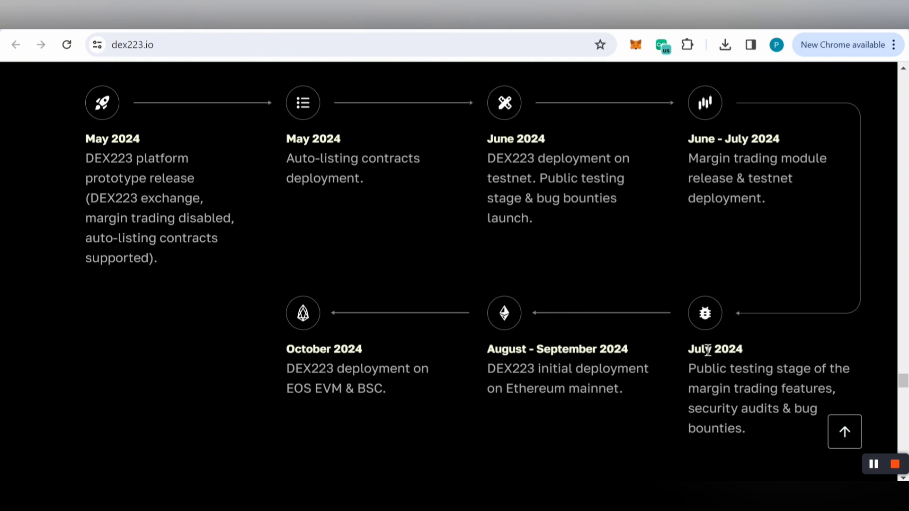
mouse_move(352, 245)
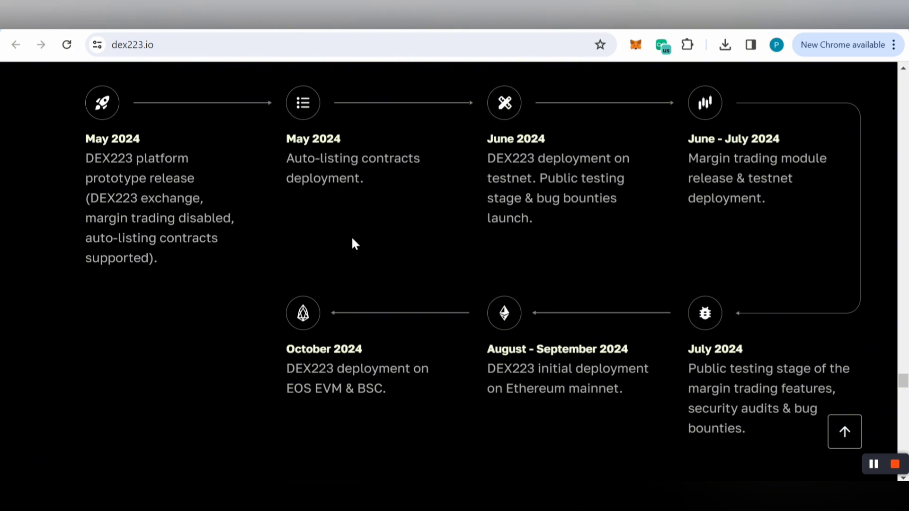
Scroll past every Meet the Team member card to the Get in touch heading
scroll("down", 3)
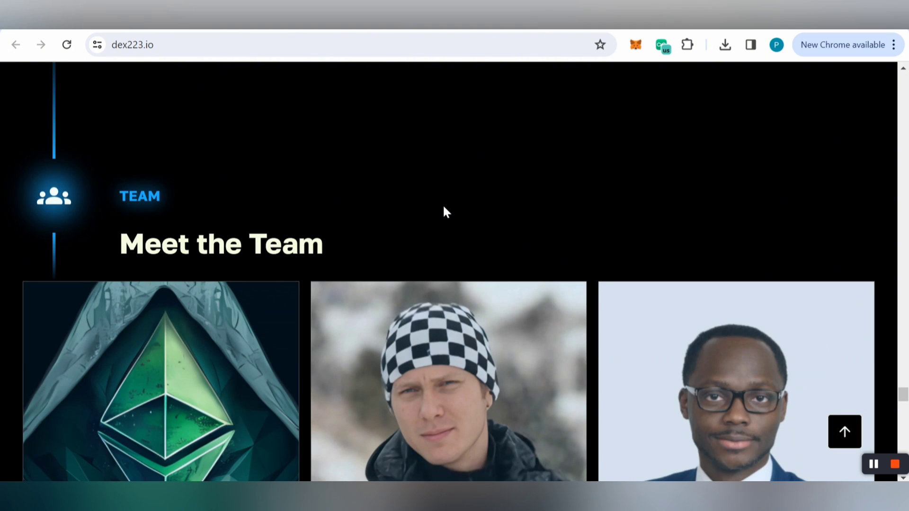
mouse_move(476, 212)
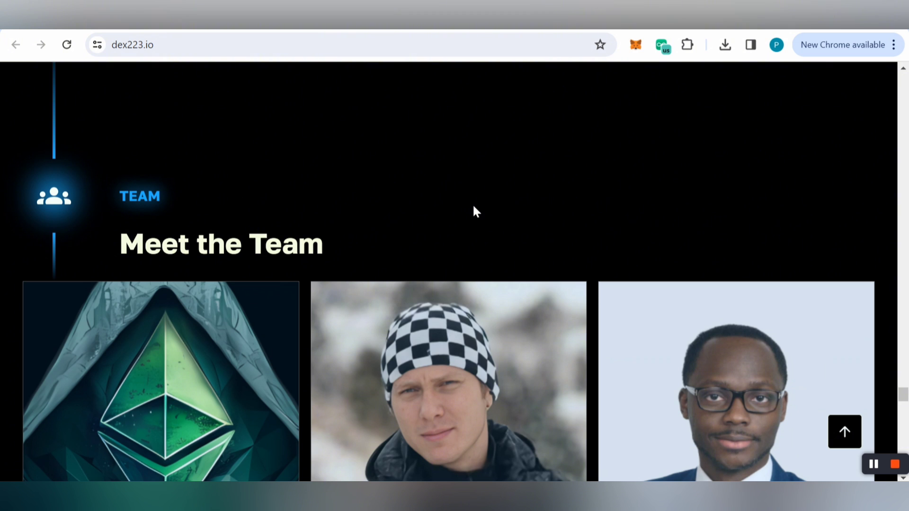
scroll("down", 3)
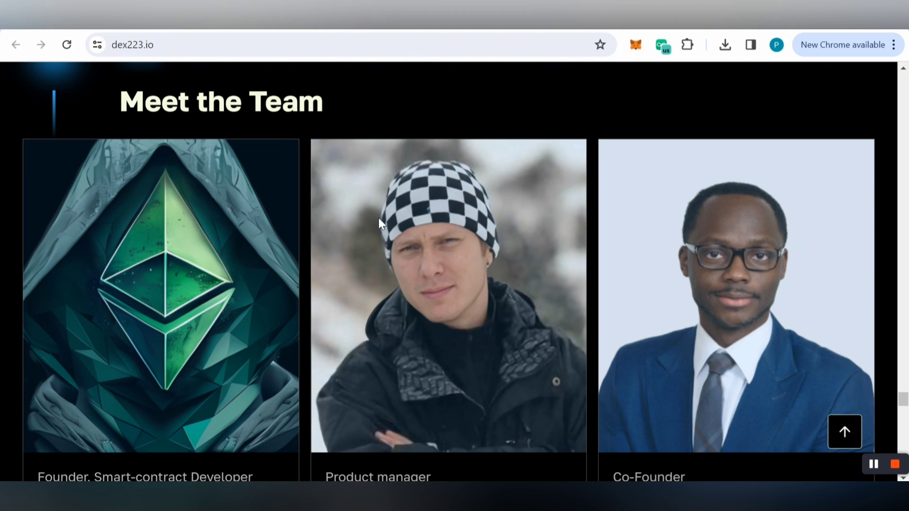
scroll("down", 3)
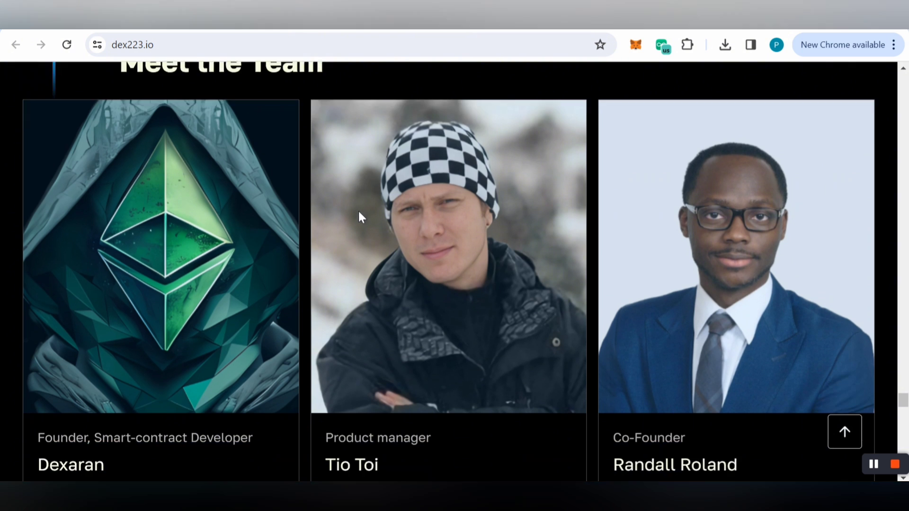
scroll("down", 3)
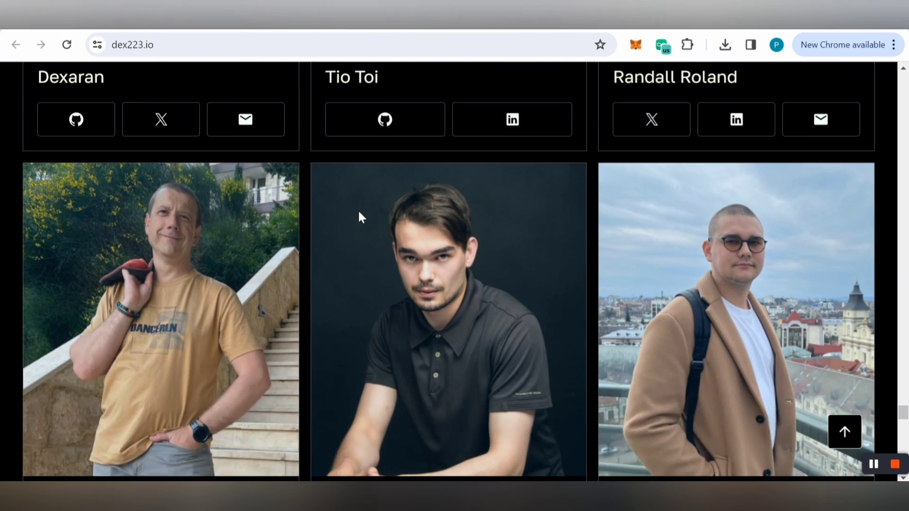
scroll("down", 3)
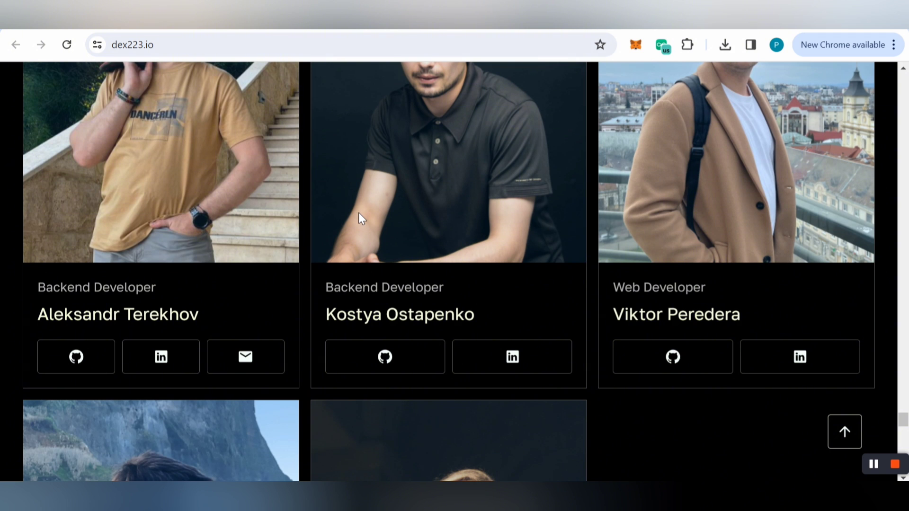
scroll("down", 3)
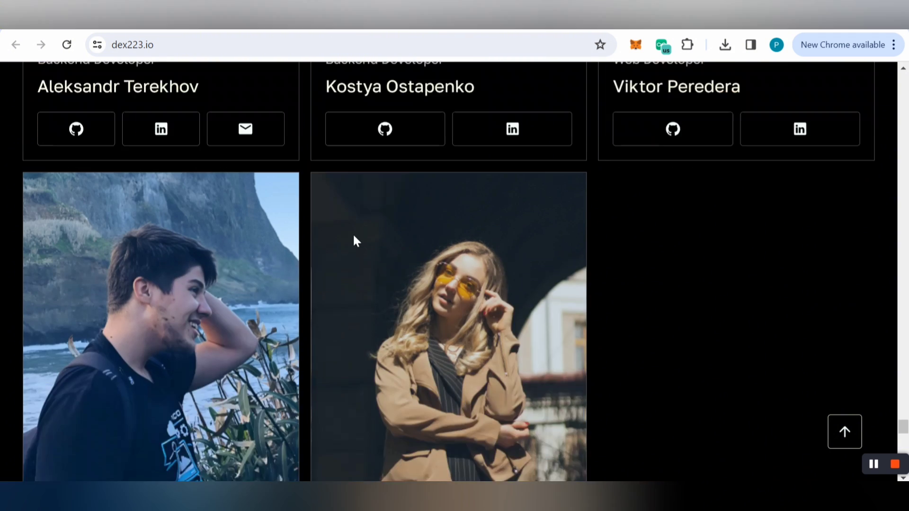
scroll("down", 3)
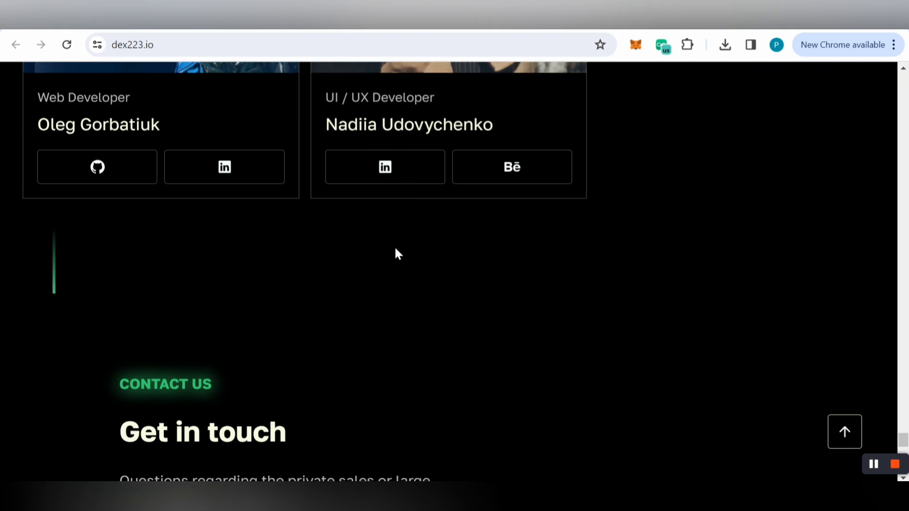
Scroll through the contact details and footer links at the bottom of dex223.io
scroll("down", 3)
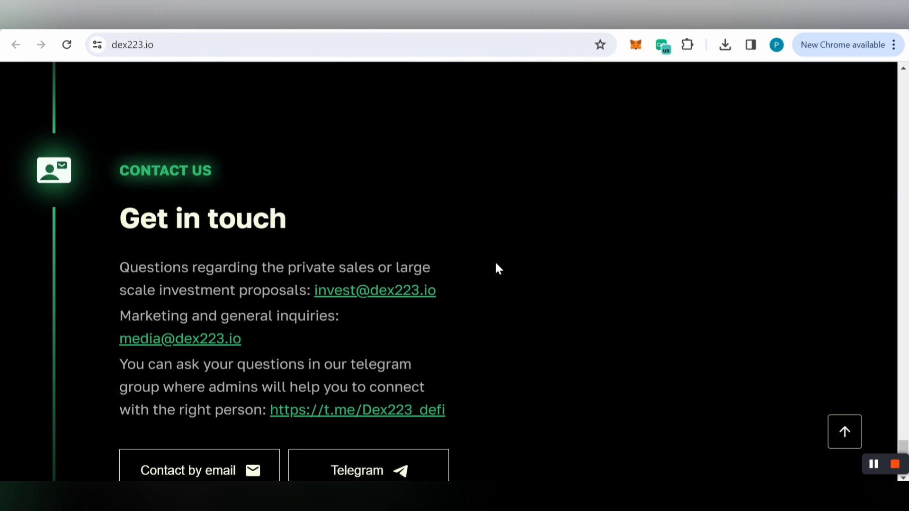
scroll("down", 3)
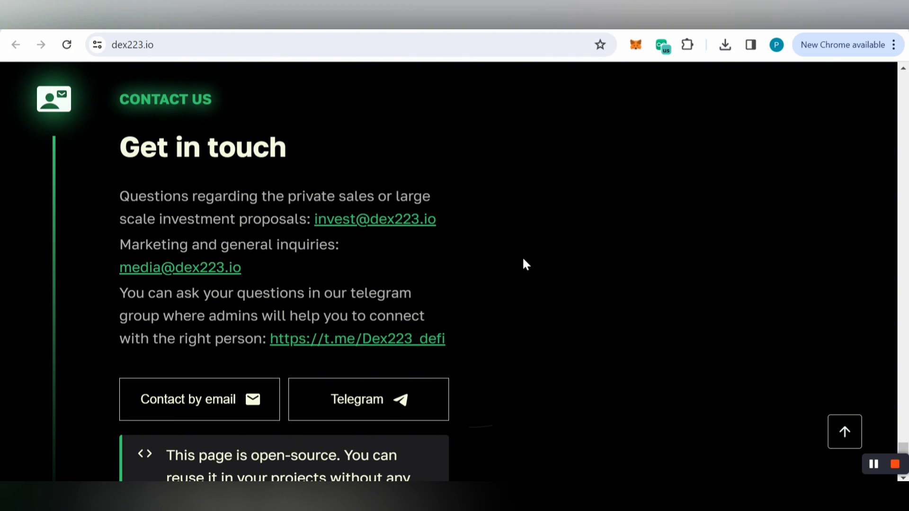
mouse_move(526, 270)
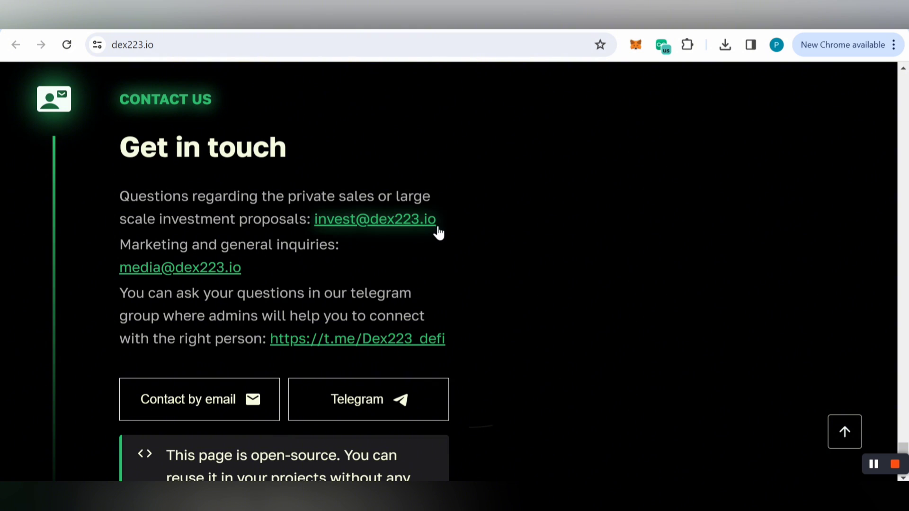
mouse_move(371, 246)
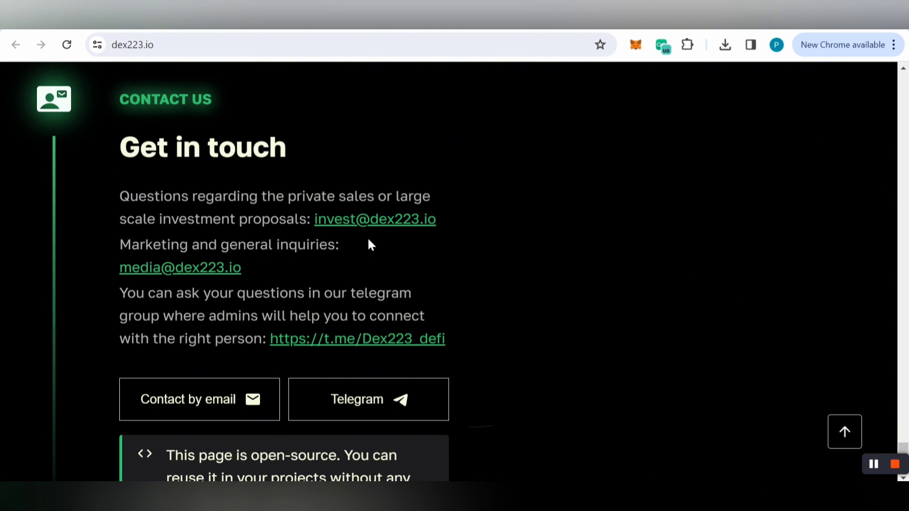
mouse_move(472, 296)
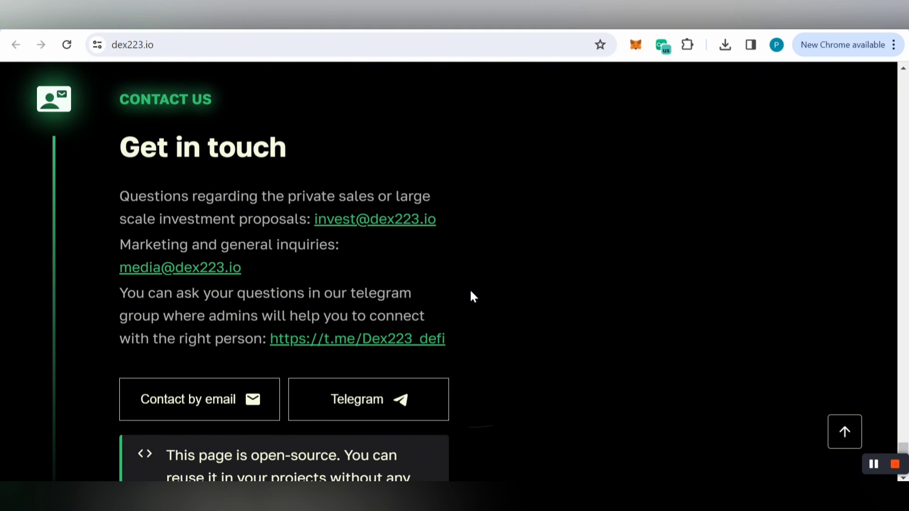
scroll("down", 3)
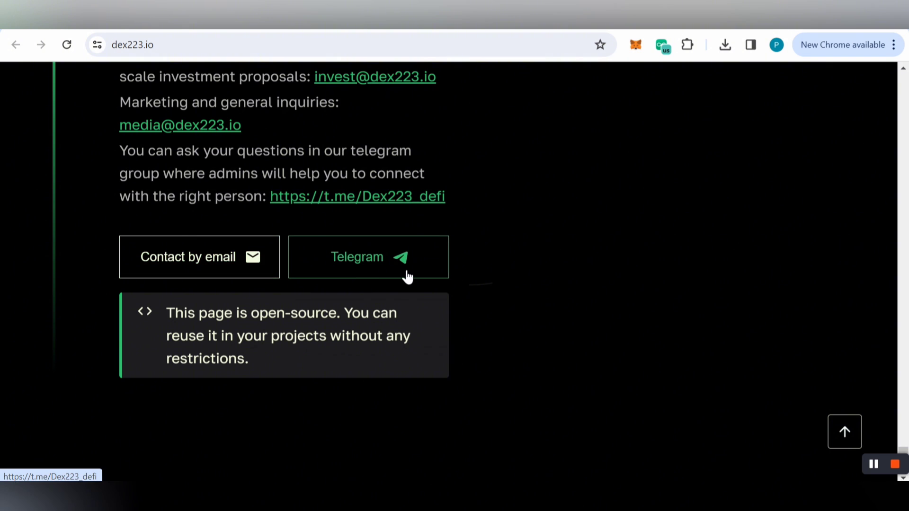
scroll("down", 3)
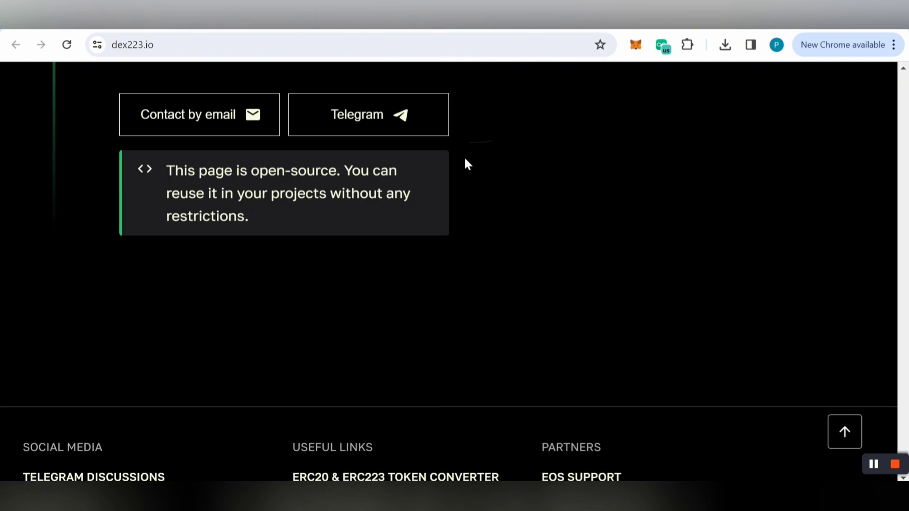
scroll("down", 3)
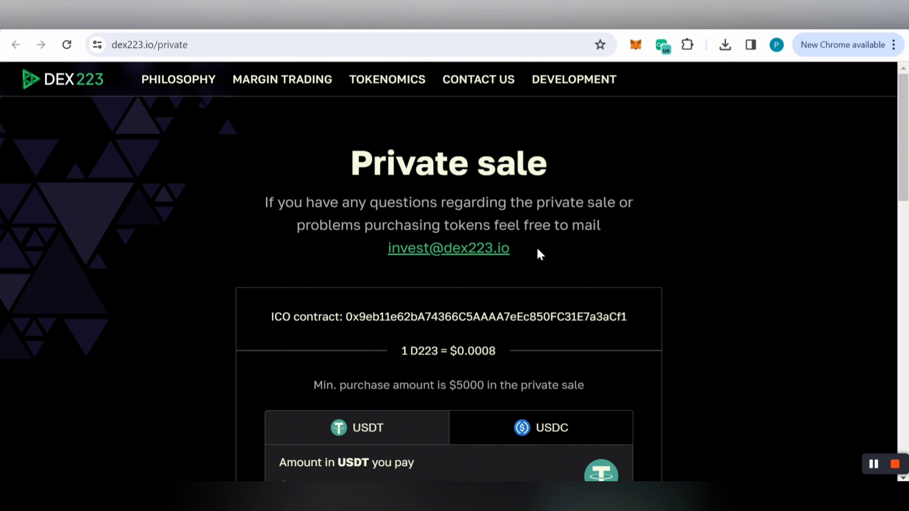
Scroll past the $0.0008 rate and $5000 minimum to the pay and receive fields
scroll("down", 3)
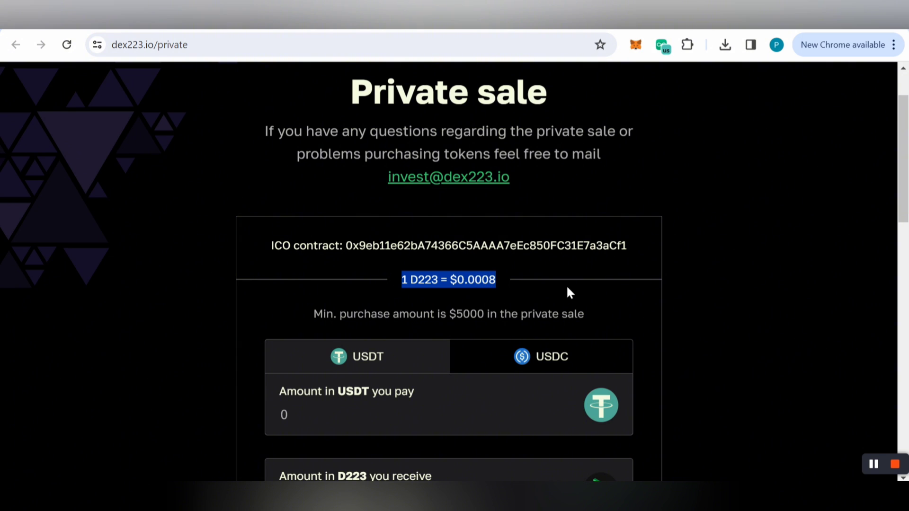
mouse_move(597, 302)
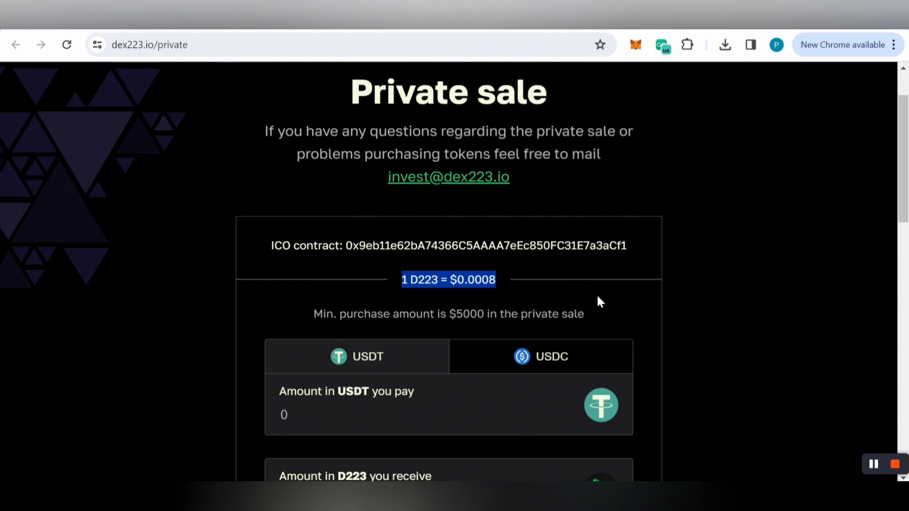
scroll("down", 3)
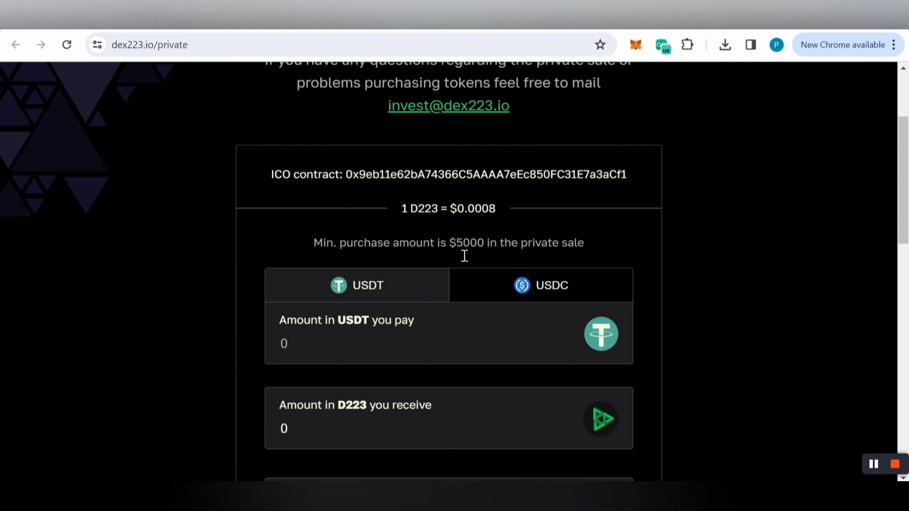
mouse_move(569, 258)
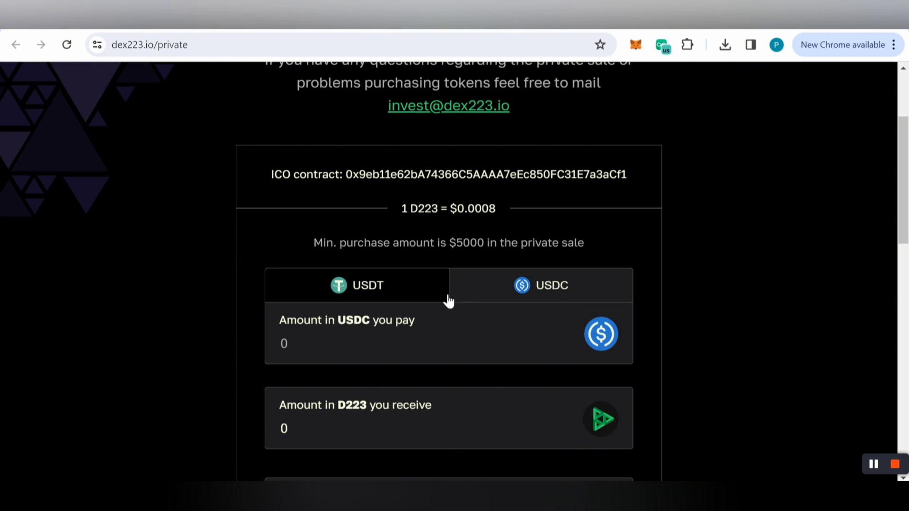
Pay 100 USDC for 125000 D223 and scroll to the Connect wallet options
type("1")
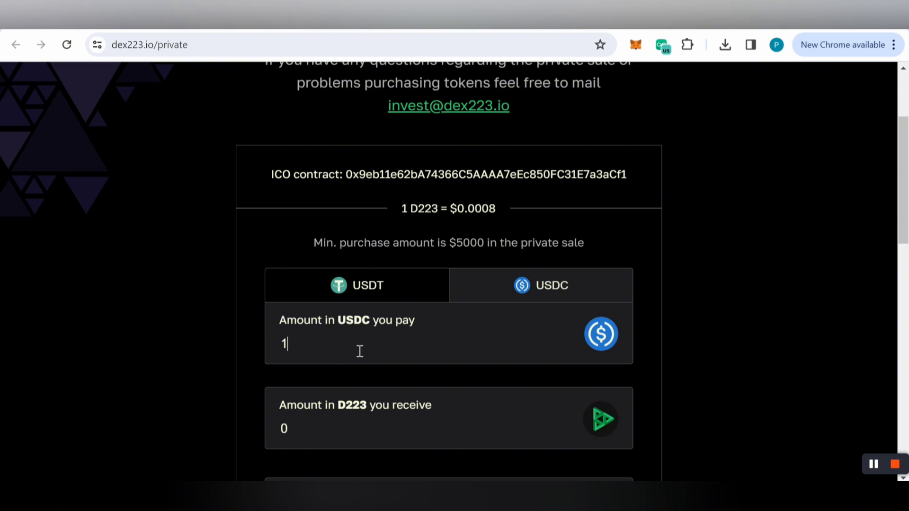
type("00")
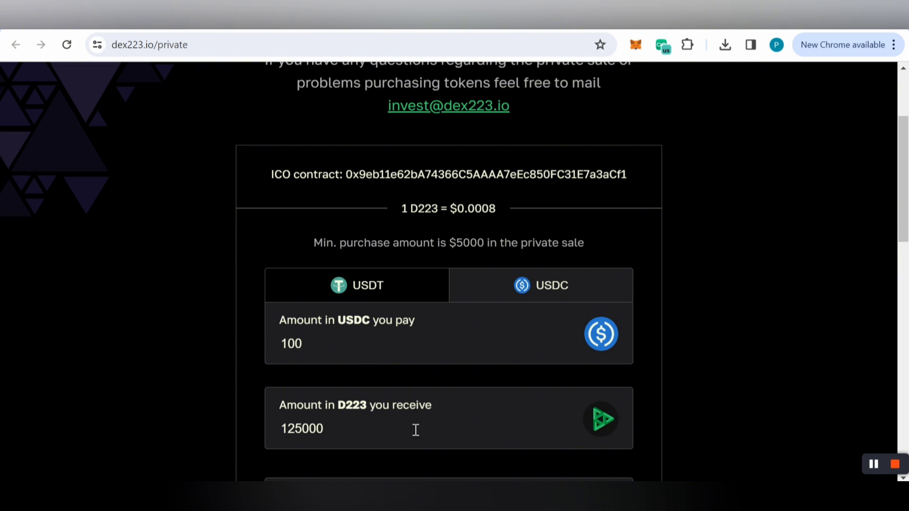
double_click(301, 429)
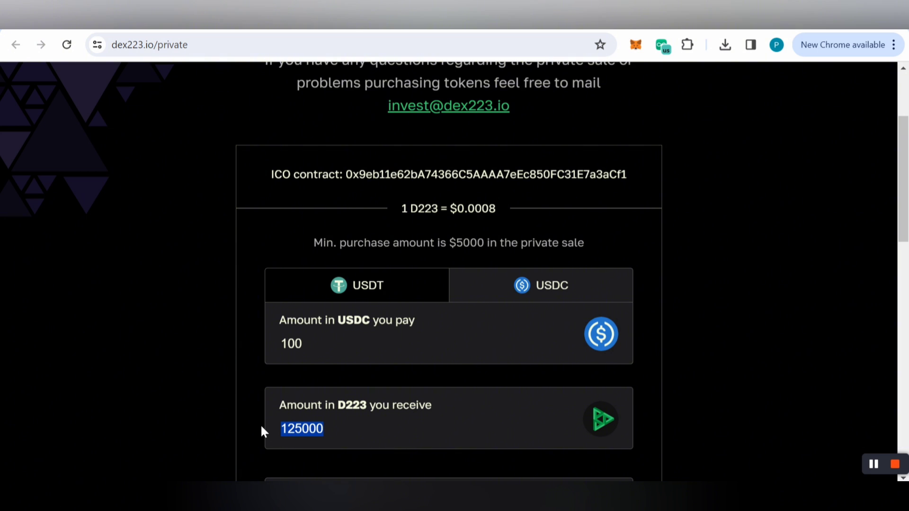
scroll("down", 3)
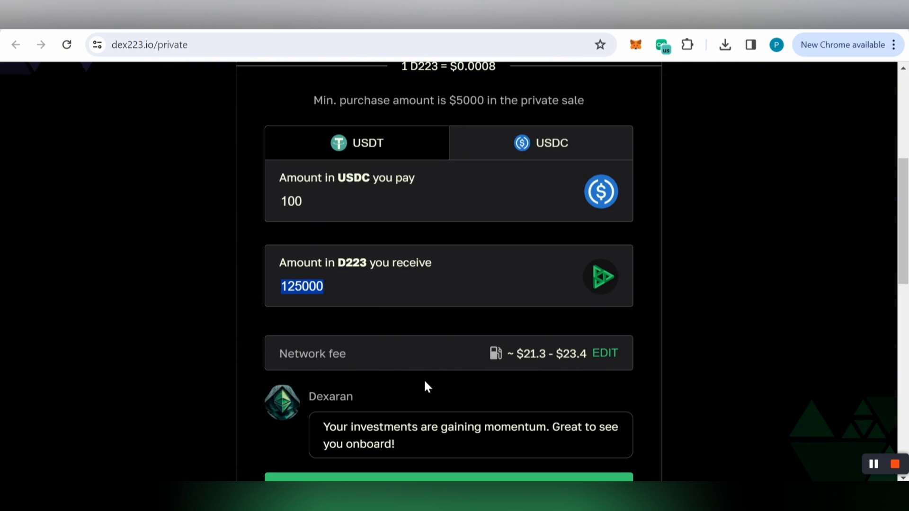
mouse_move(465, 393)
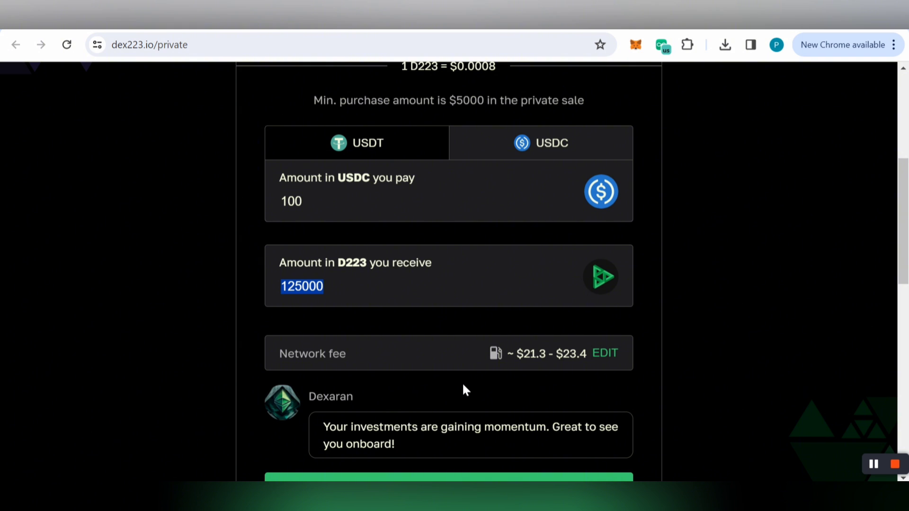
scroll("down", 3)
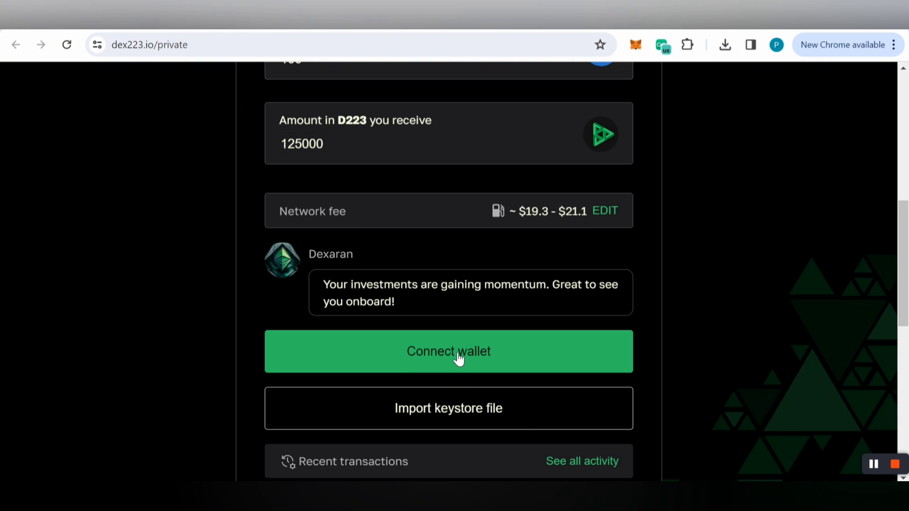
mouse_move(487, 363)
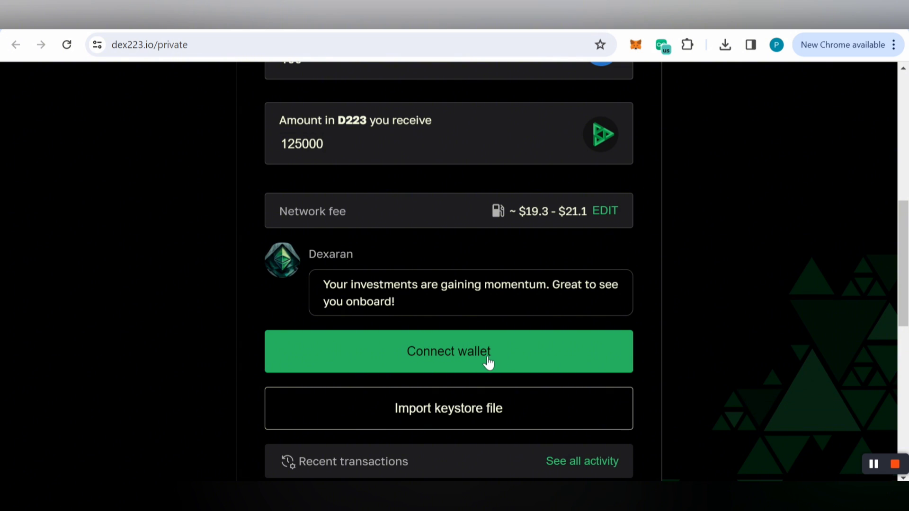
left_click(449, 352)
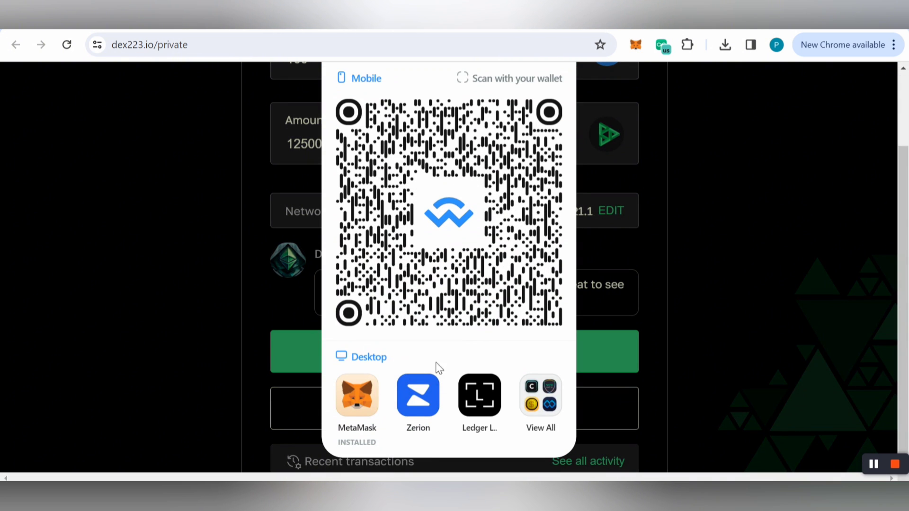
mouse_move(534, 266)
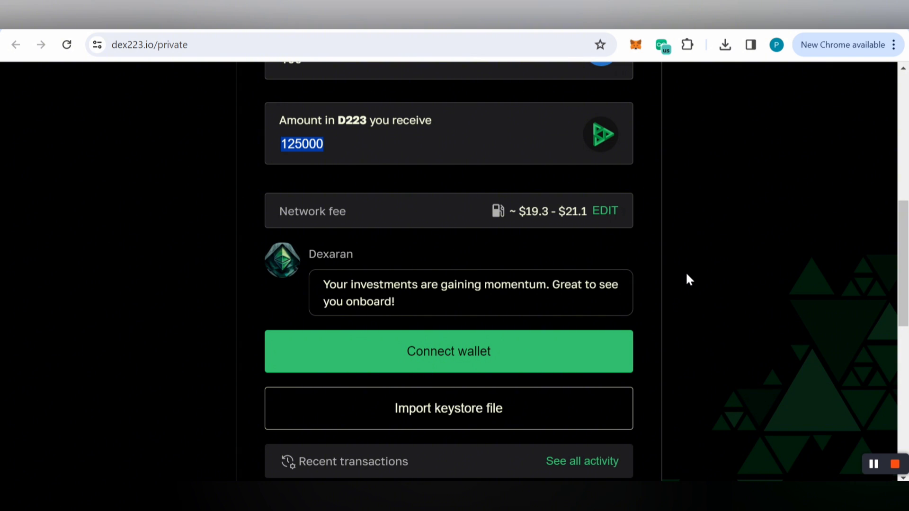
scroll("down", 3)
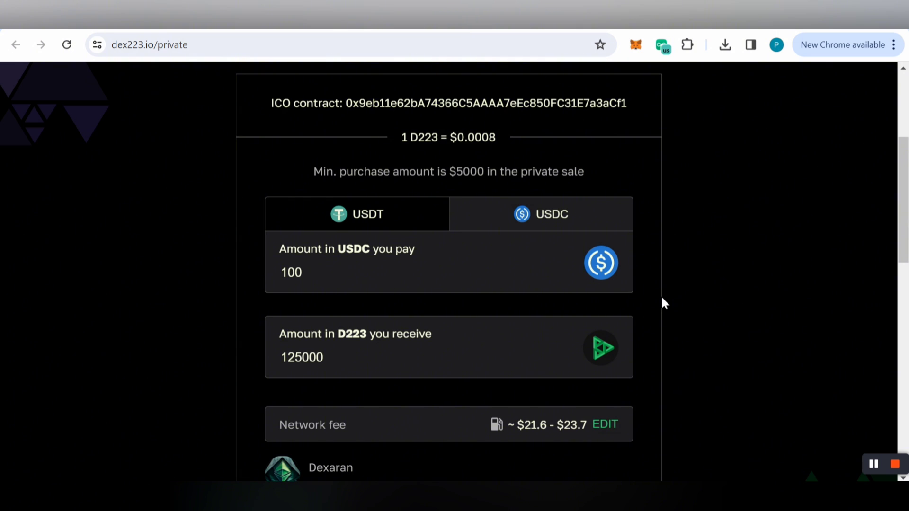
scroll("up", 3)
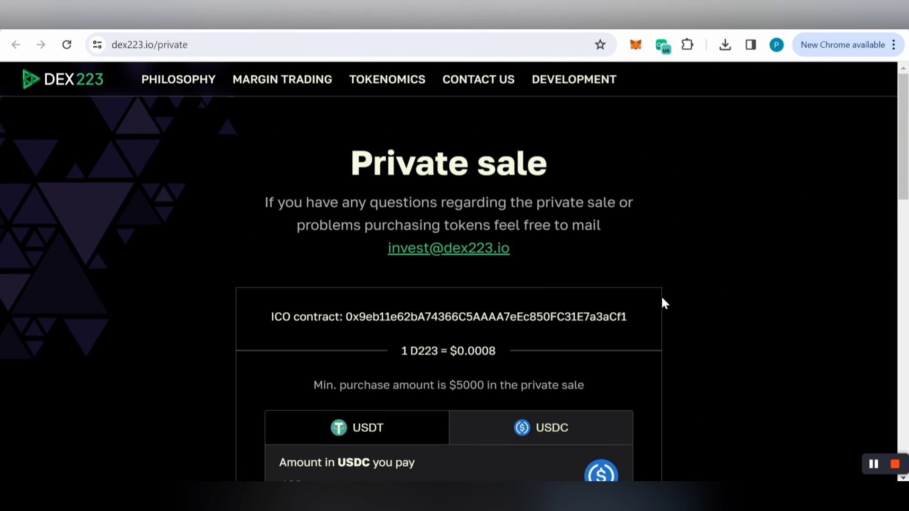
mouse_move(572, 282)
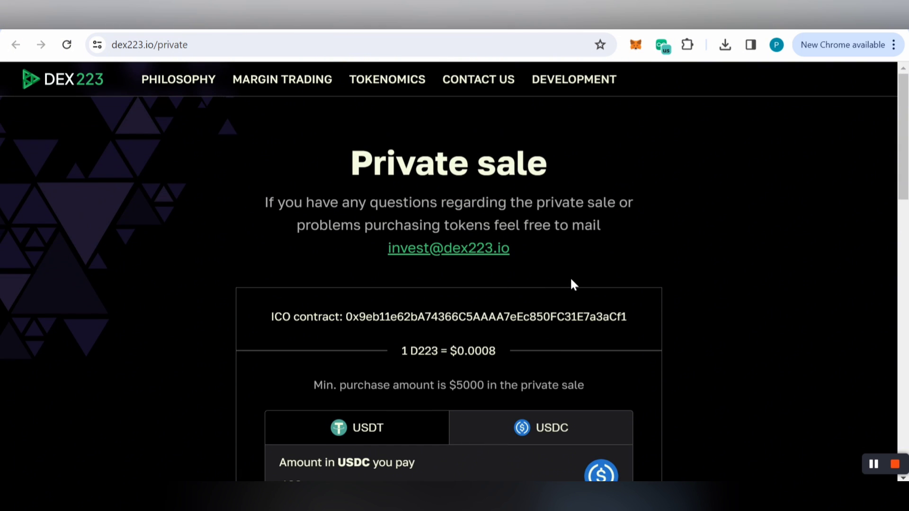
mouse_move(386, 30)
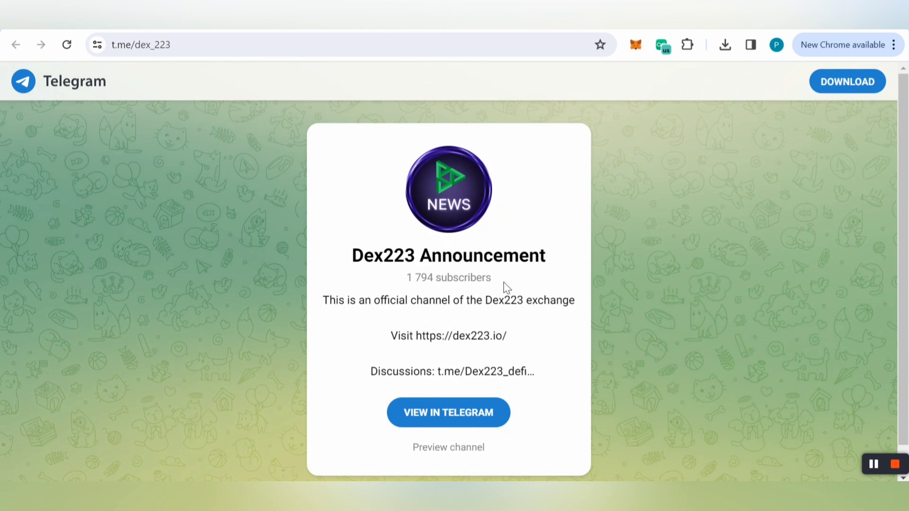
mouse_move(560, 309)
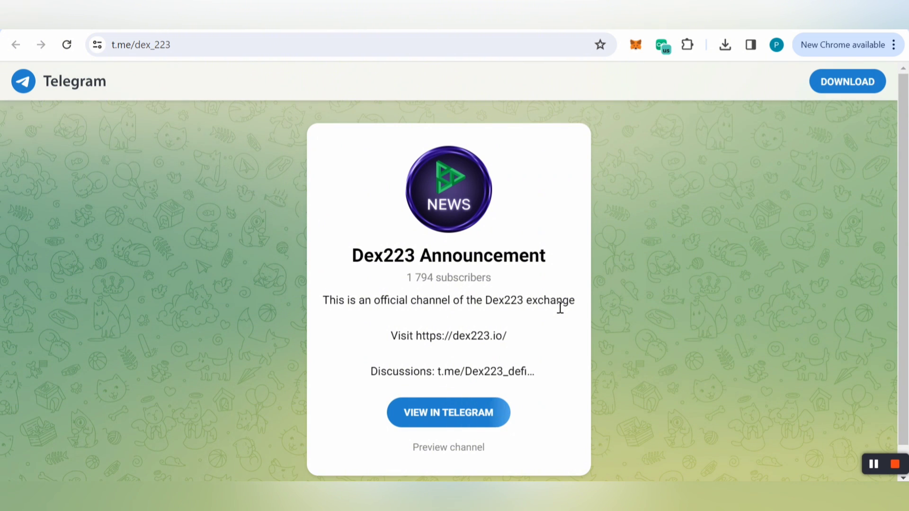
mouse_move(526, 76)
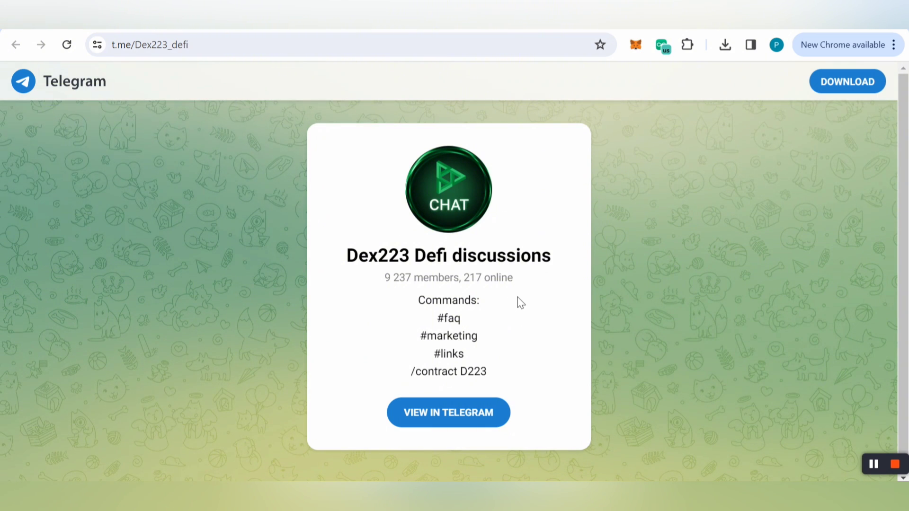
mouse_move(528, 304)
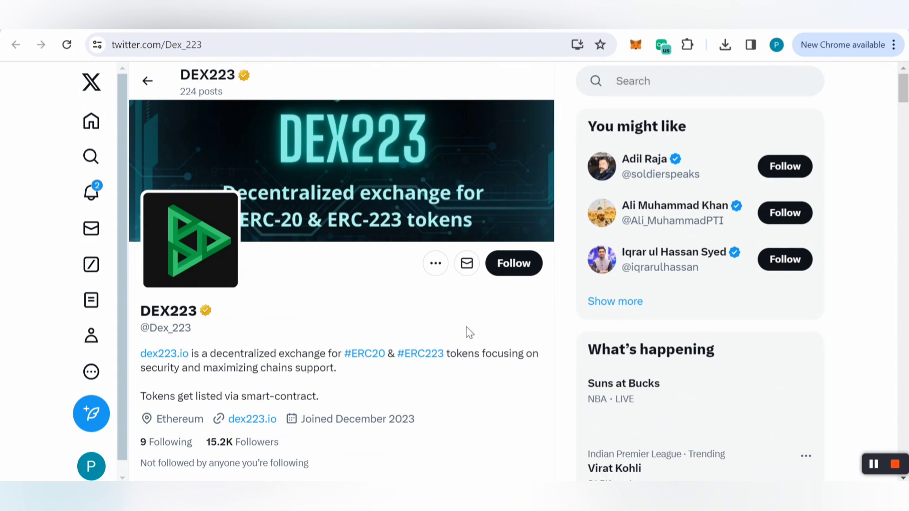
scroll("down", 3)
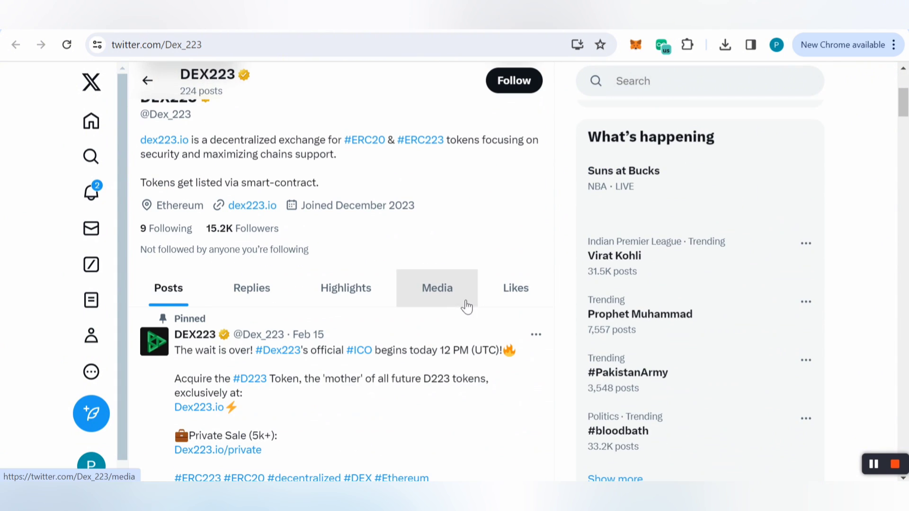
scroll("down", 3)
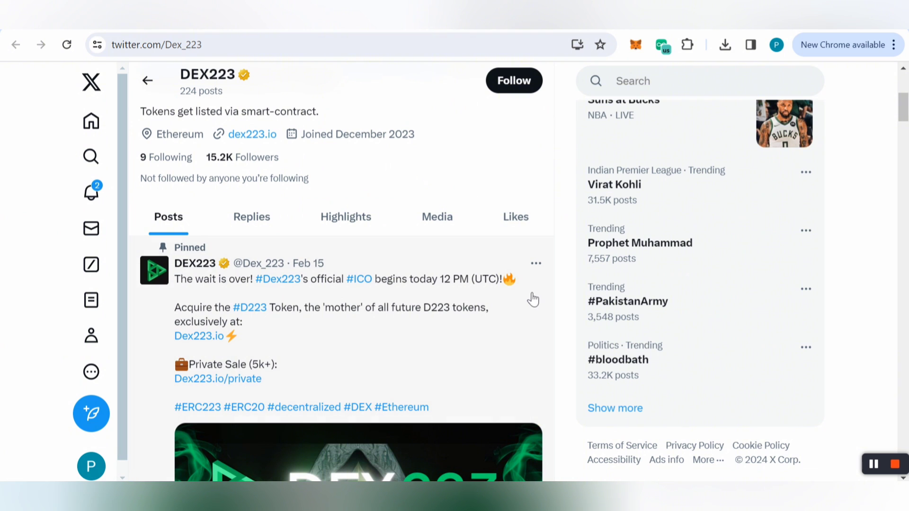
scroll("down", 3)
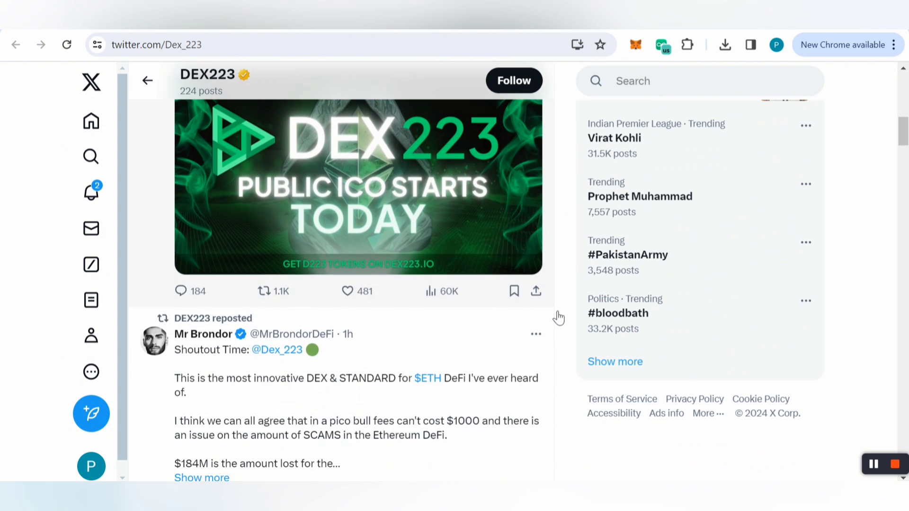
scroll("down", 3)
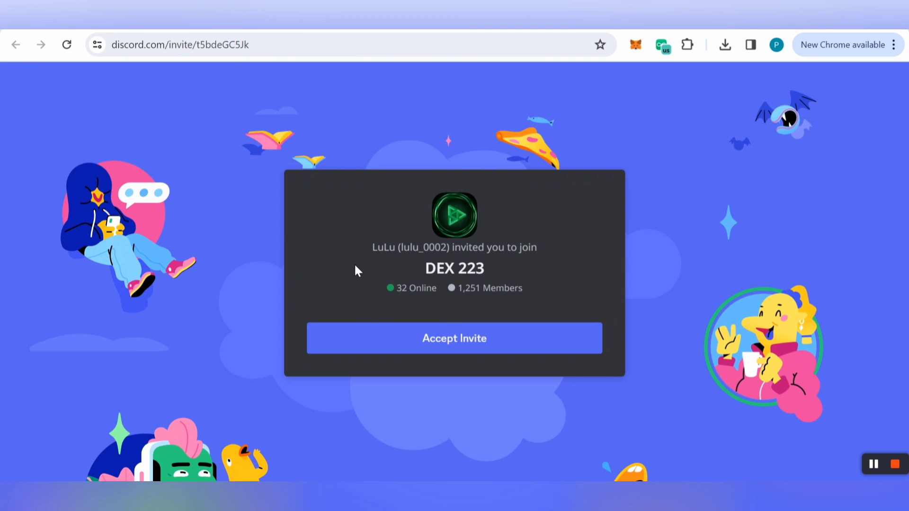
mouse_move(351, 258)
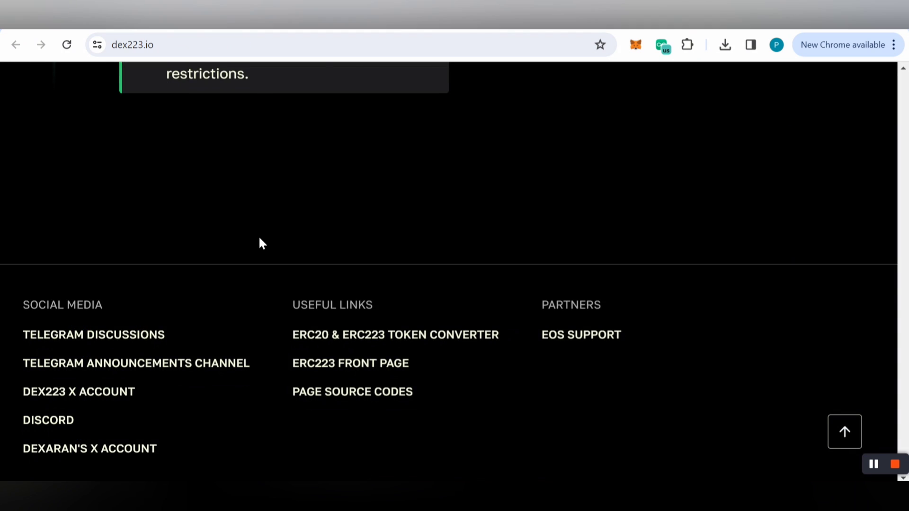
scroll("up", 3)
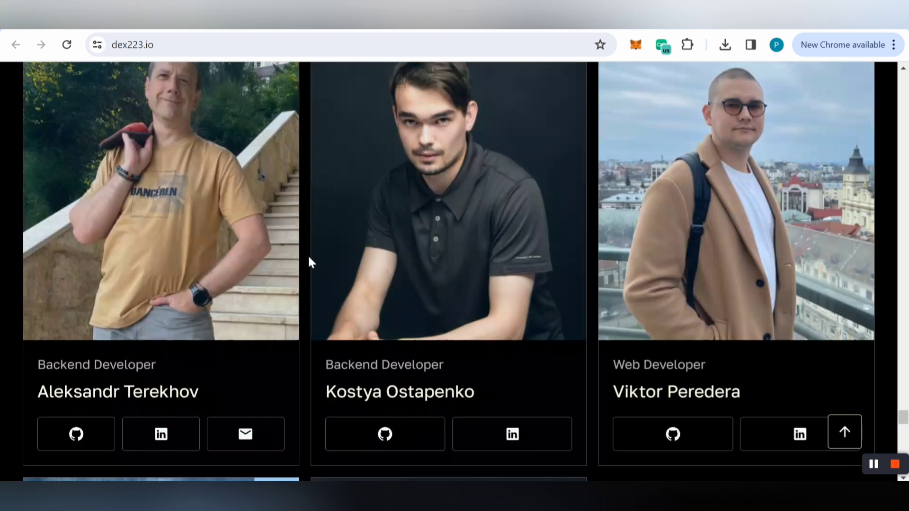
scroll("down", 3)
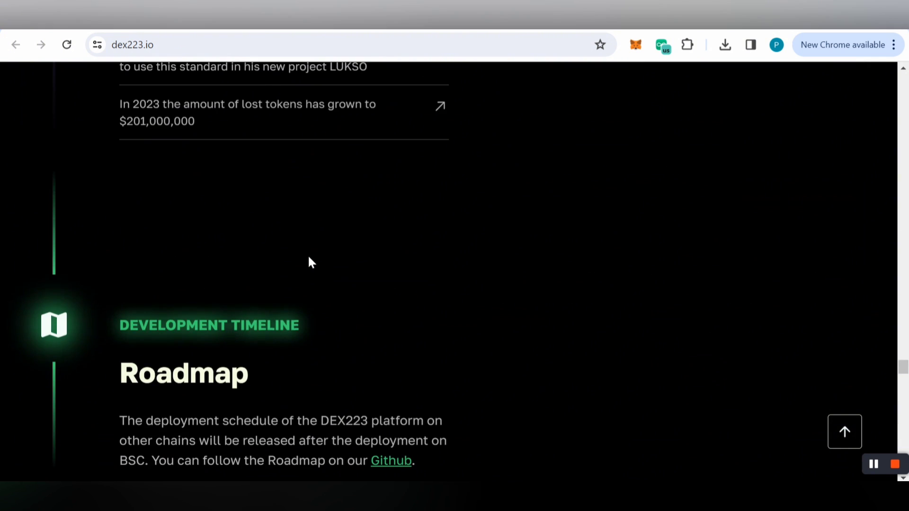
scroll("down", 3)
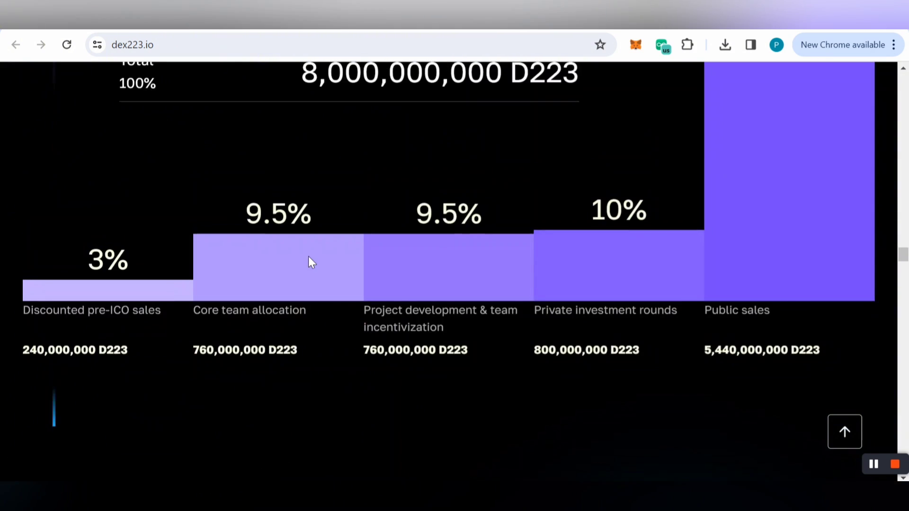
scroll("down", 3)
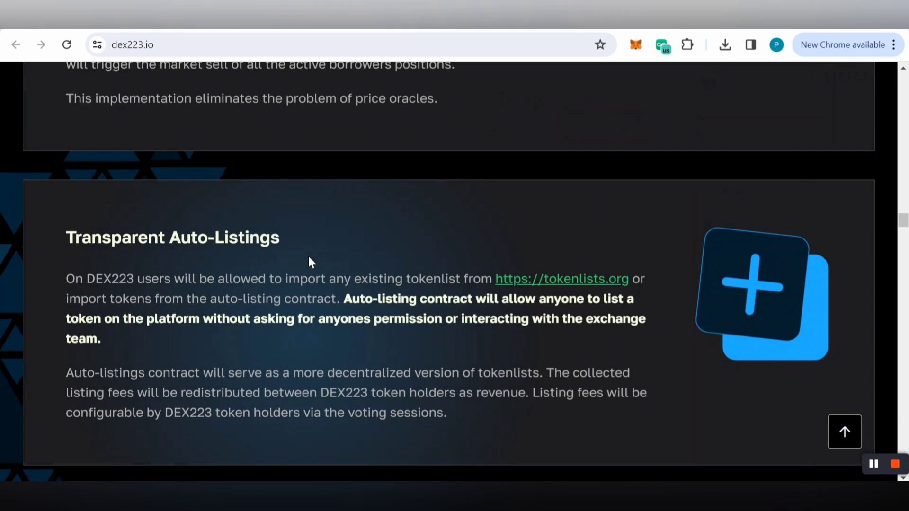
scroll("down", 3)
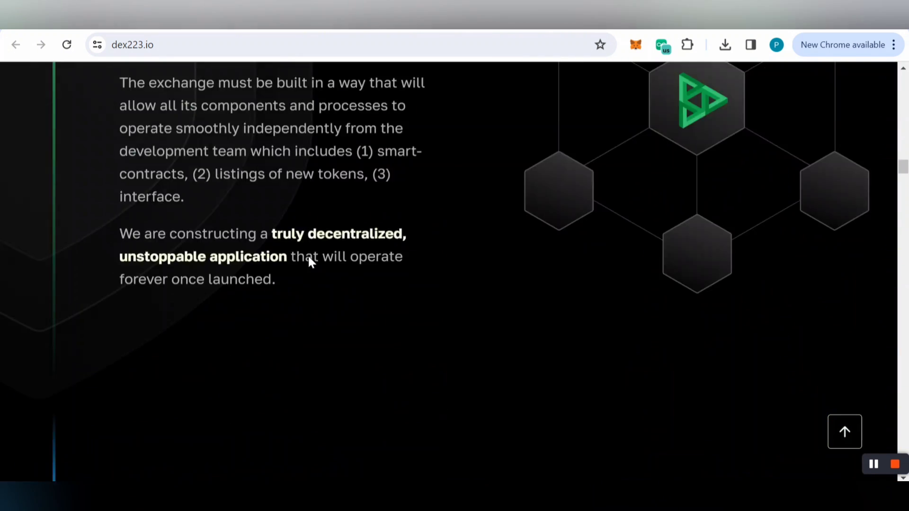
scroll("down", 3)
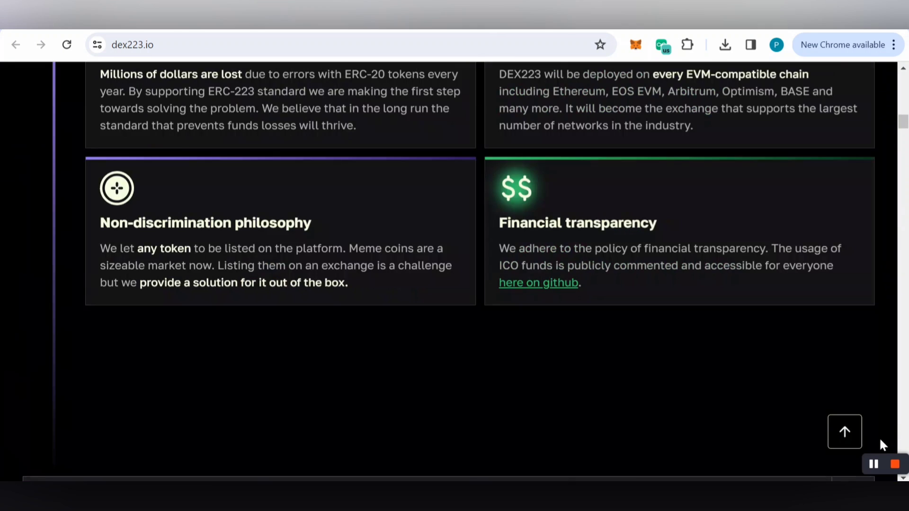